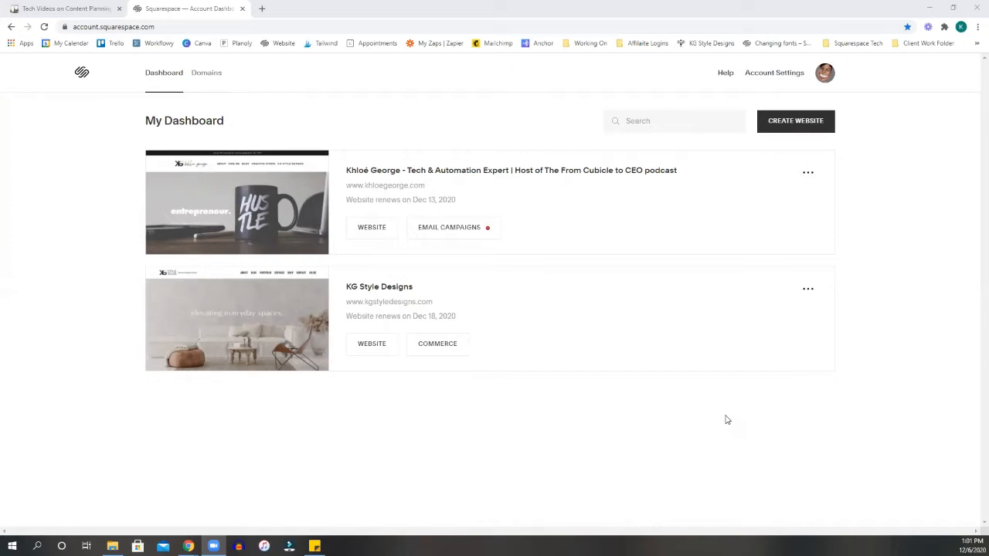
- Open the Khloé George website from the Squarespace account dashboard
right_click(726, 420)
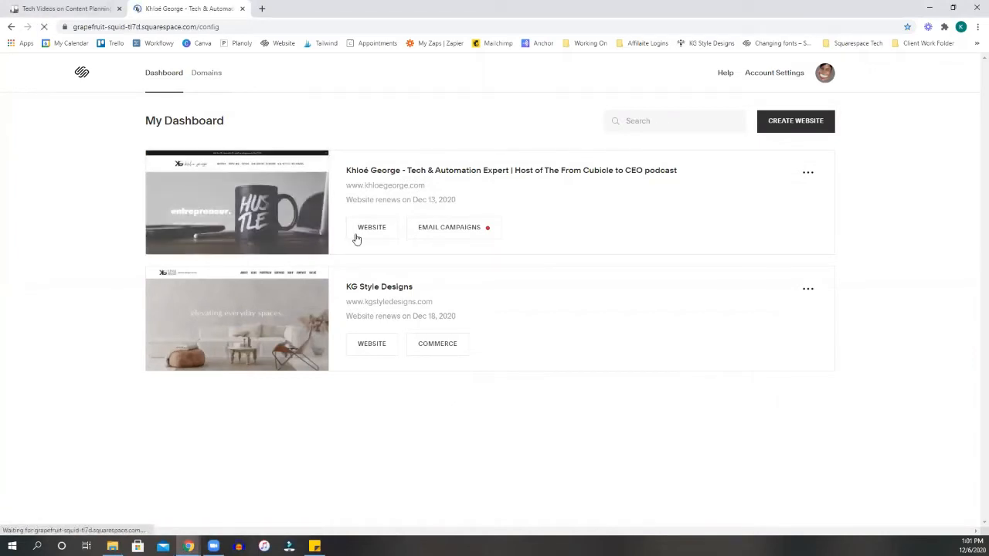
- Load the Khloé George site editor and scroll the homepage to the From Cubicle to CEO episodes
click(371, 227)
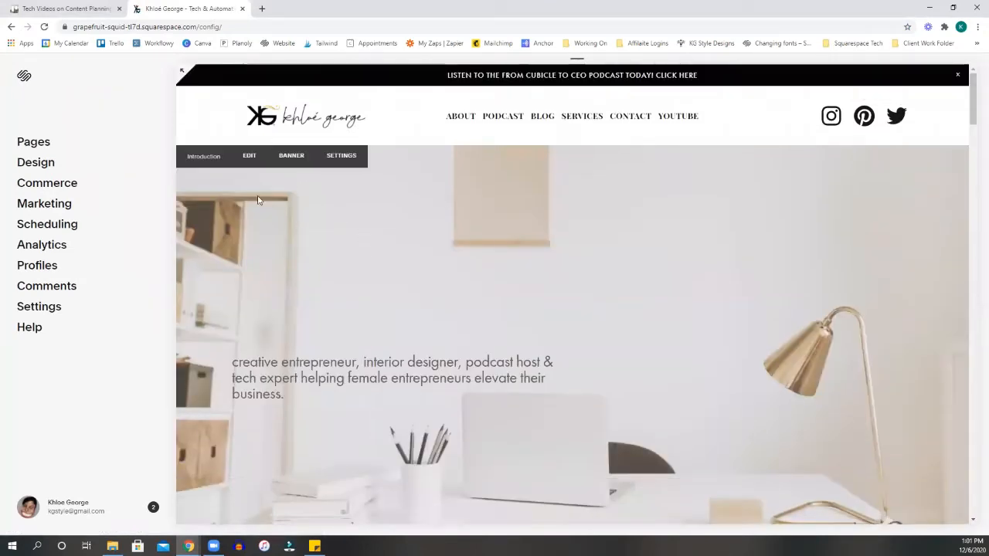
mouse_move(359, 231)
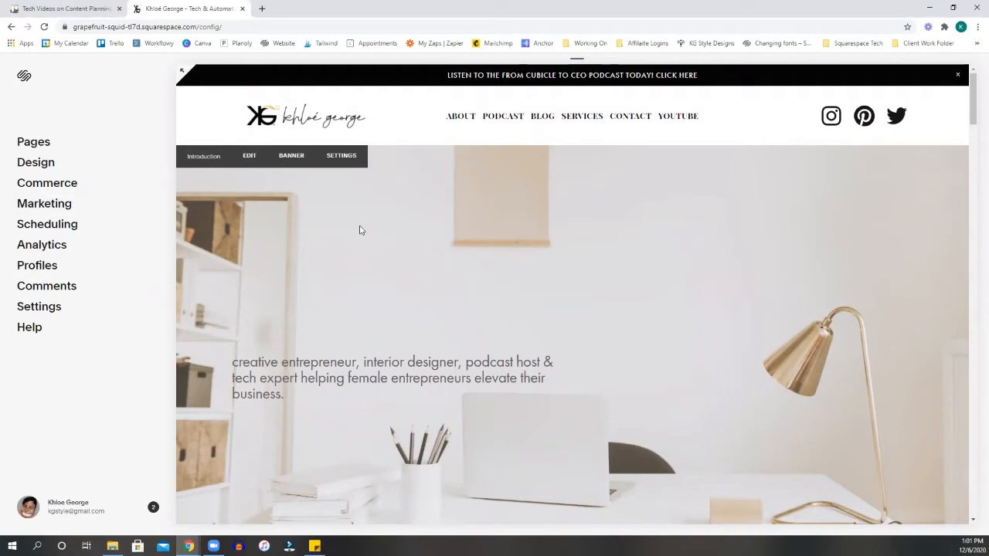
scroll(down, 3)
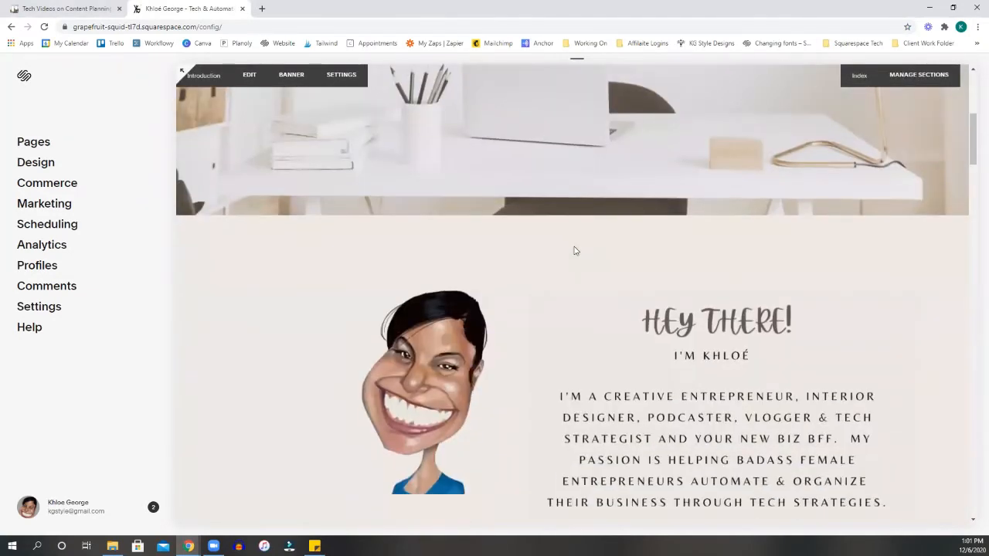
scroll(down, 3)
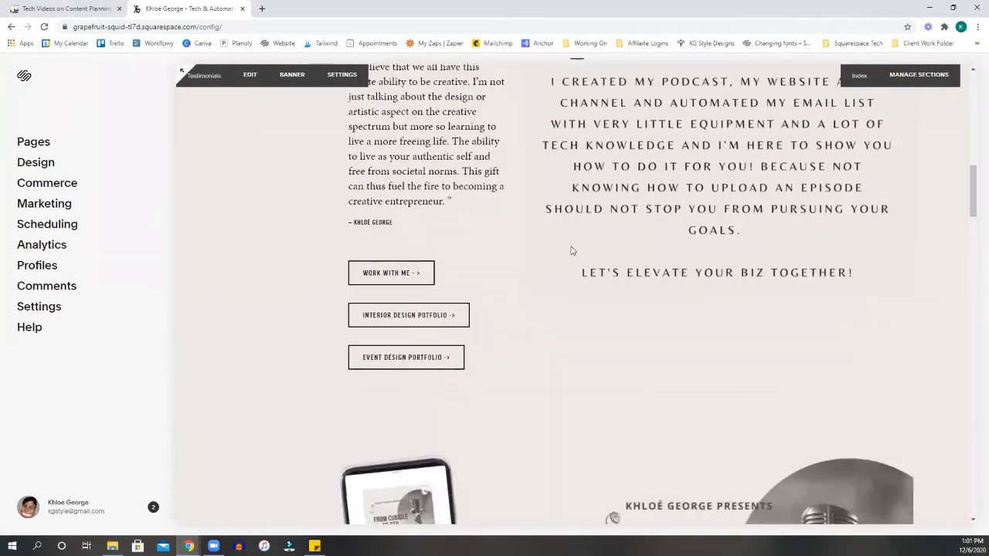
scroll(down, 3)
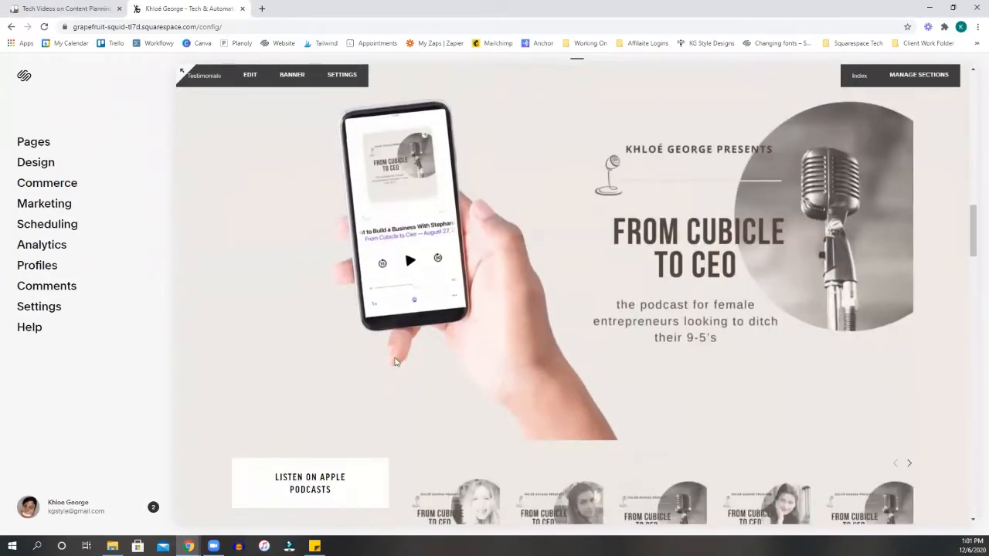
scroll(down, 3)
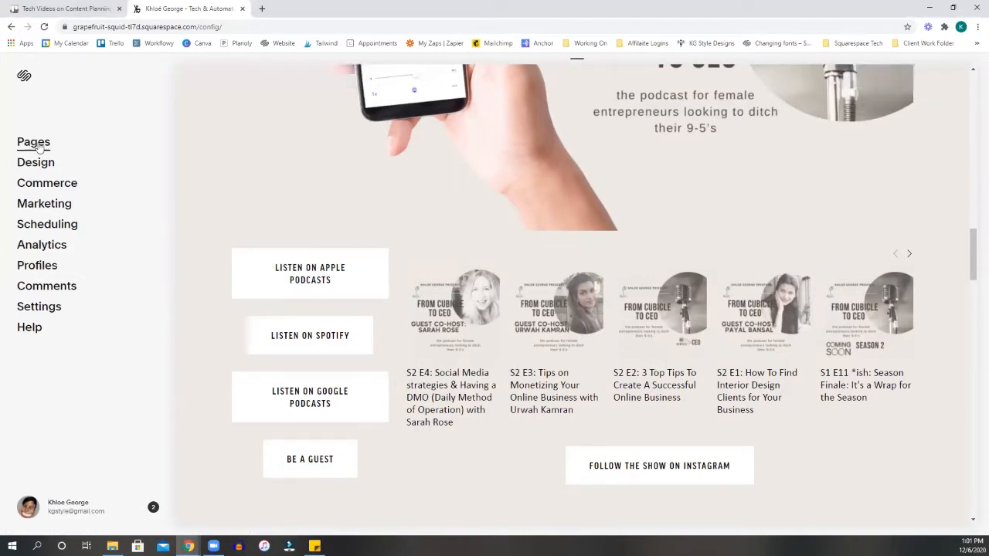
- Show the Pages panel scrolled to the not-linked podcast episode pages and Podcast Template
click(34, 143)
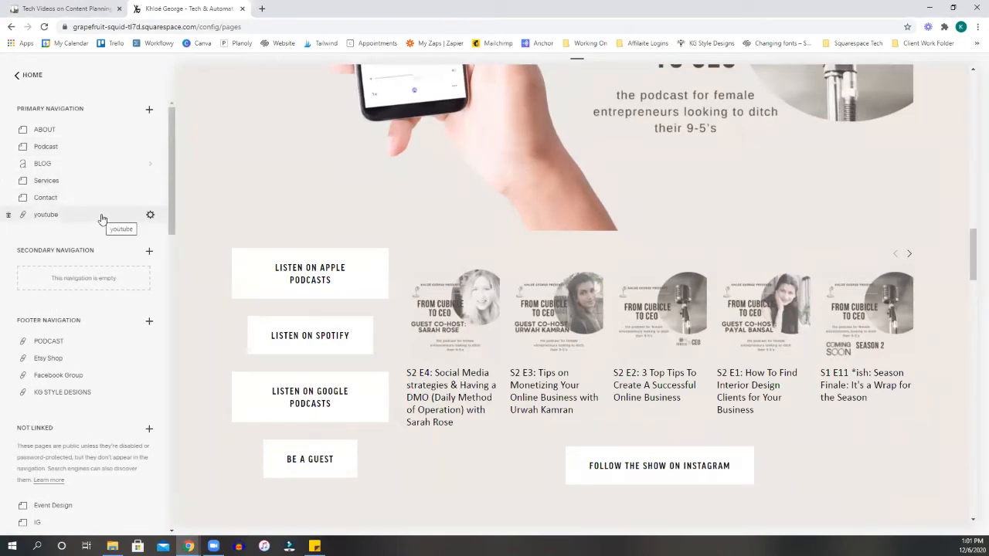
scroll(down, 3)
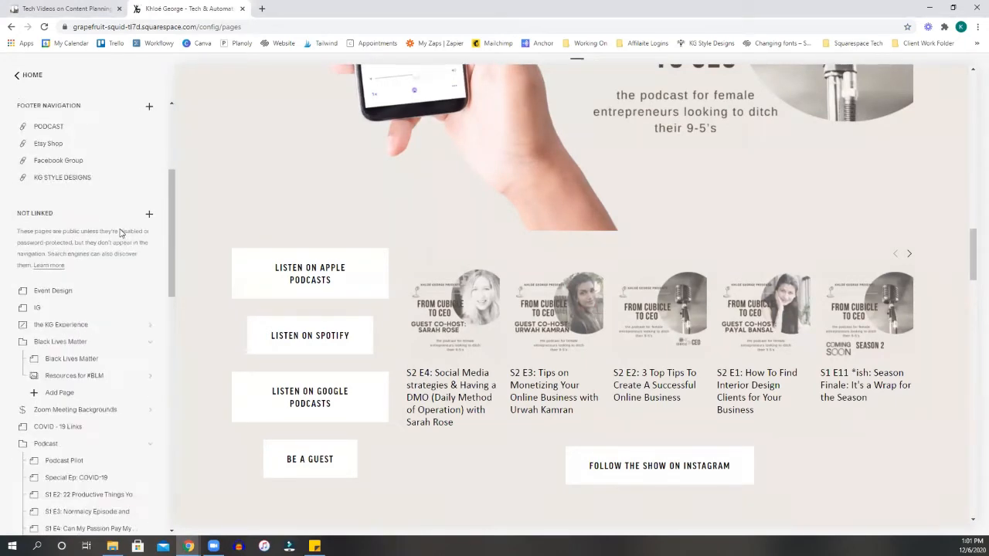
scroll(down, 3)
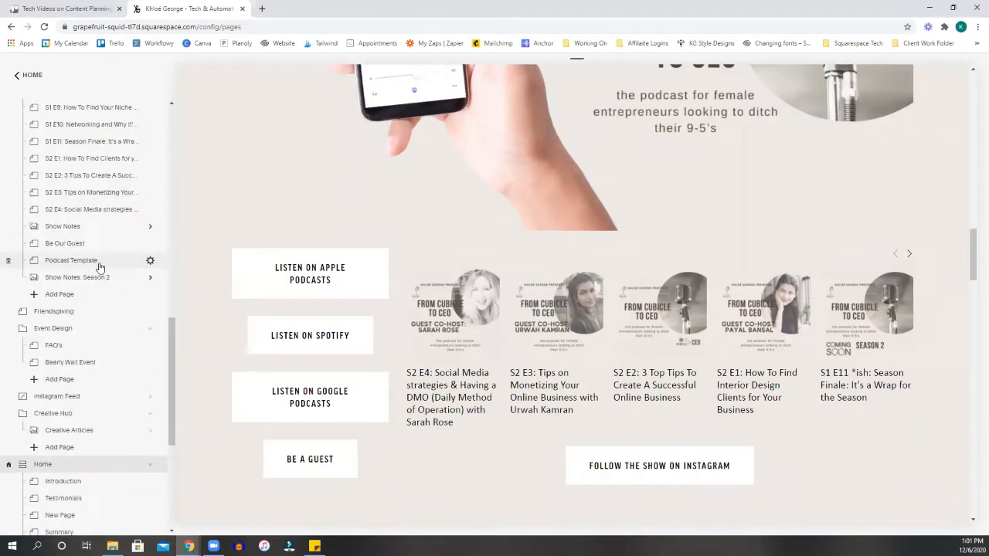
mouse_move(98, 266)
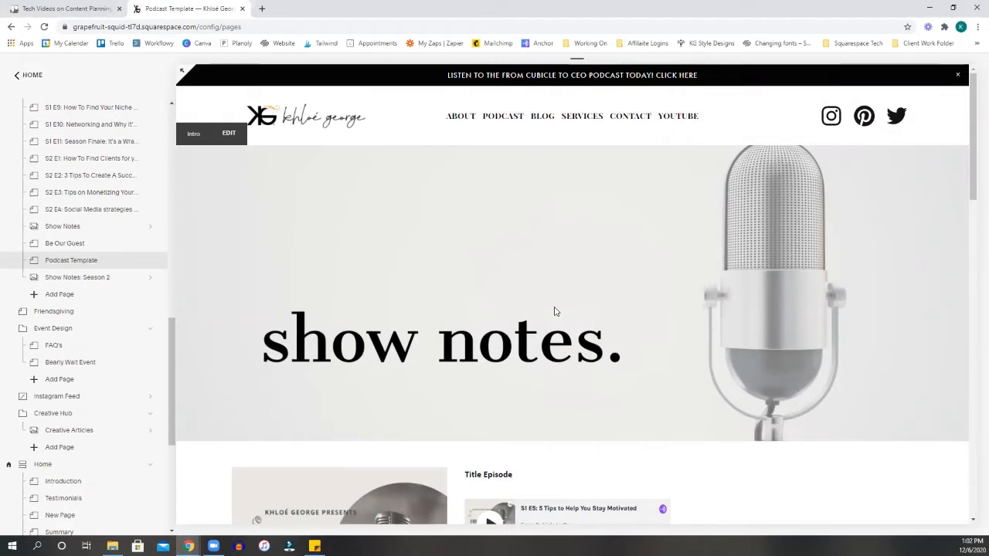
- Scroll through the Podcast Template page's show-notes layout and back to the top
scroll(down, 3)
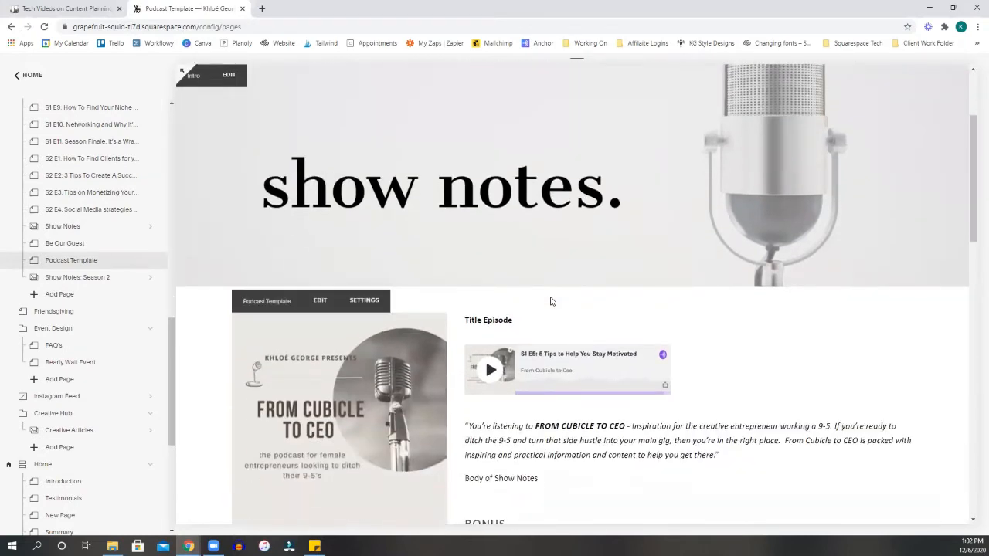
scroll(down, 3)
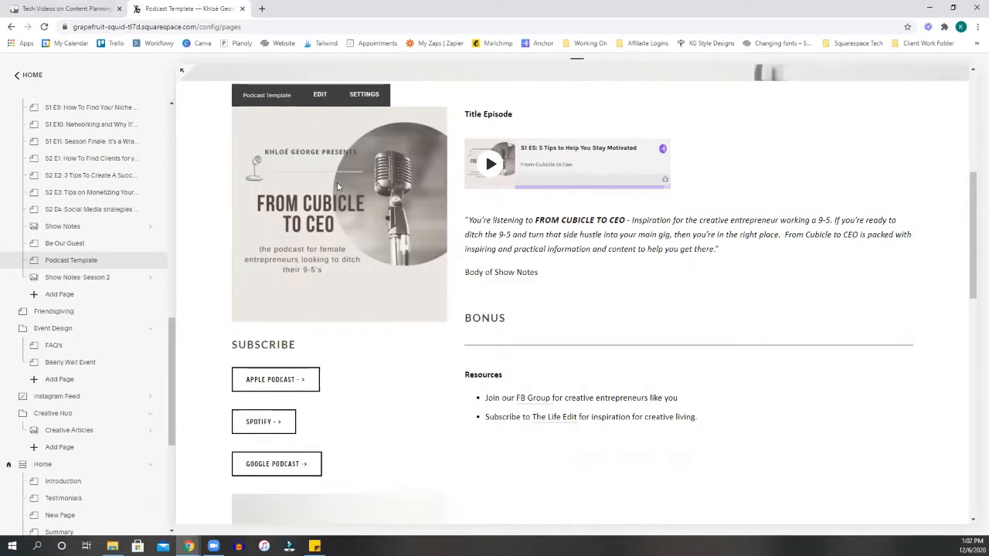
mouse_move(344, 176)
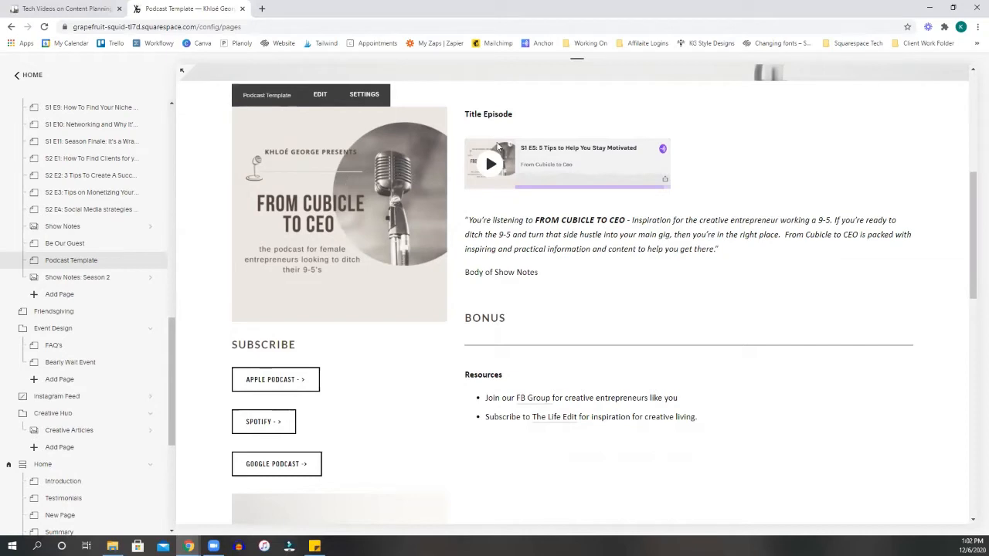
mouse_move(680, 118)
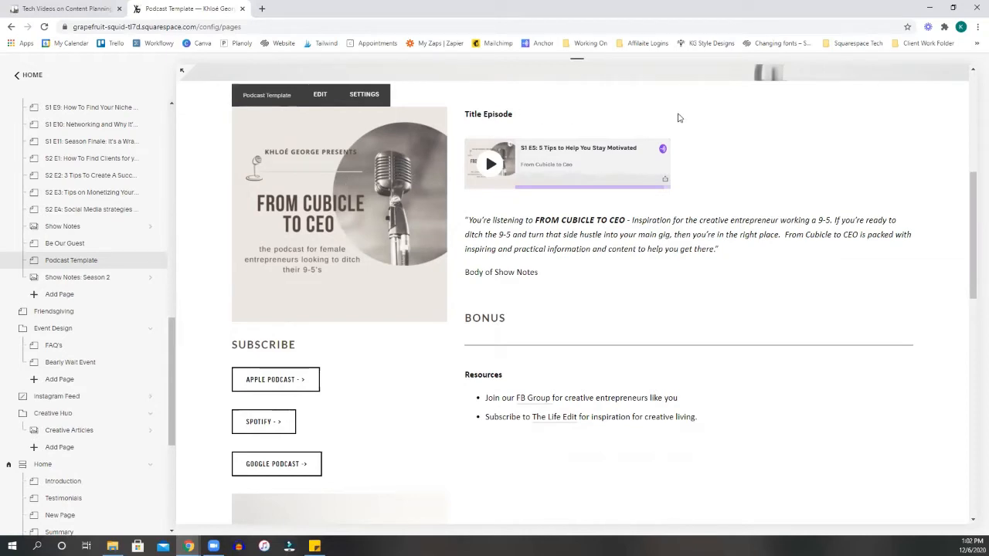
mouse_move(581, 158)
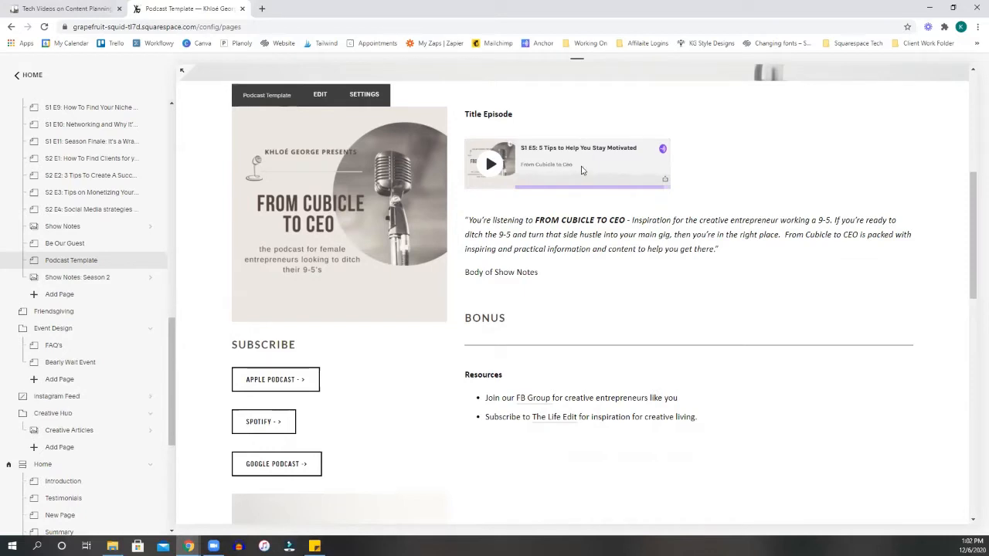
scroll(down, 3)
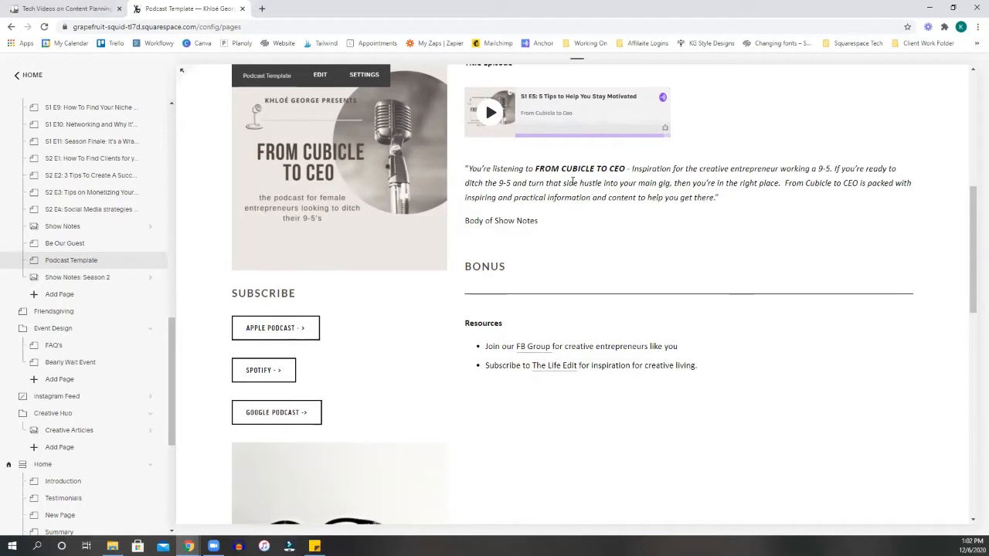
mouse_move(571, 182)
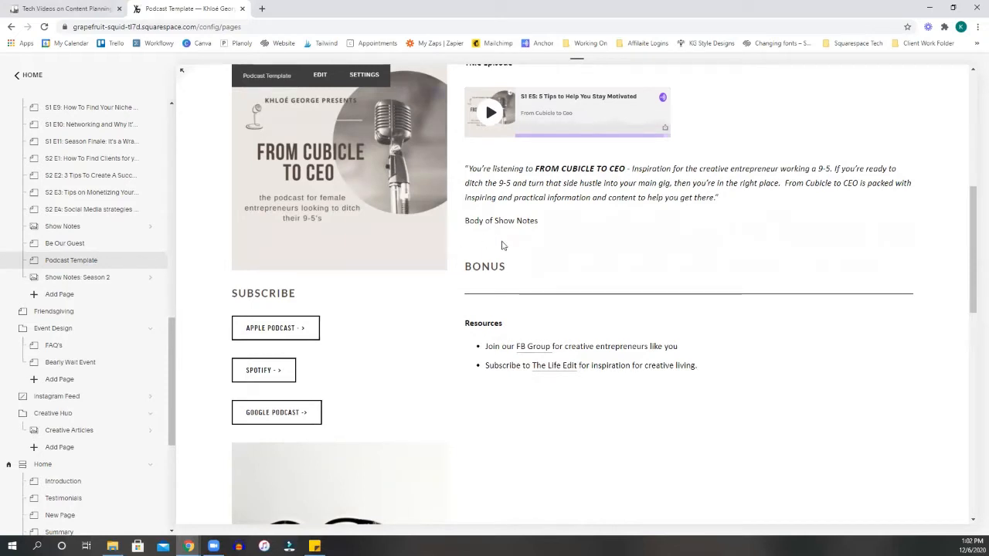
mouse_move(510, 253)
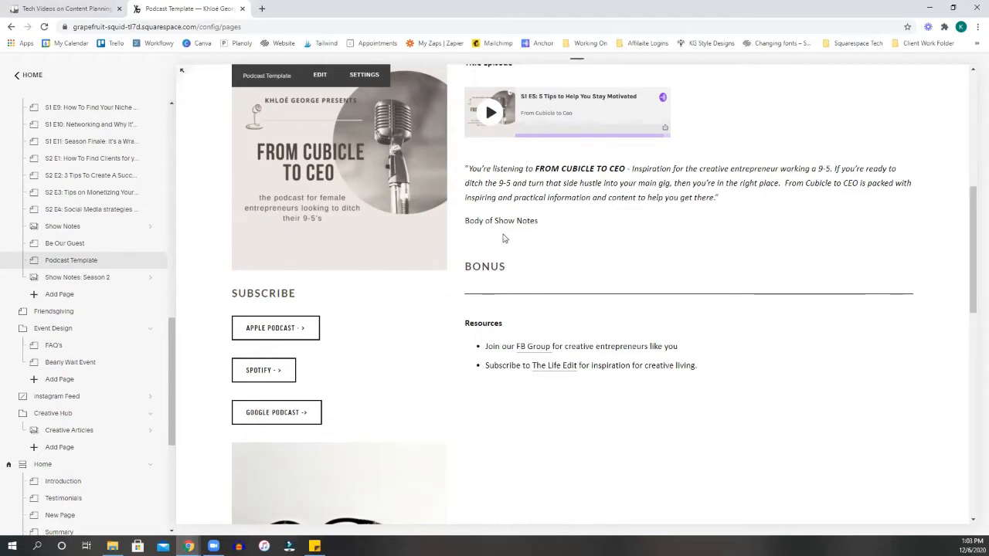
mouse_move(519, 241)
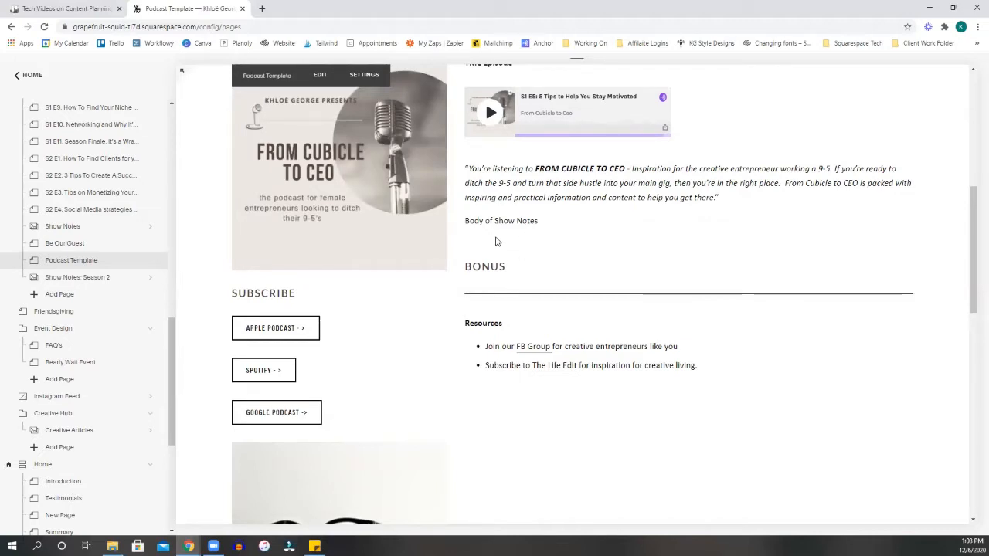
mouse_move(515, 235)
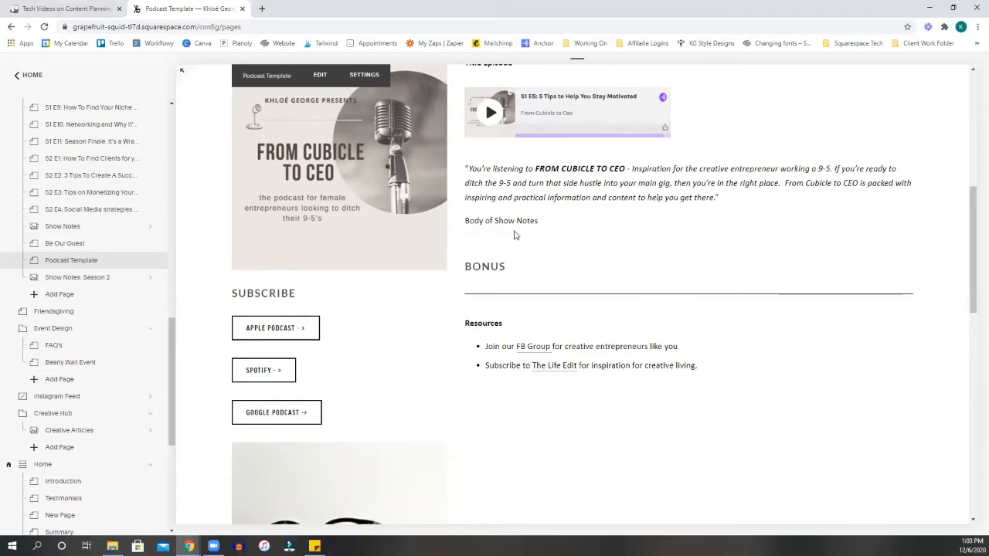
scroll(down, 3)
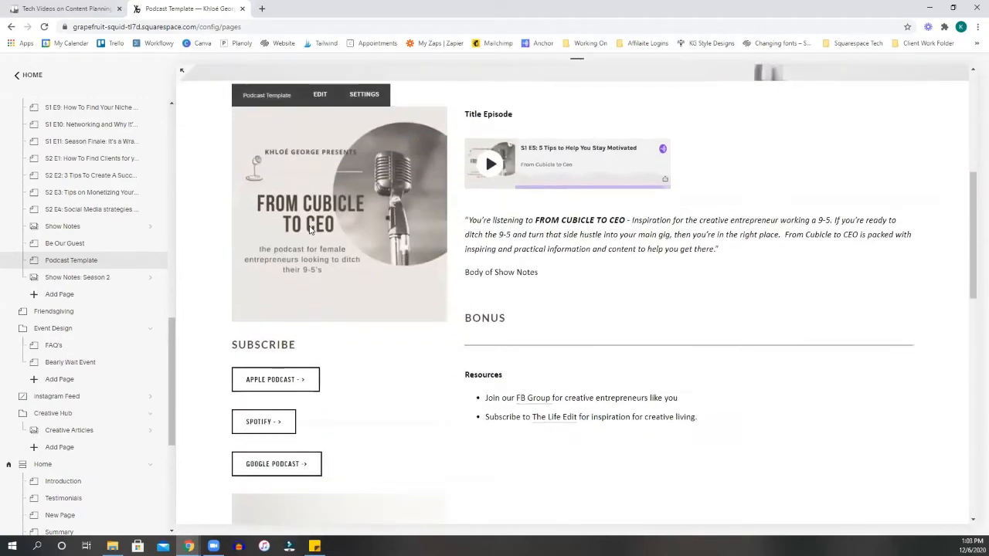
scroll(down, 3)
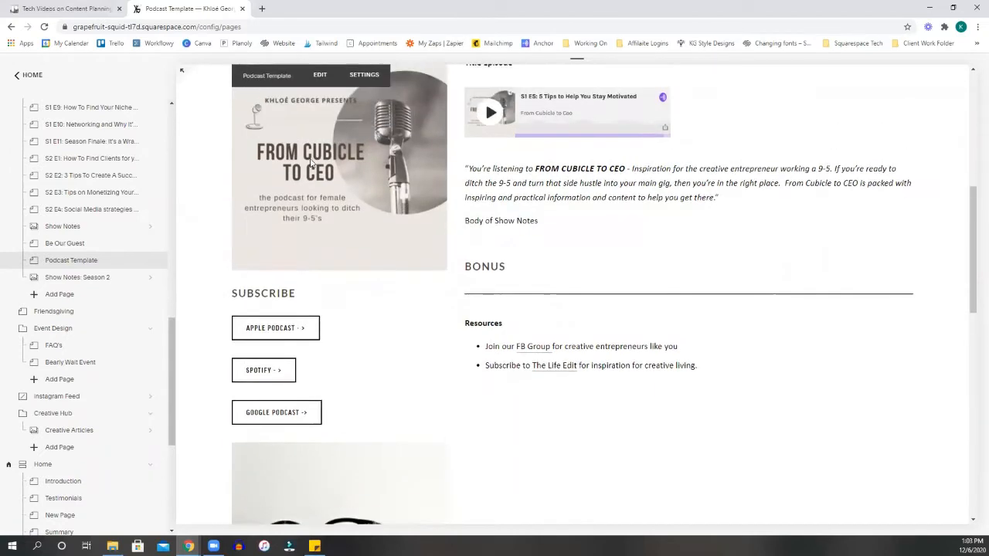
scroll(down, 3)
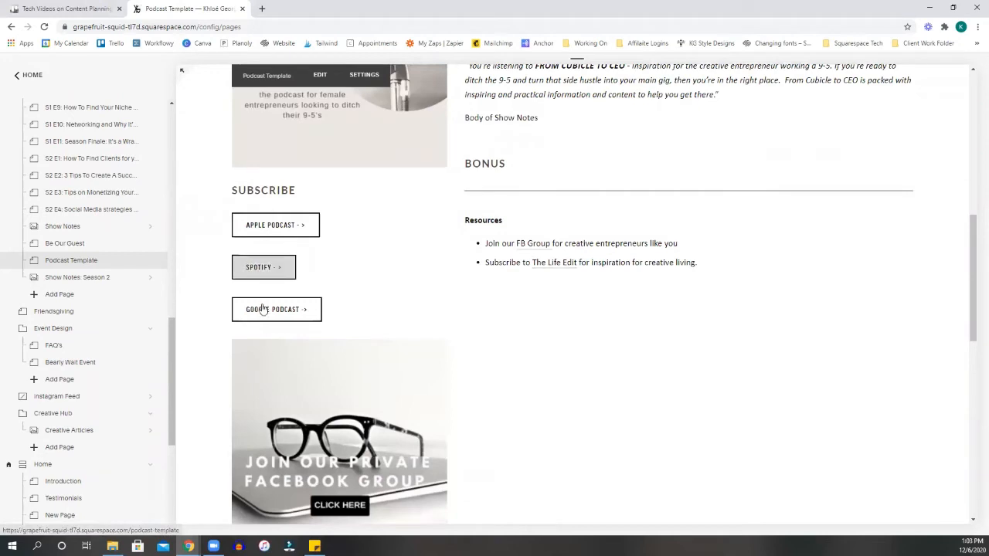
scroll(down, 3)
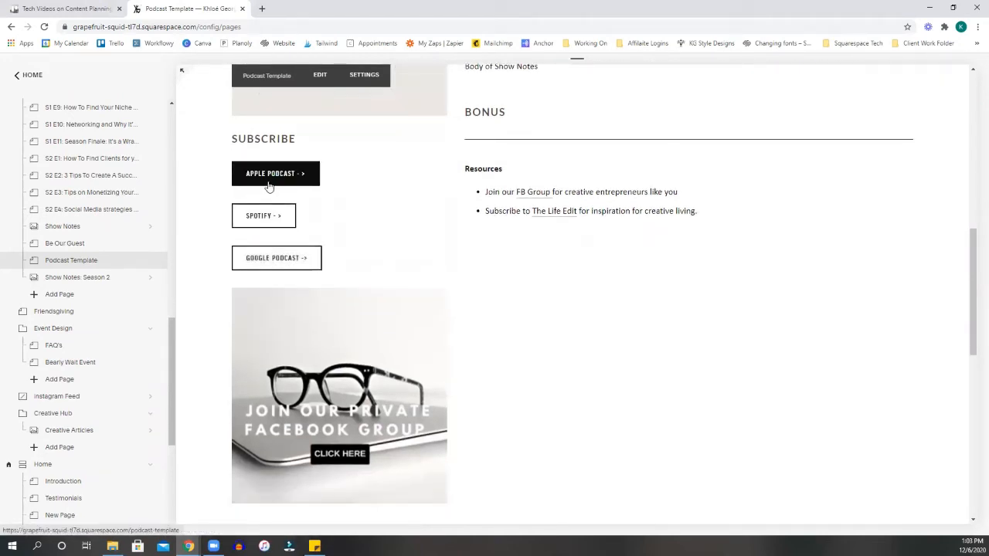
scroll(down, 3)
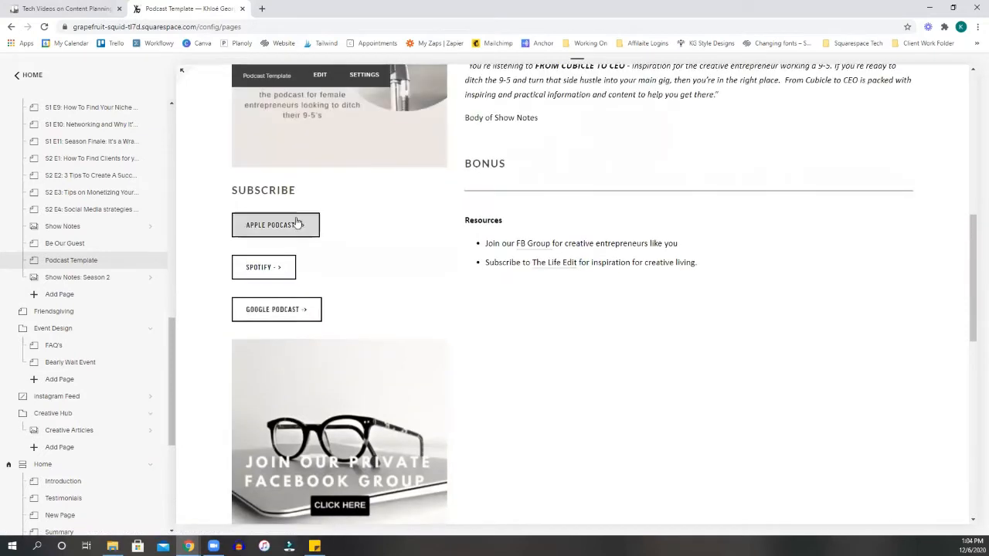
scroll(down, 3)
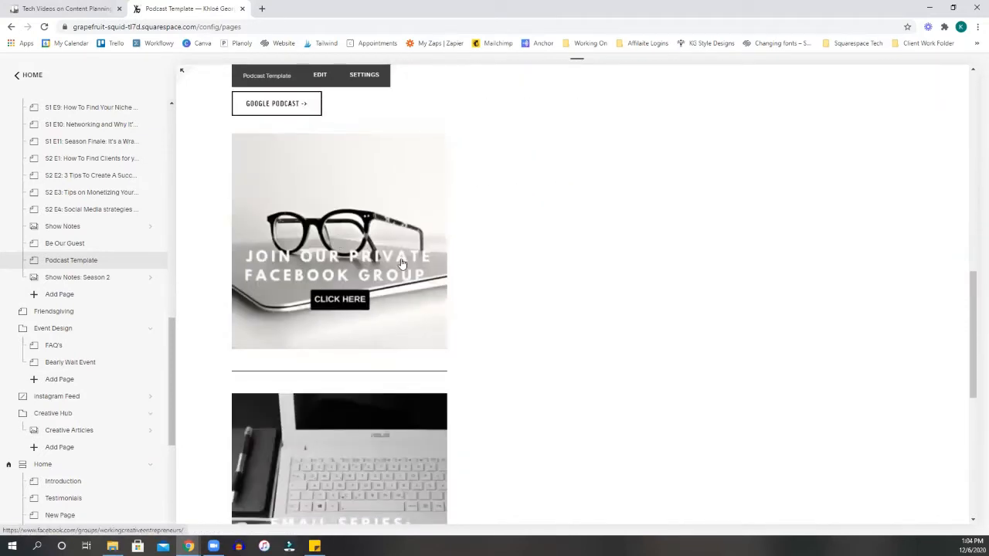
scroll(down, 3)
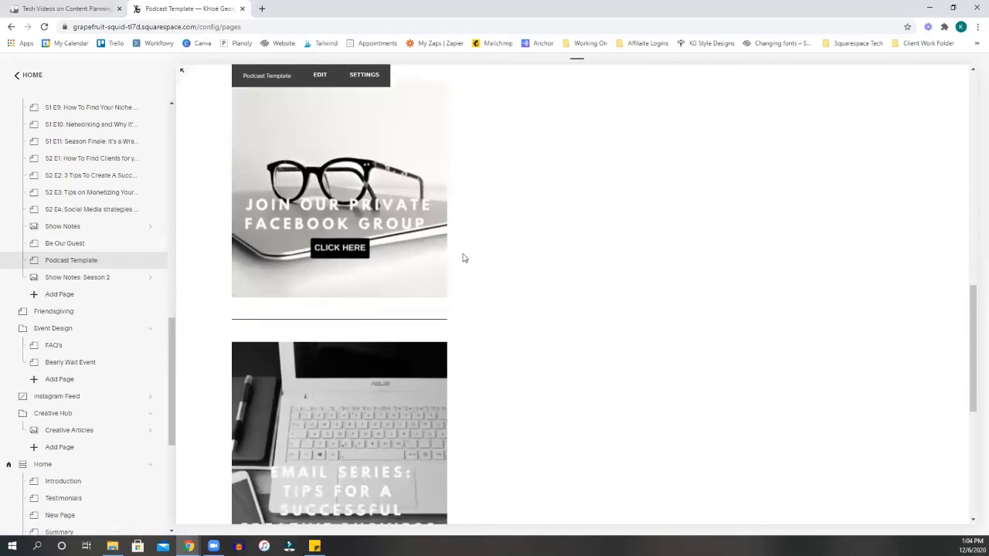
scroll(down, 3)
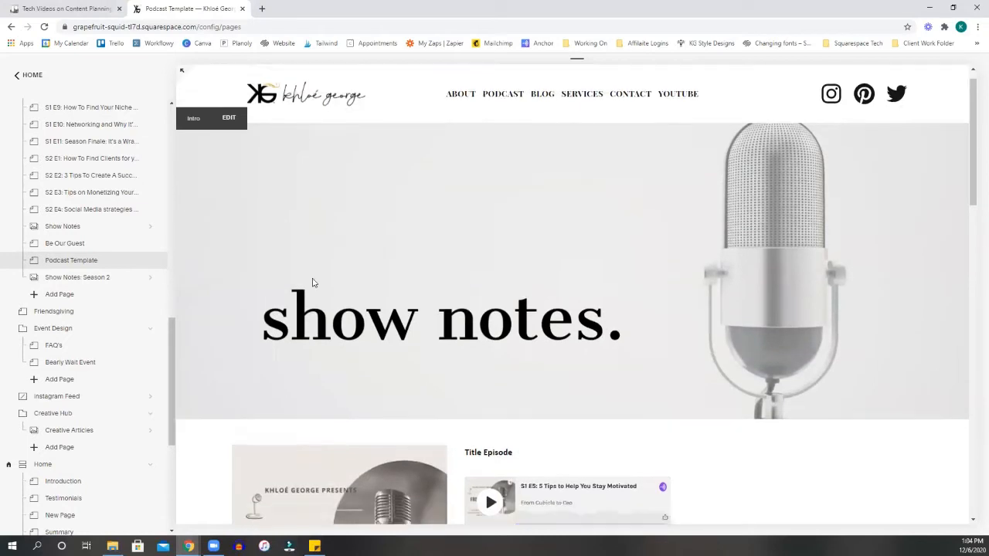
scroll(down, 3)
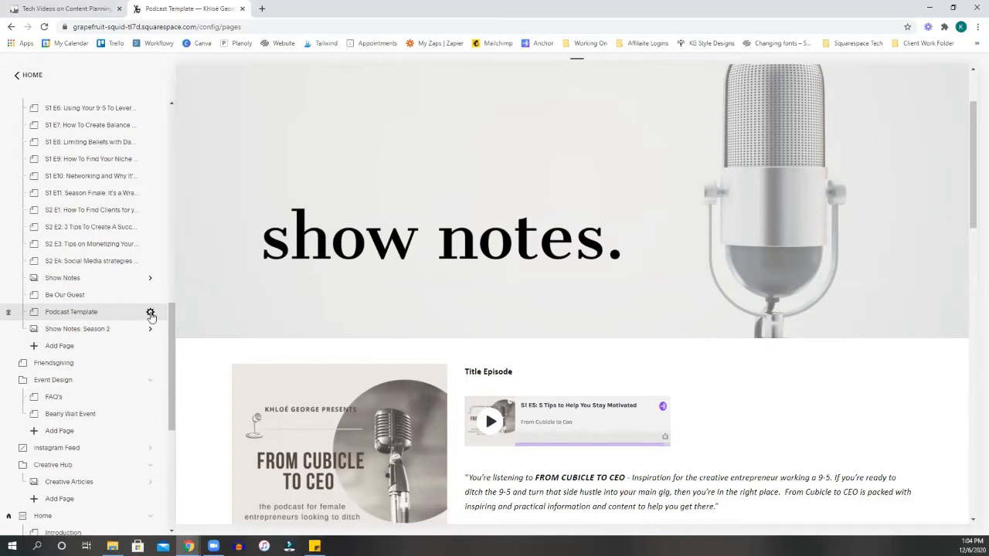
click(151, 312)
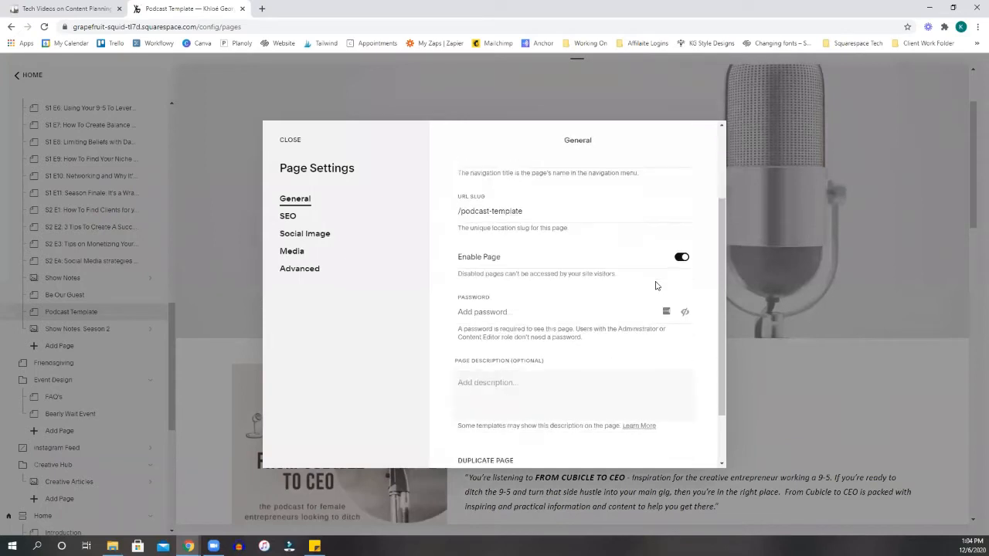
scroll(down, 3)
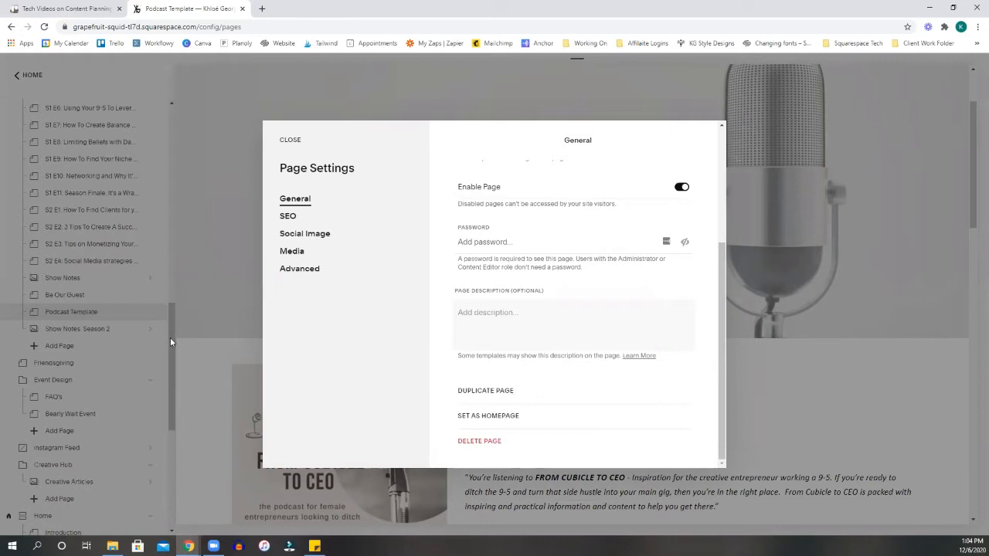
click(290, 139)
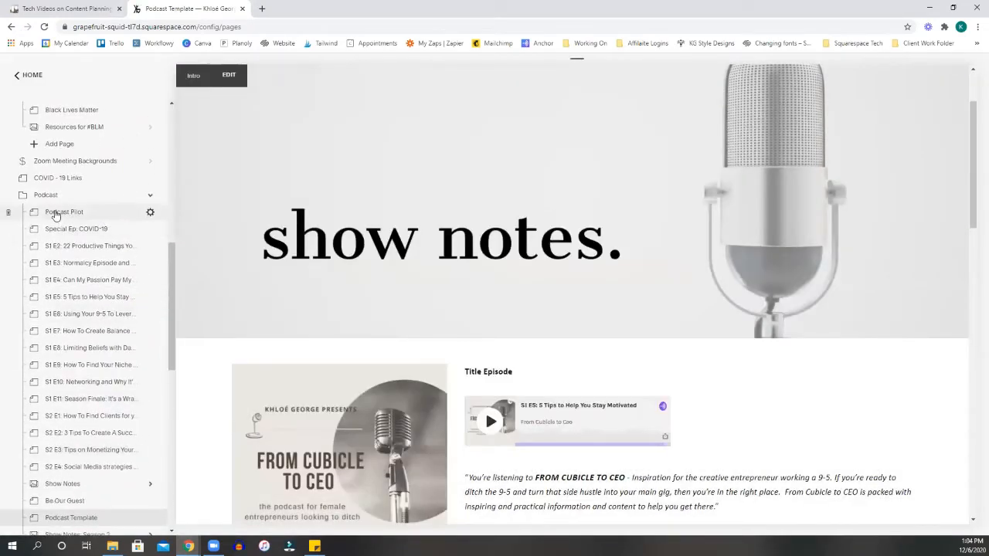
scroll(down, 3)
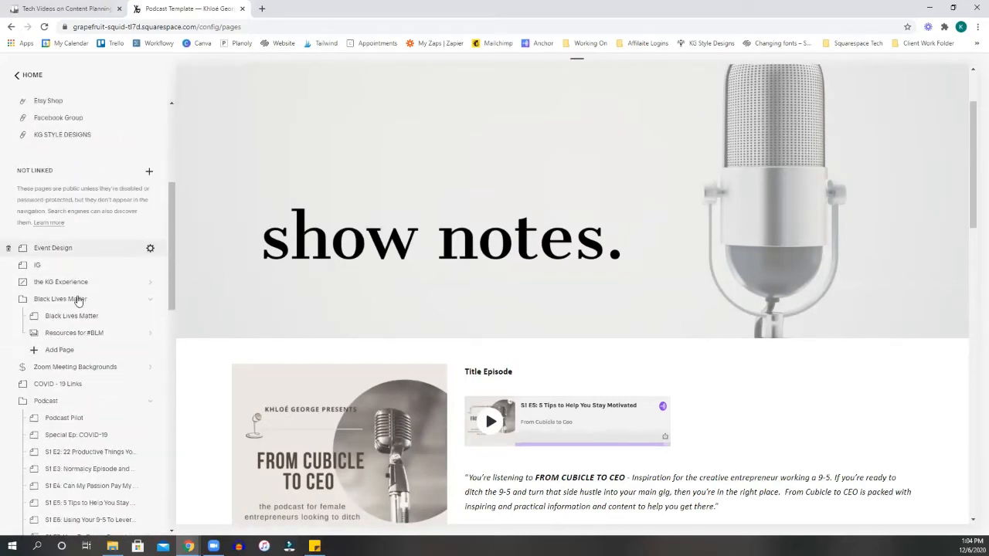
scroll(down, 3)
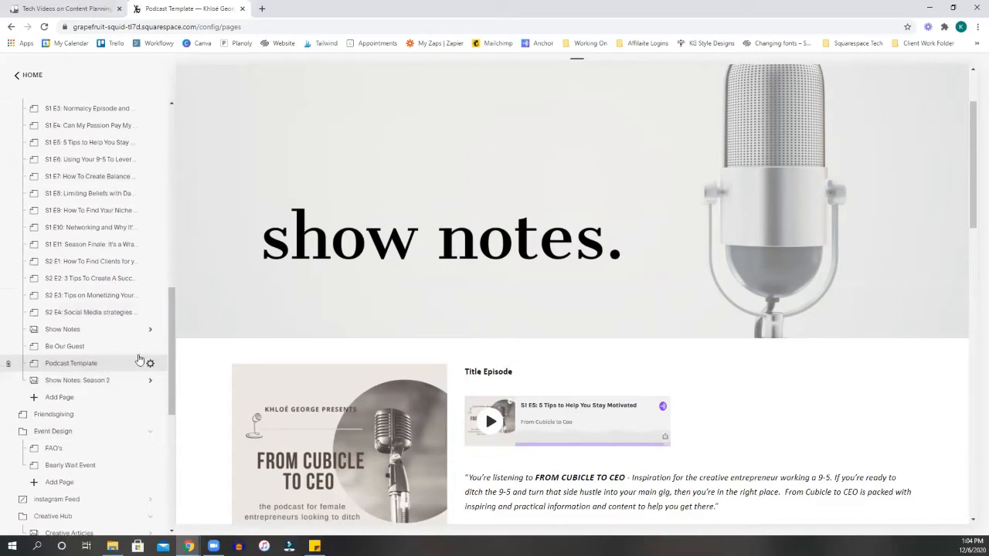
mouse_move(158, 376)
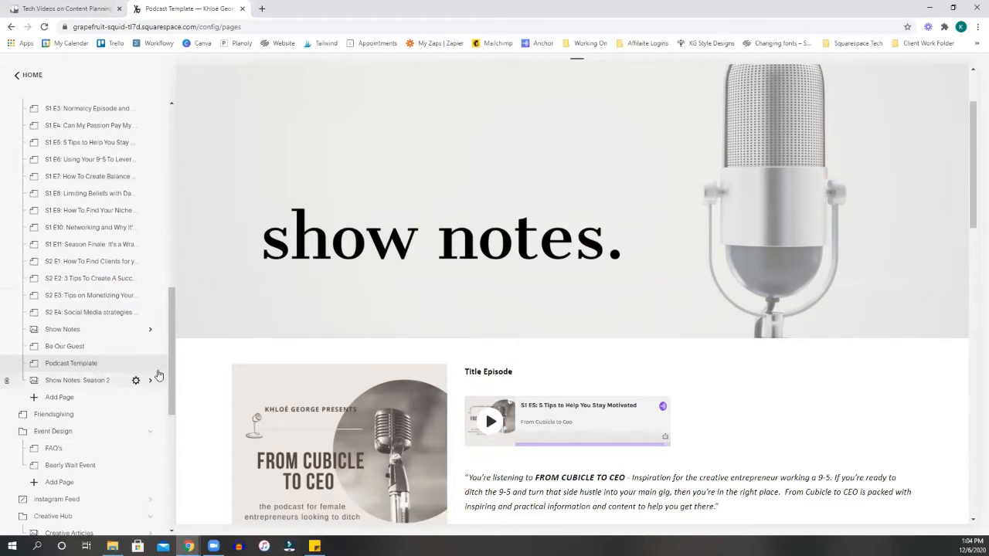
mouse_move(151, 363)
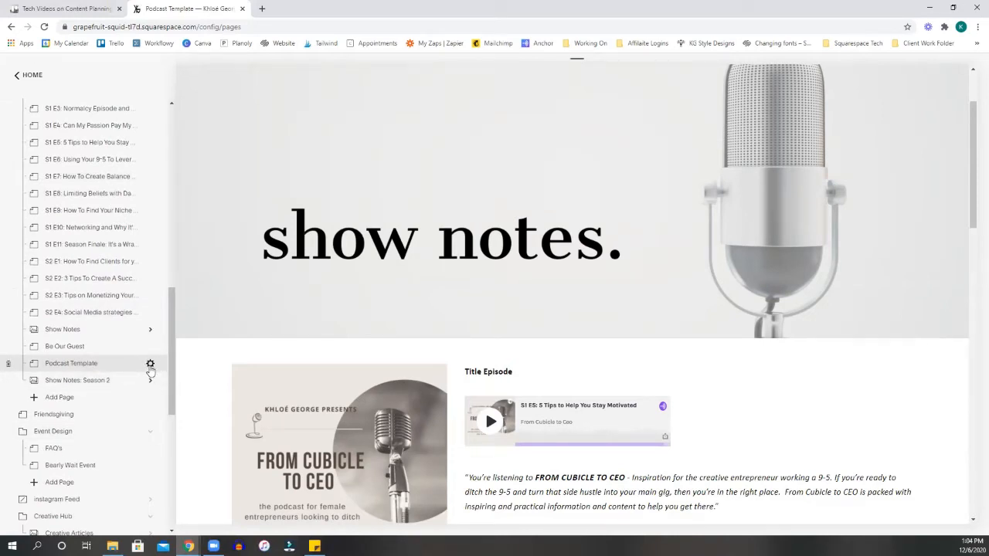
- Duplicate the Podcast Template page from its settings, creating Podcast Template (Copy)
click(150, 363)
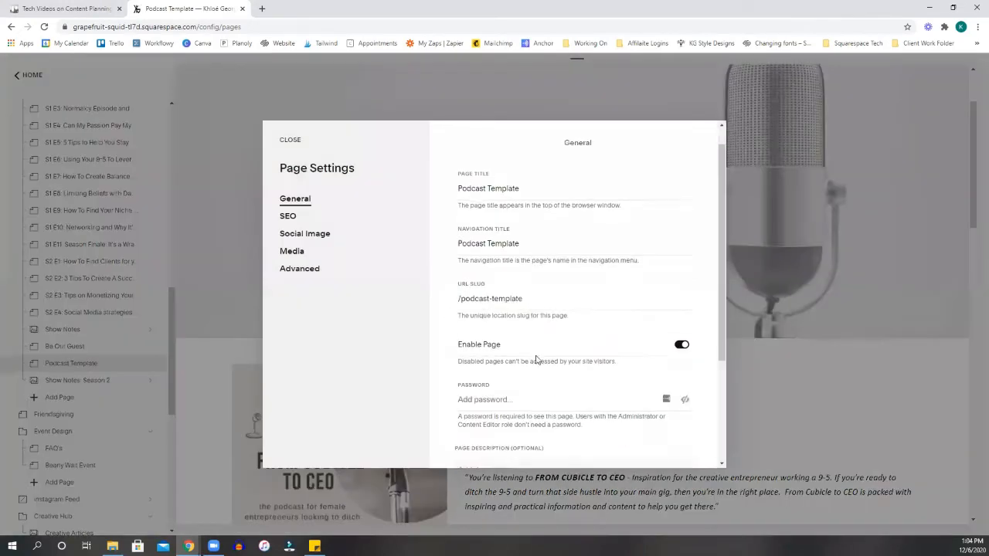
click(485, 389)
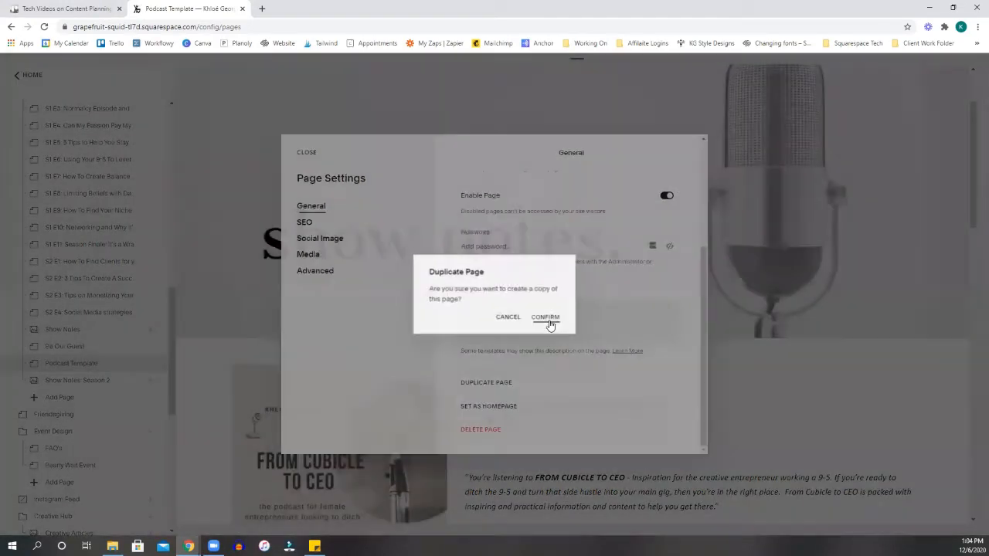
click(543, 317)
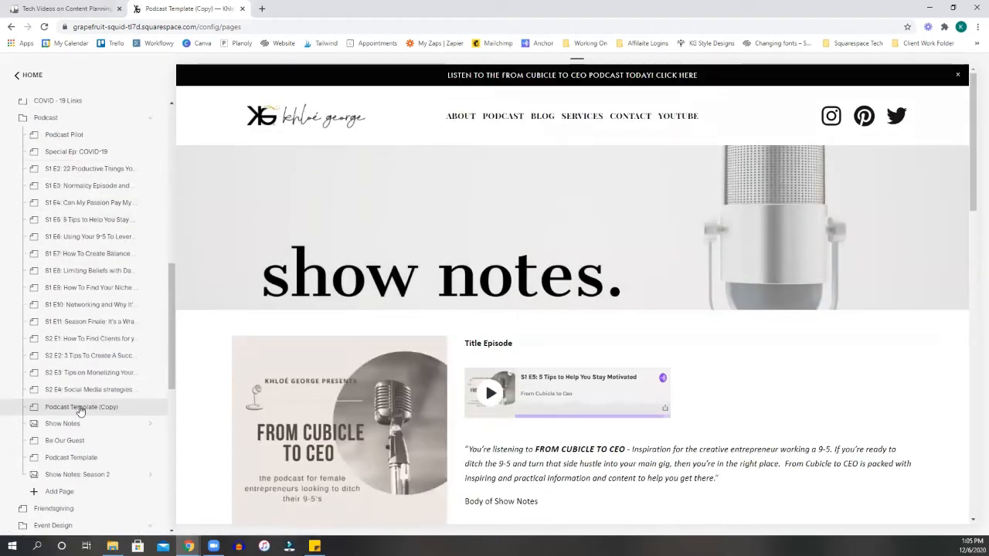
click(80, 406)
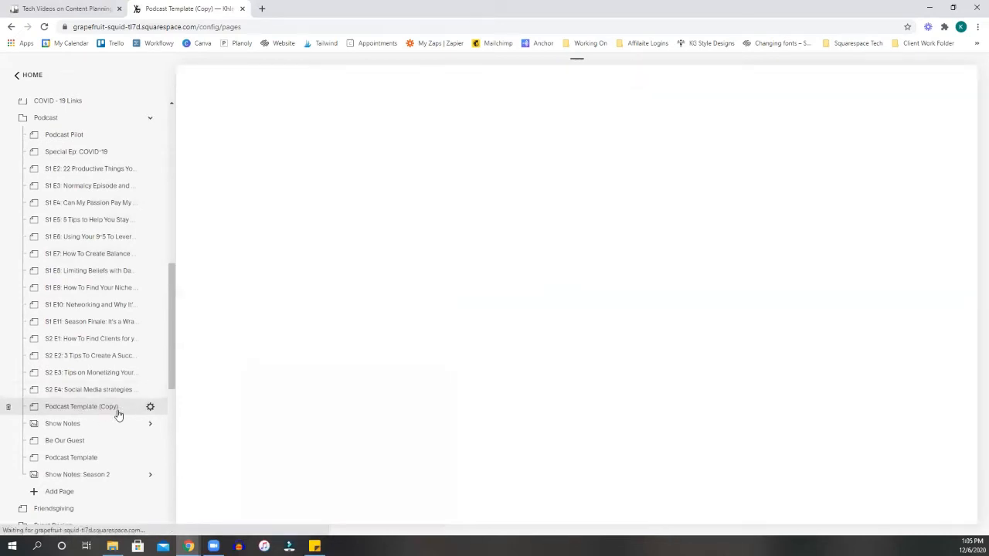
click(80, 406)
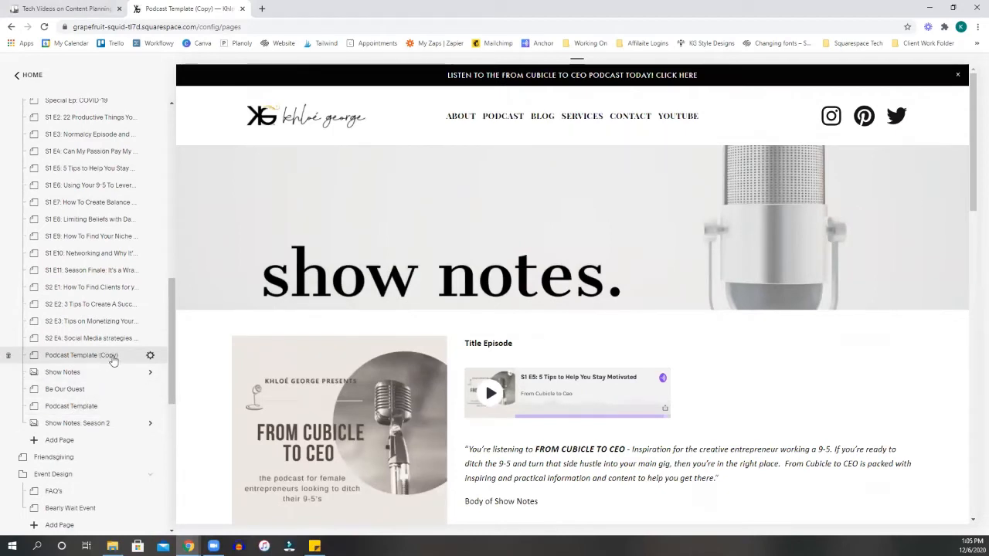
scroll(down, 3)
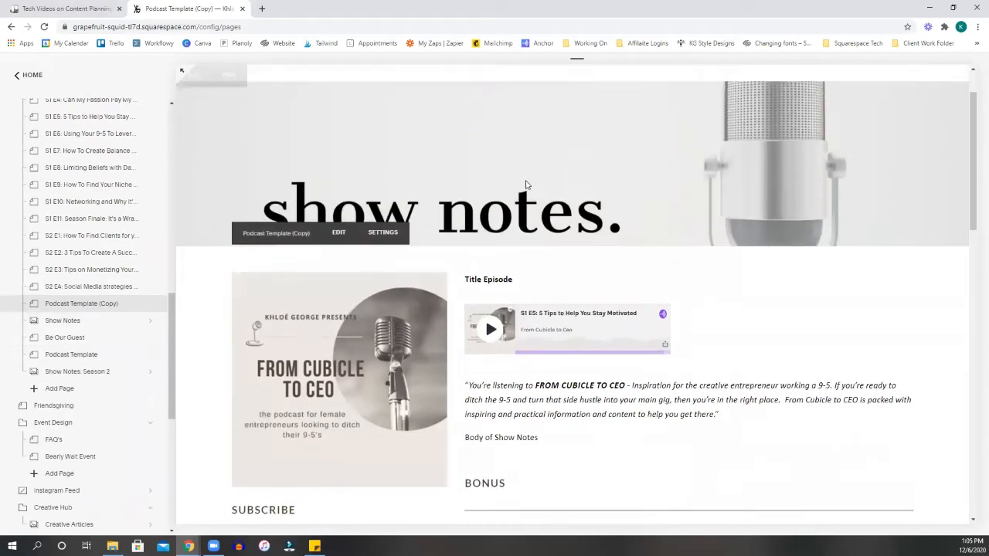
scroll(down, 3)
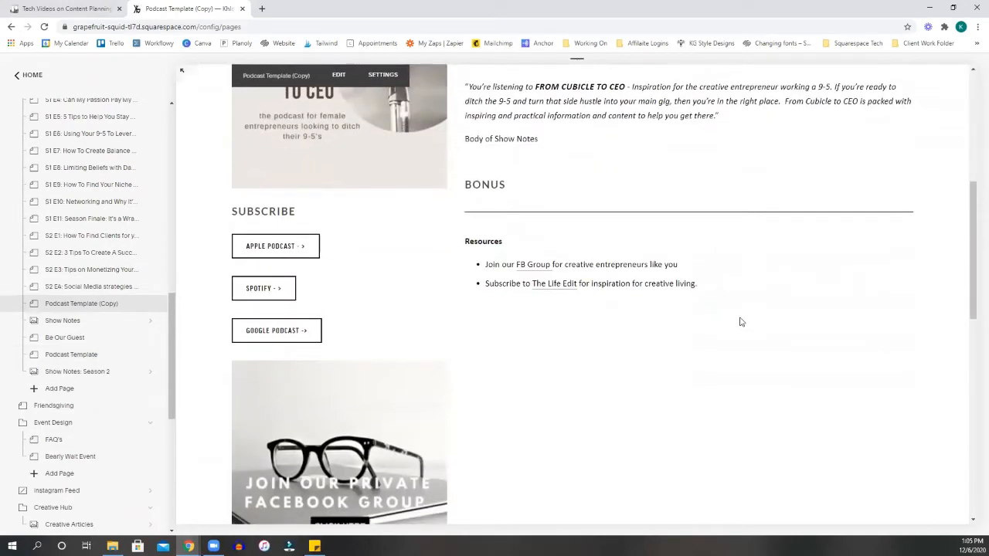
scroll(down, 3)
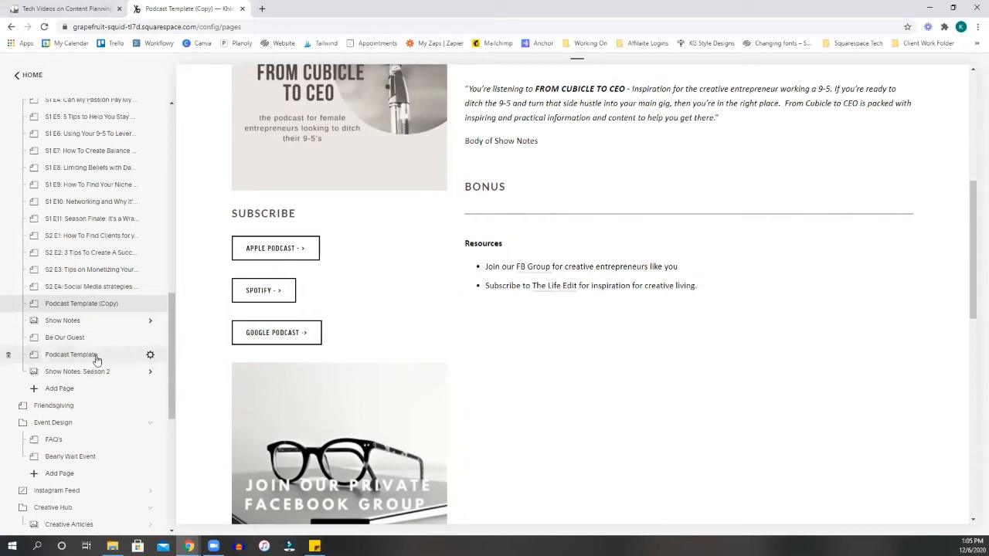
- Create a new blank unlinked page named Podcast Show Notes and open it
click(71, 354)
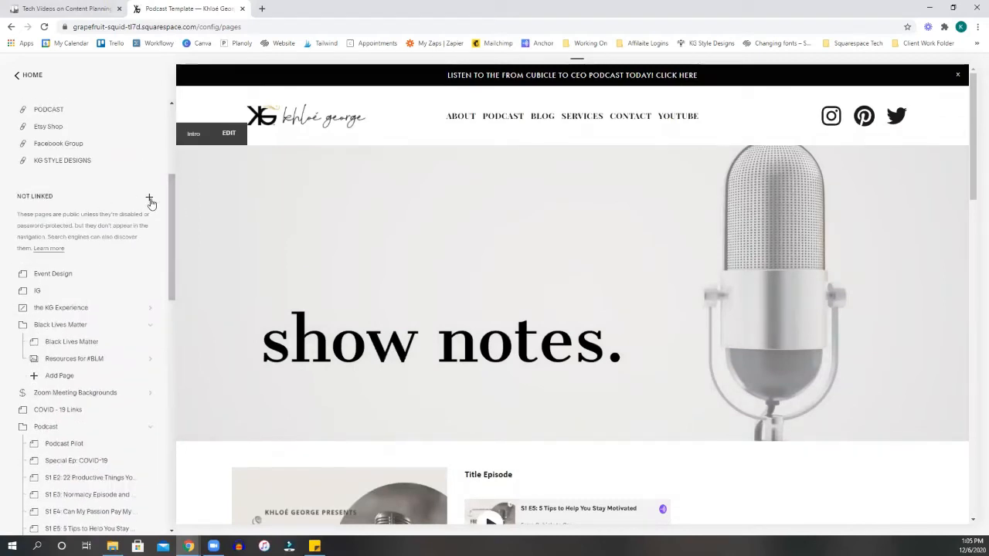
click(148, 196)
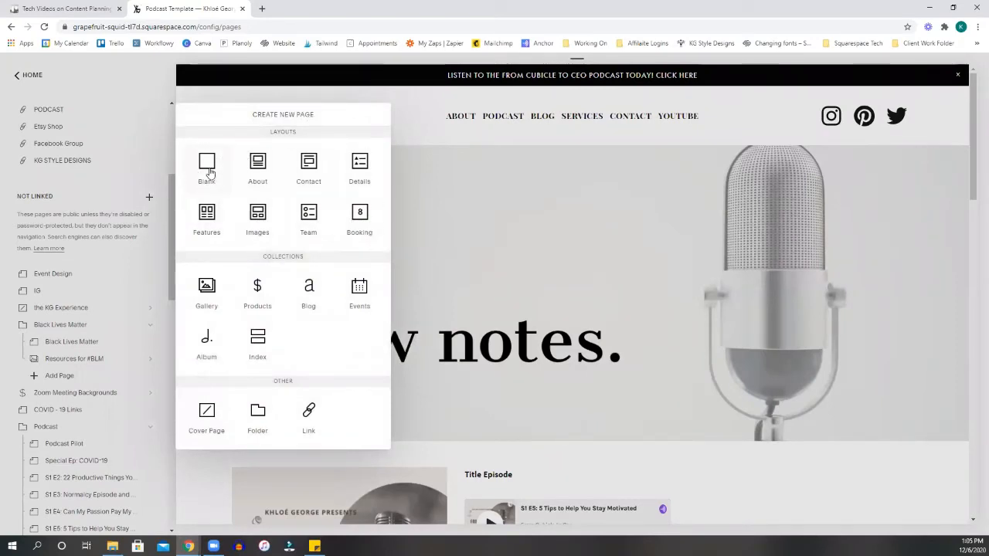
click(210, 171)
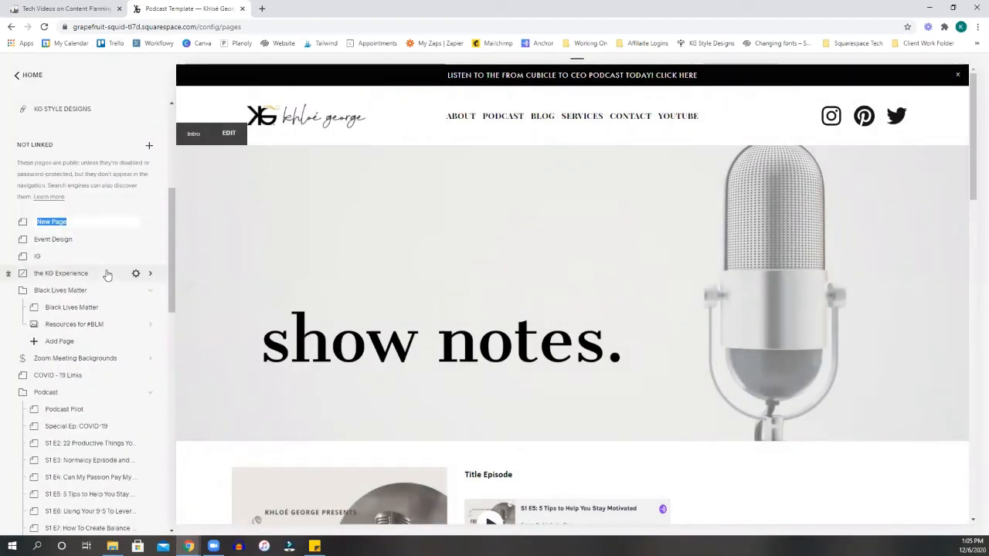
text(Podcast Te)
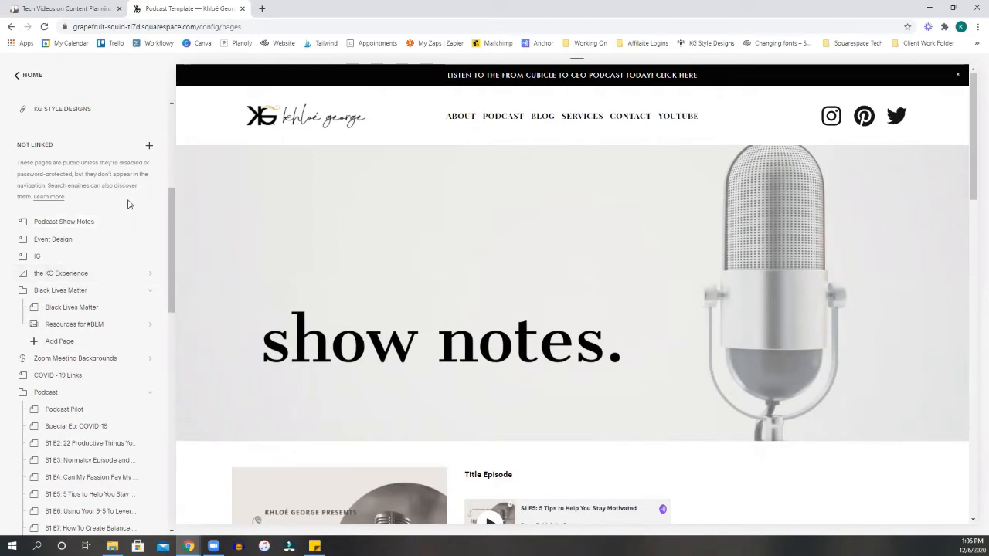
click(37, 257)
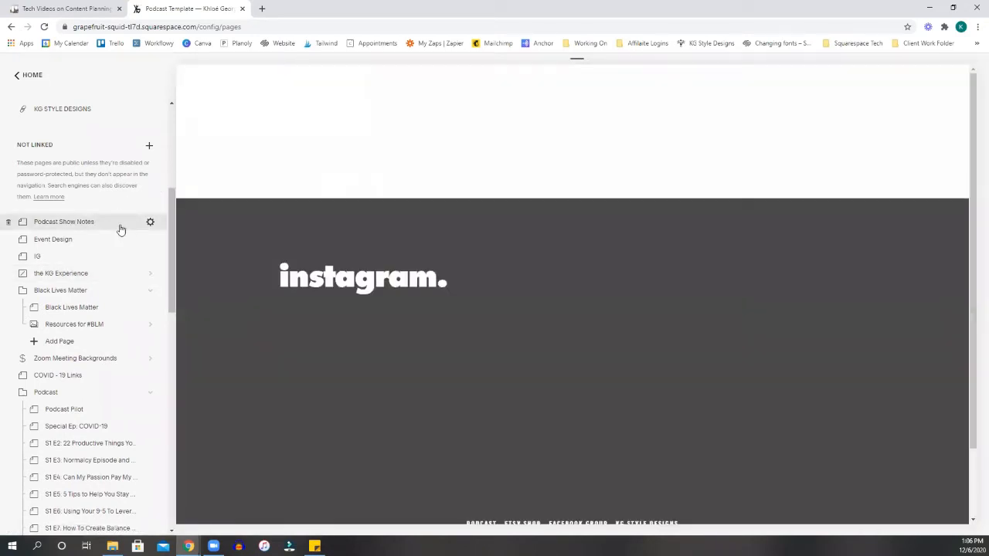
click(63, 223)
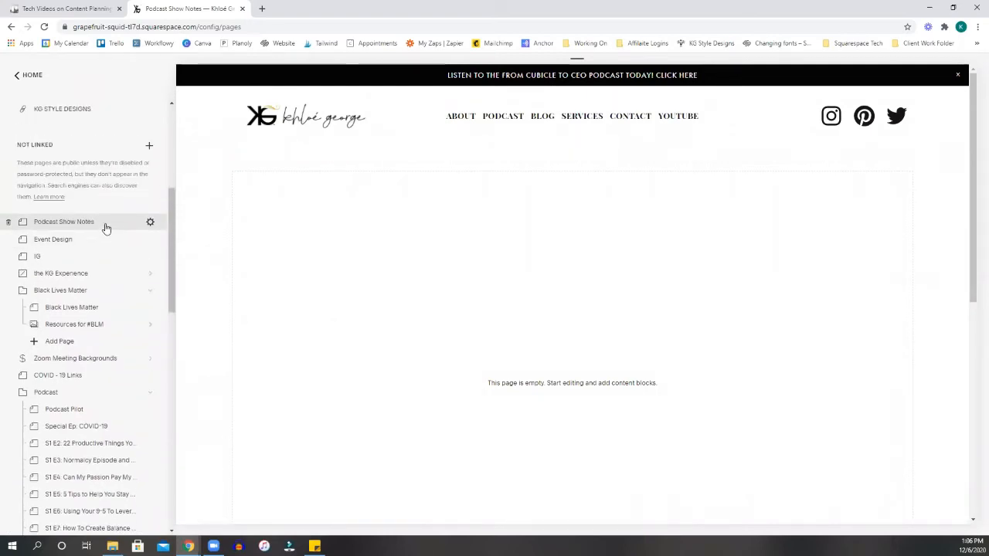
mouse_move(551, 309)
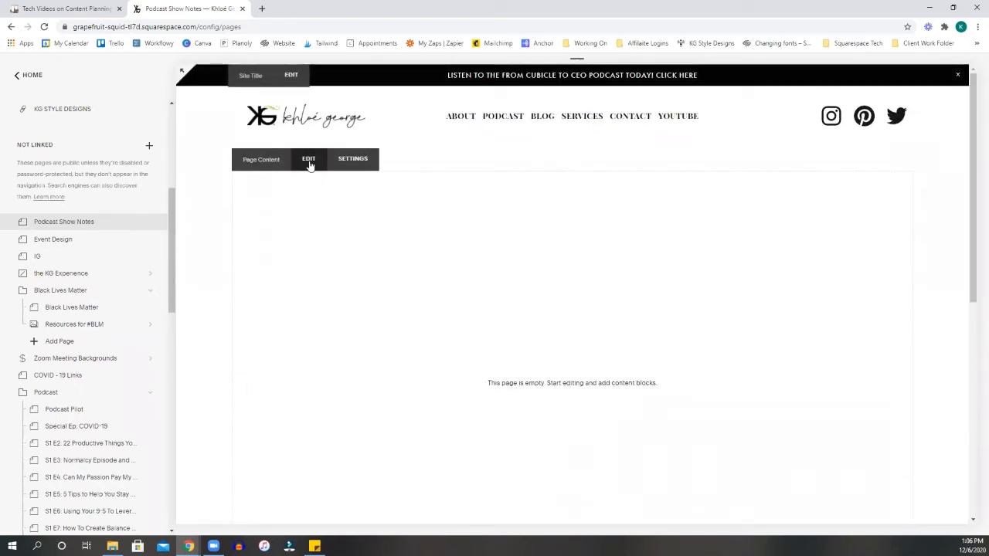
- Start editing the empty page, then cancel and discard the unsaved changes
click(307, 158)
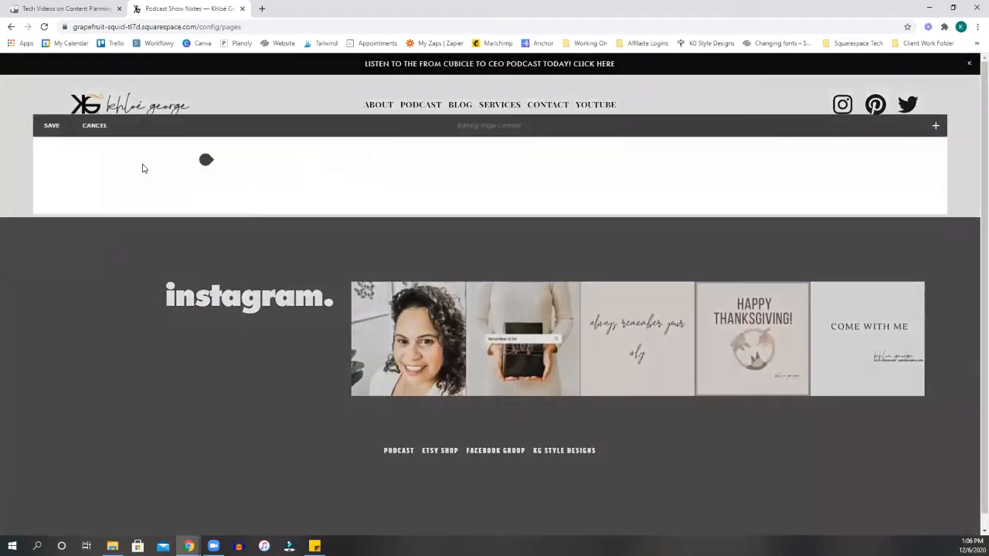
click(93, 125)
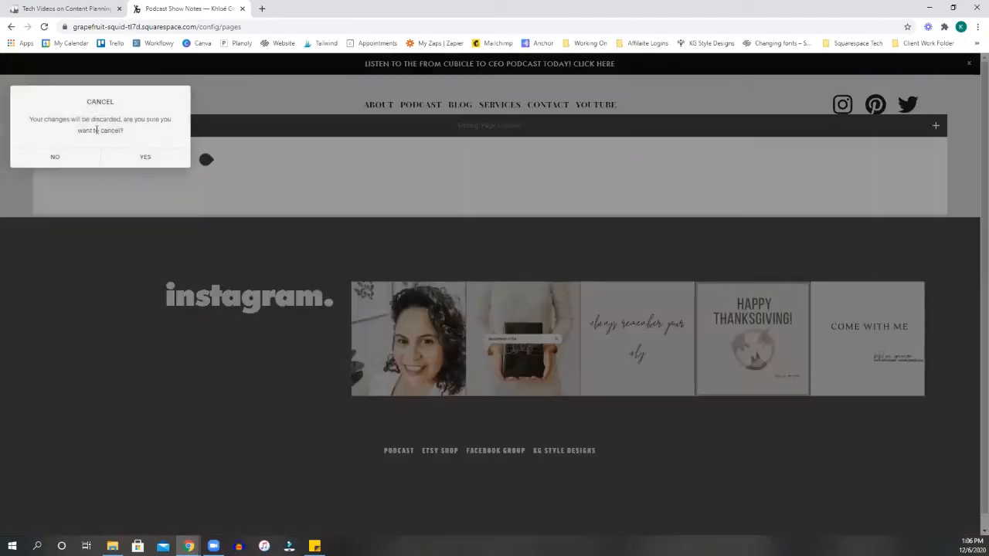
click(145, 158)
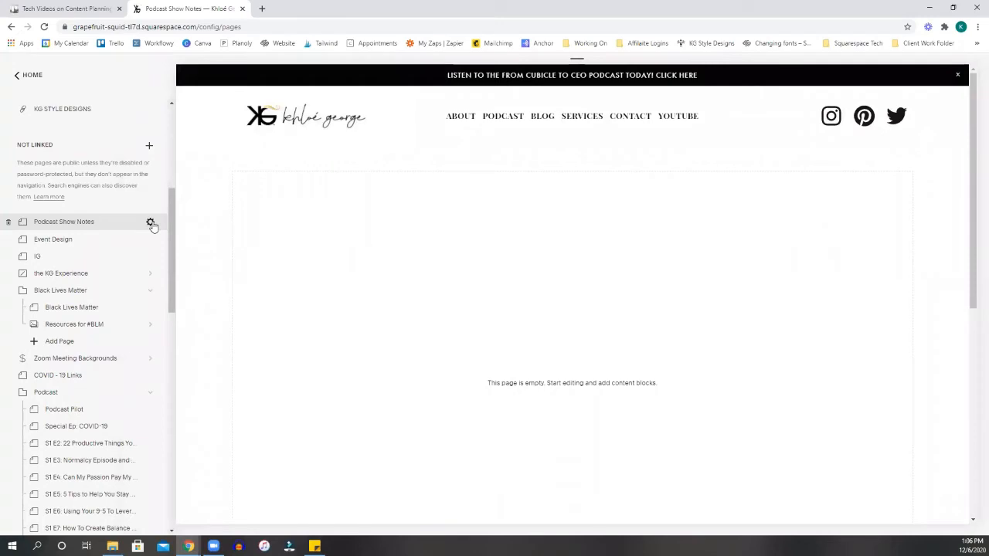
click(150, 223)
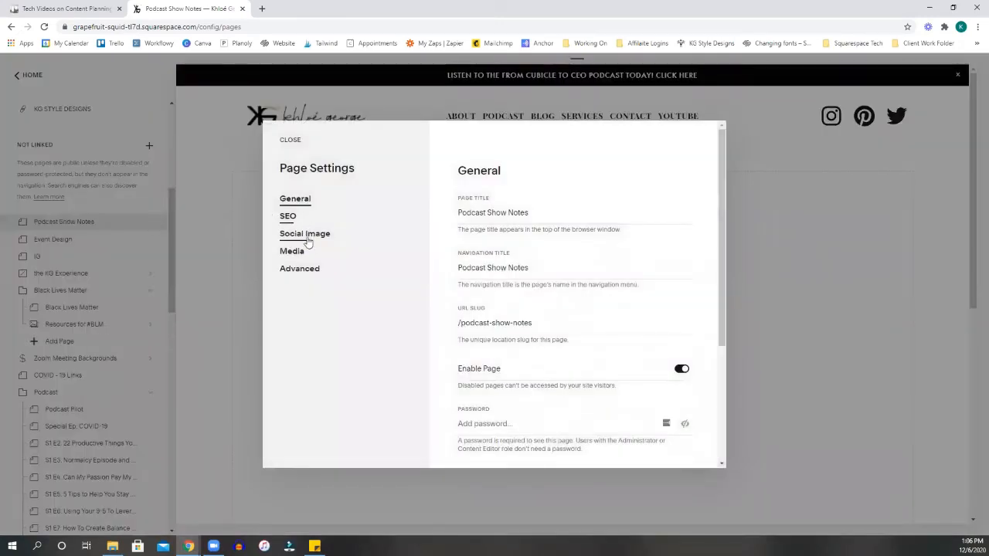
click(291, 250)
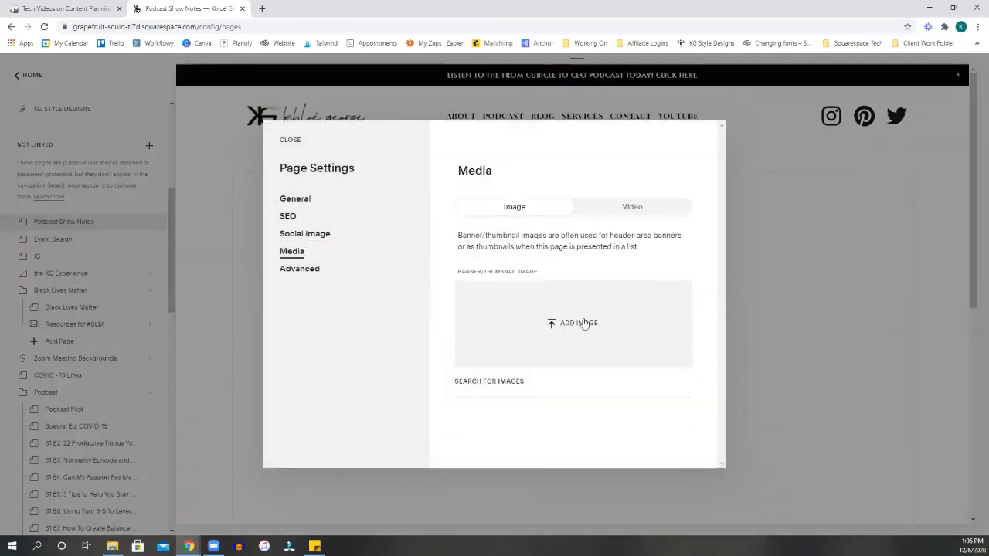
click(572, 323)
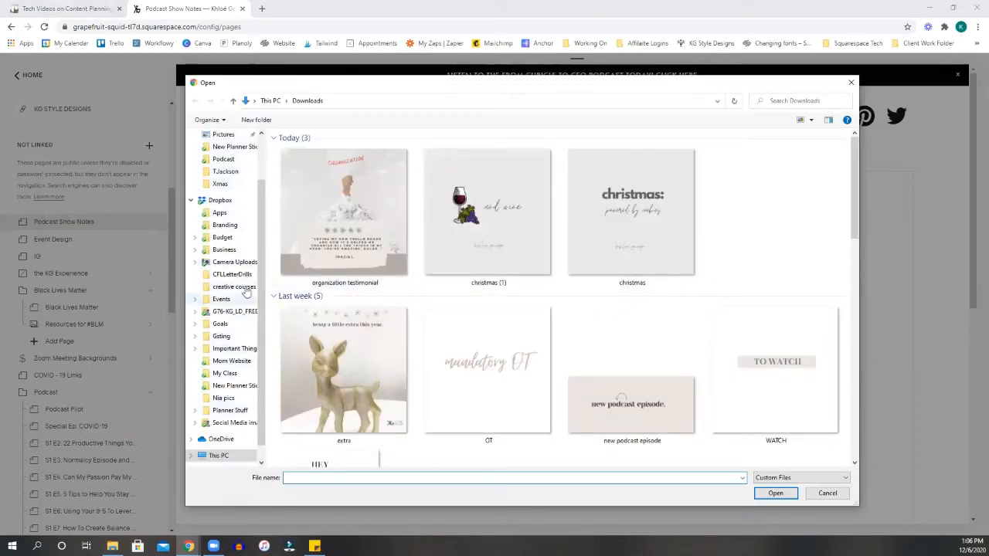
click(222, 248)
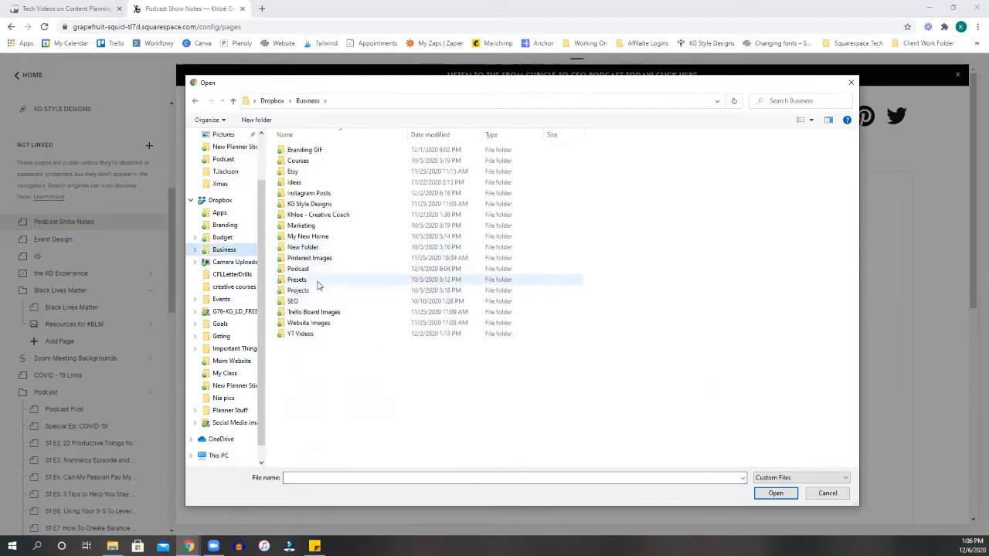
double_click(297, 269)
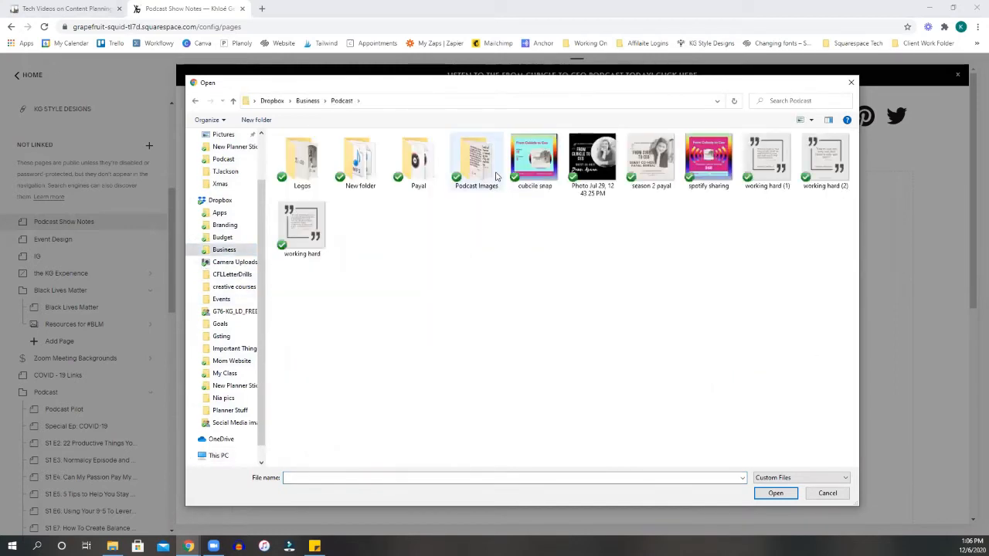
double_click(476, 157)
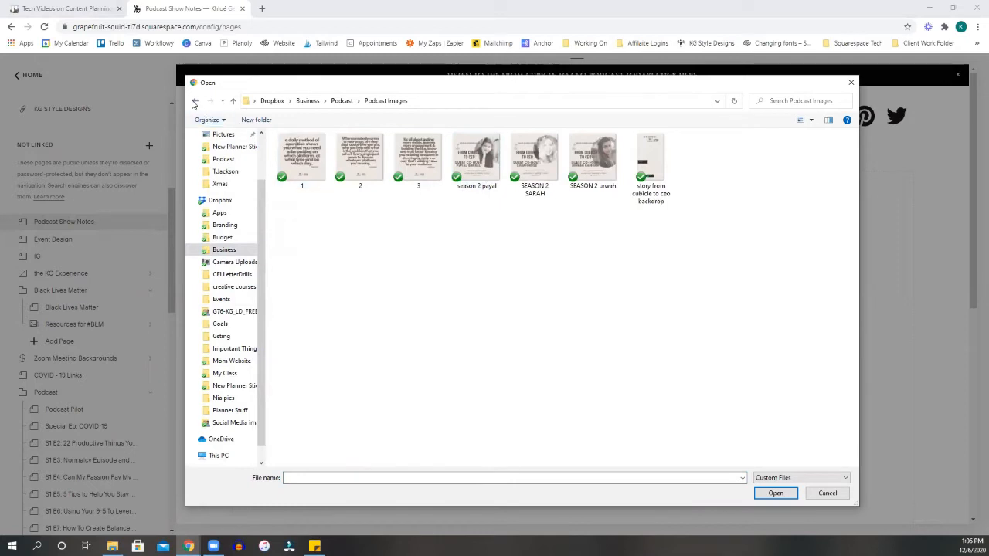
click(195, 100)
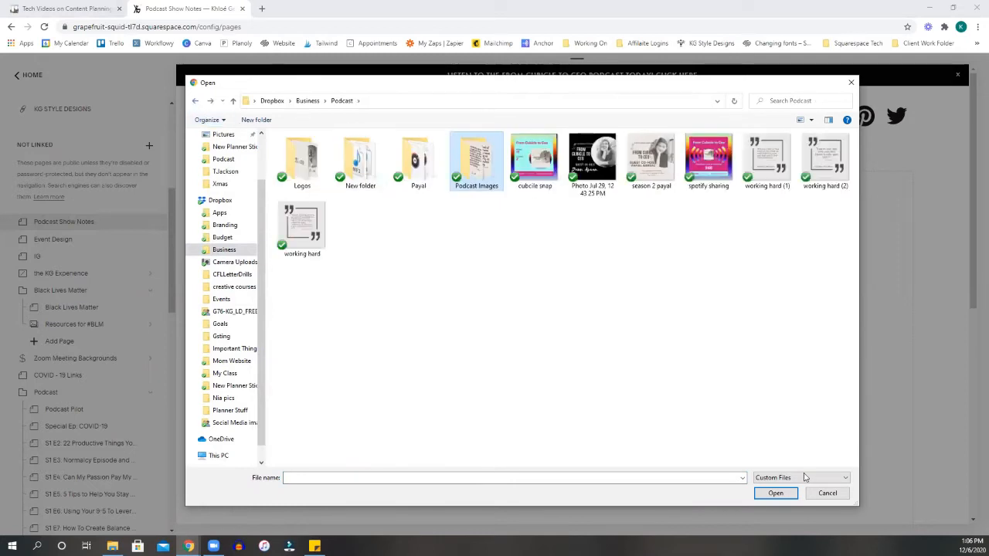
click(827, 493)
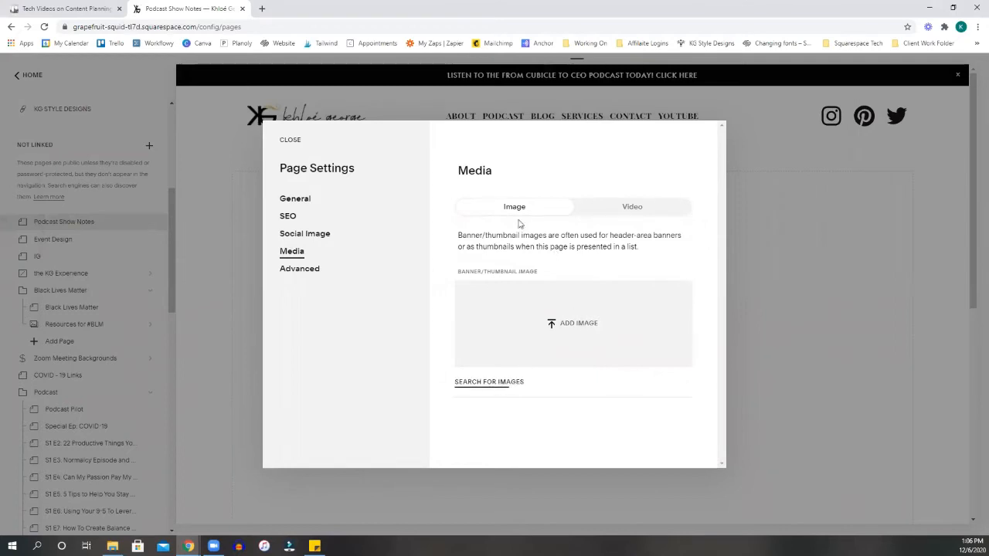
- Set the free stock mountain boardwalk photo as the Podcast Show Notes banner image
click(488, 380)
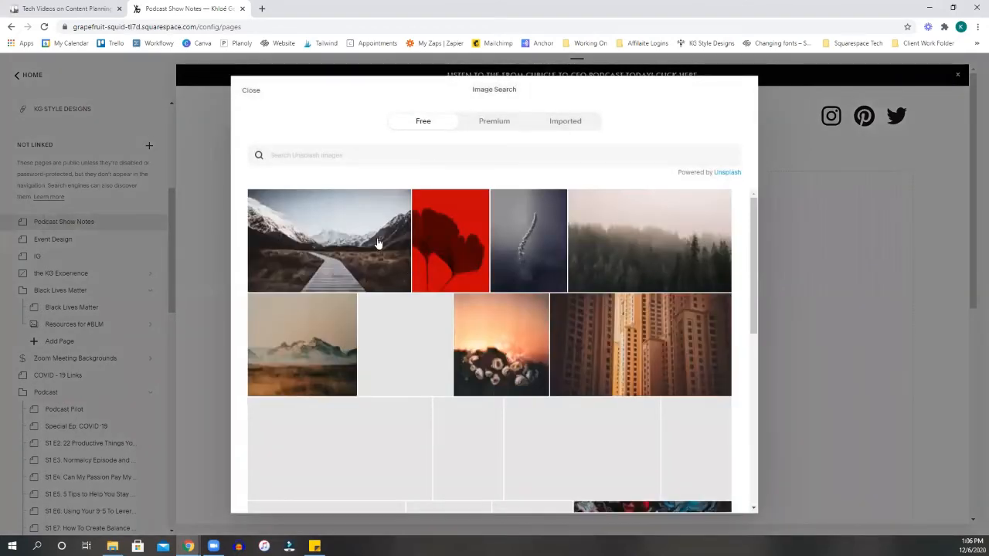
click(328, 241)
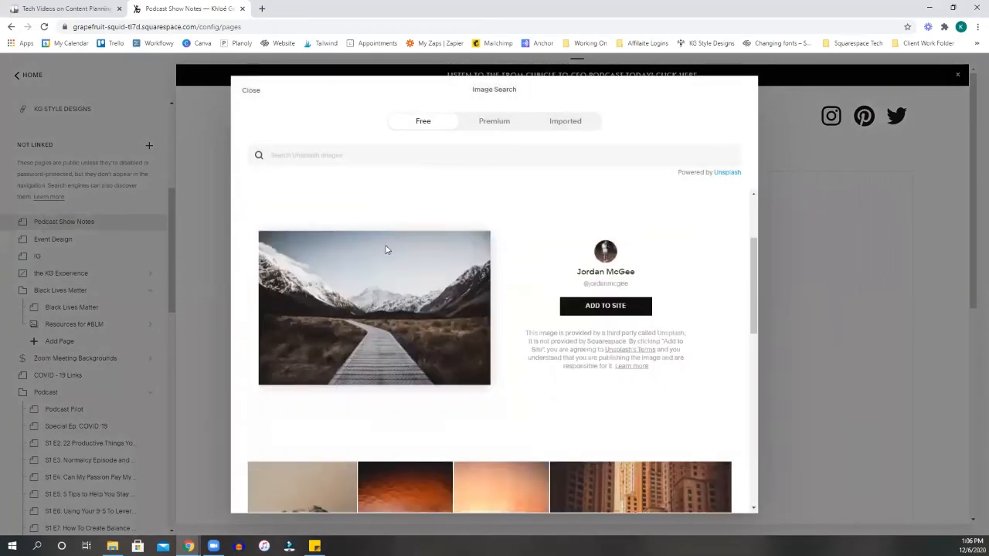
click(250, 90)
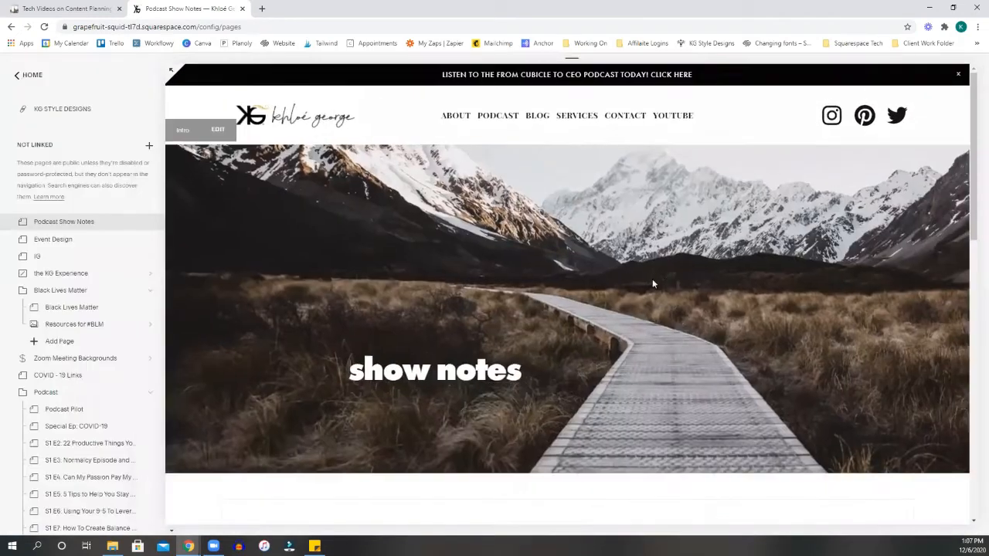
- Edit the page body and add a text block reading Title of Show
scroll(down, 3)
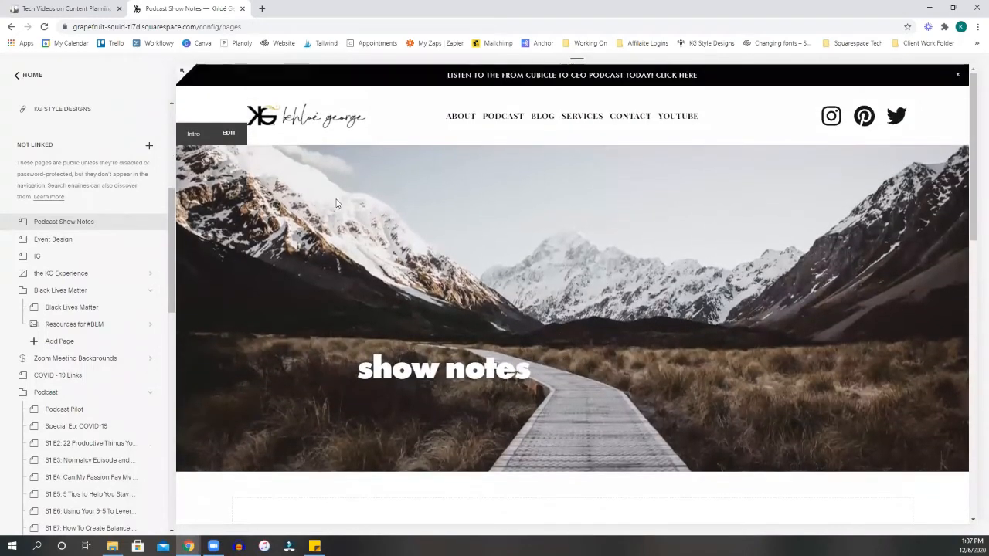
scroll(down, 3)
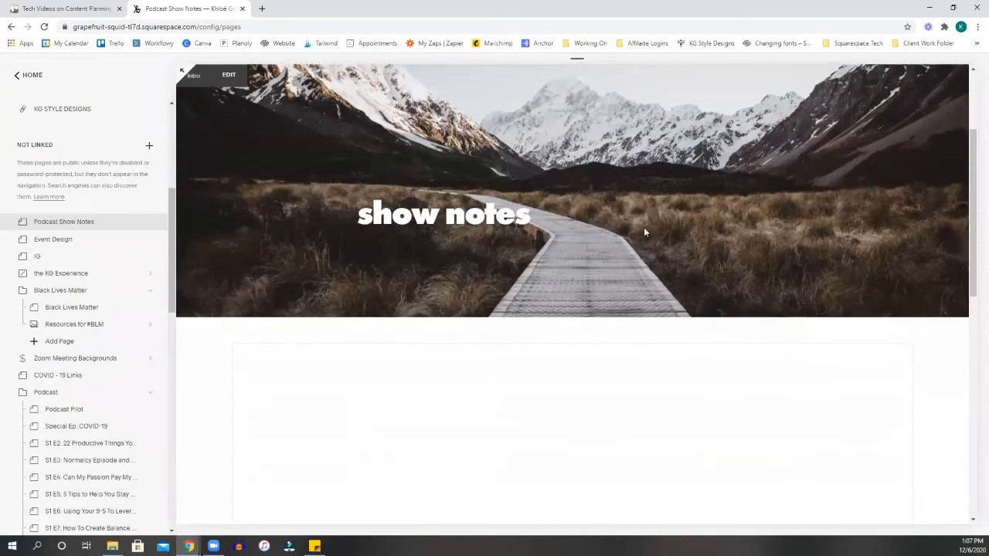
scroll(down, 3)
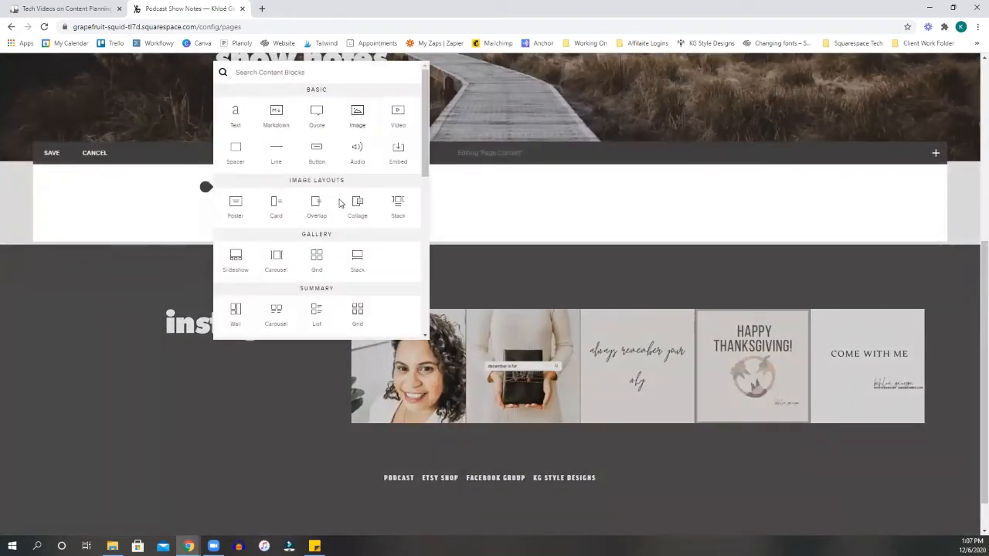
click(357, 114)
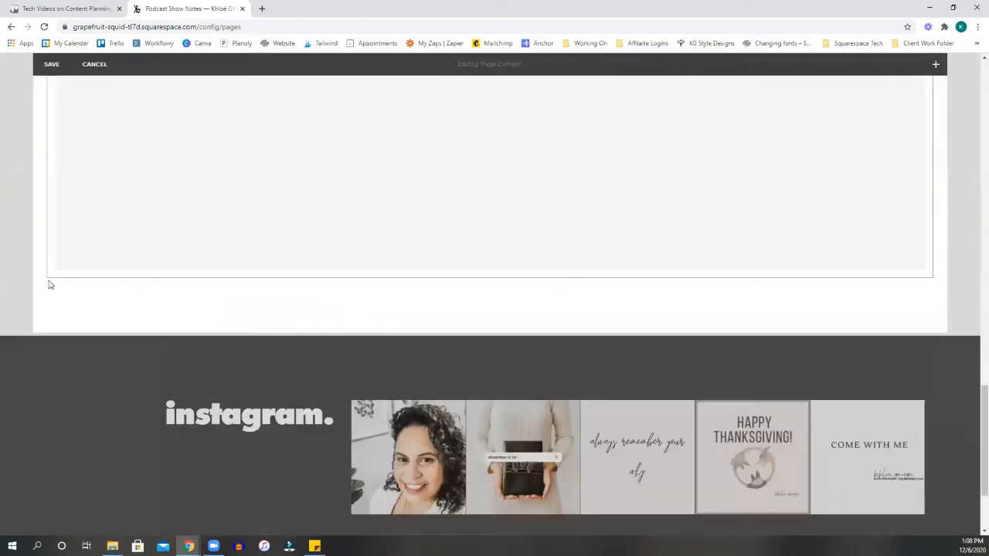
scroll(down, 3)
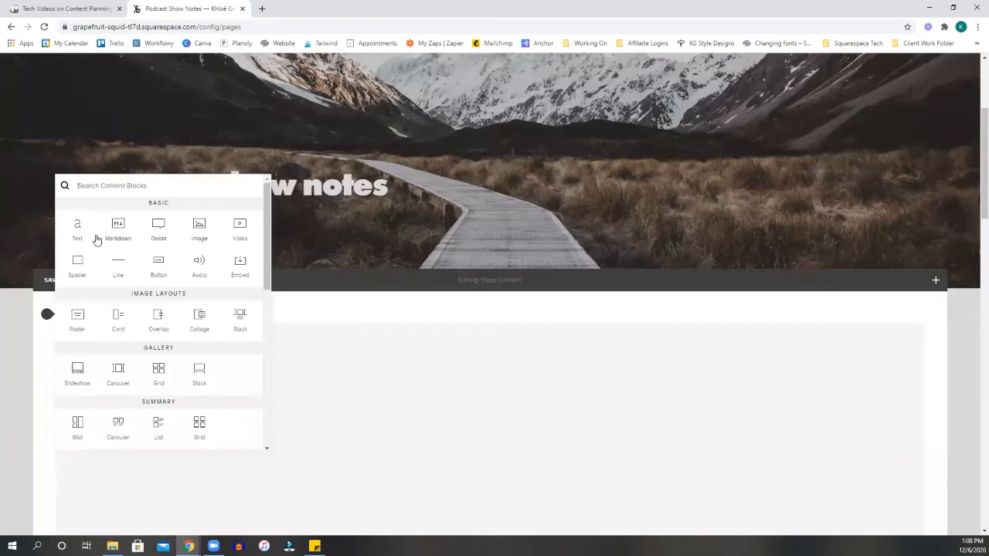
click(77, 226)
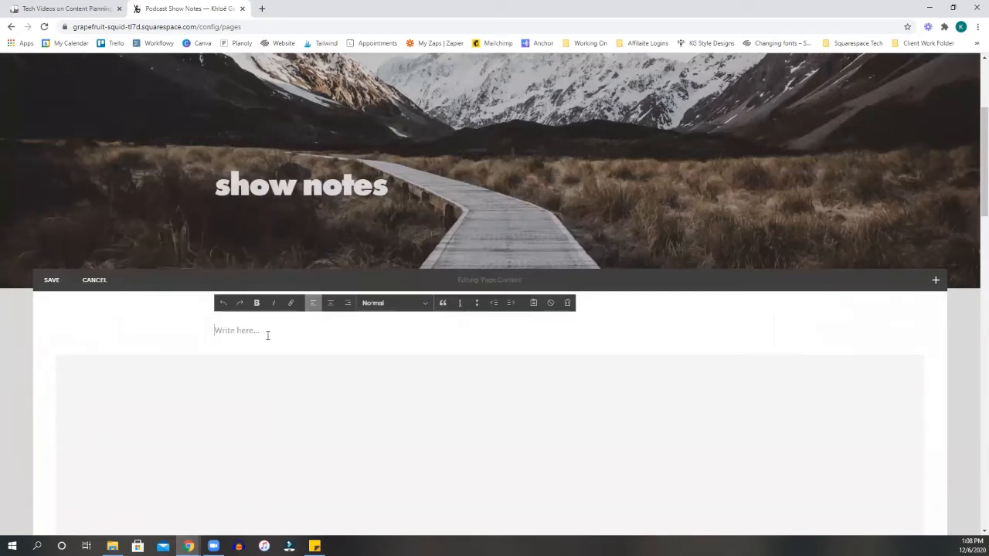
text(Ti)
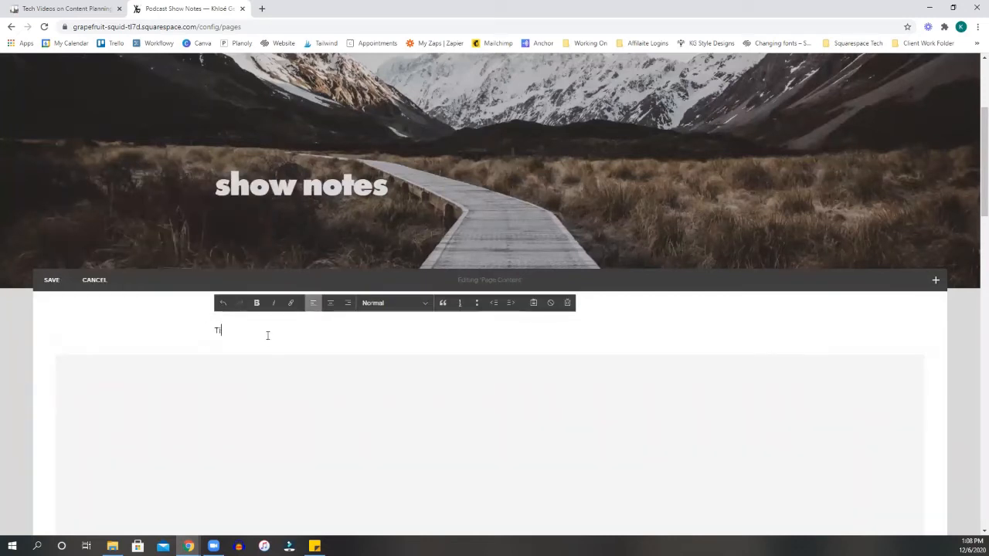
text(Title of Show)
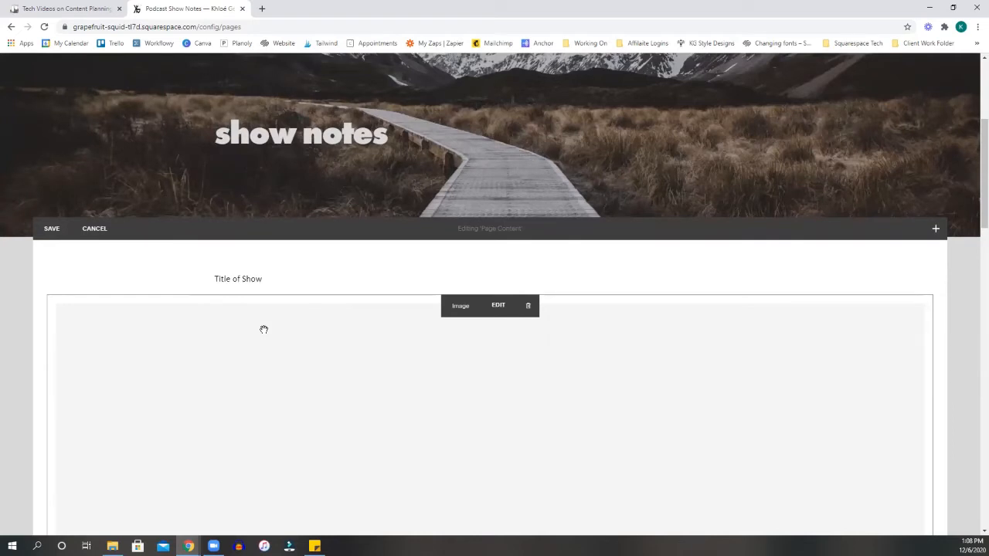
mouse_move(246, 323)
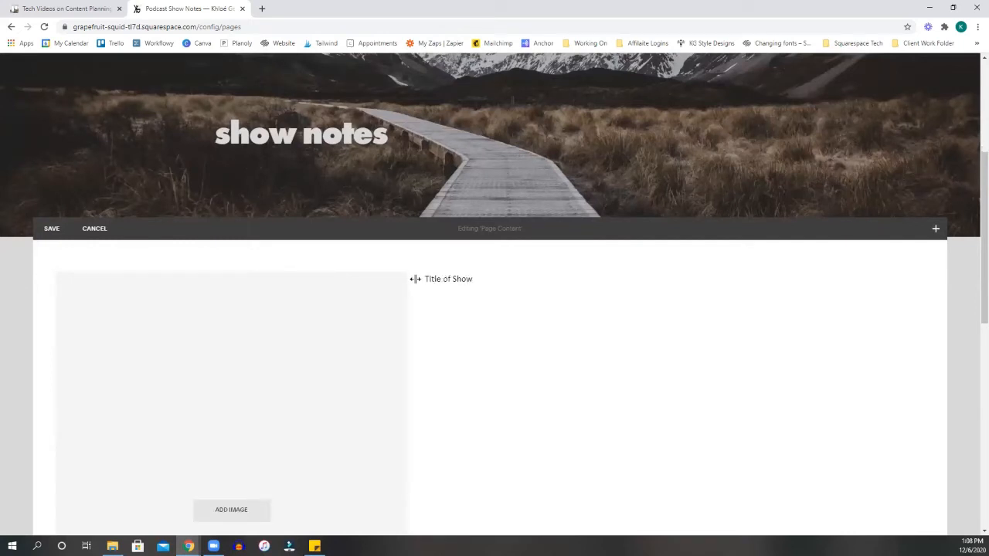
- Format the Title of Show text as a heading
double_click(461, 124)
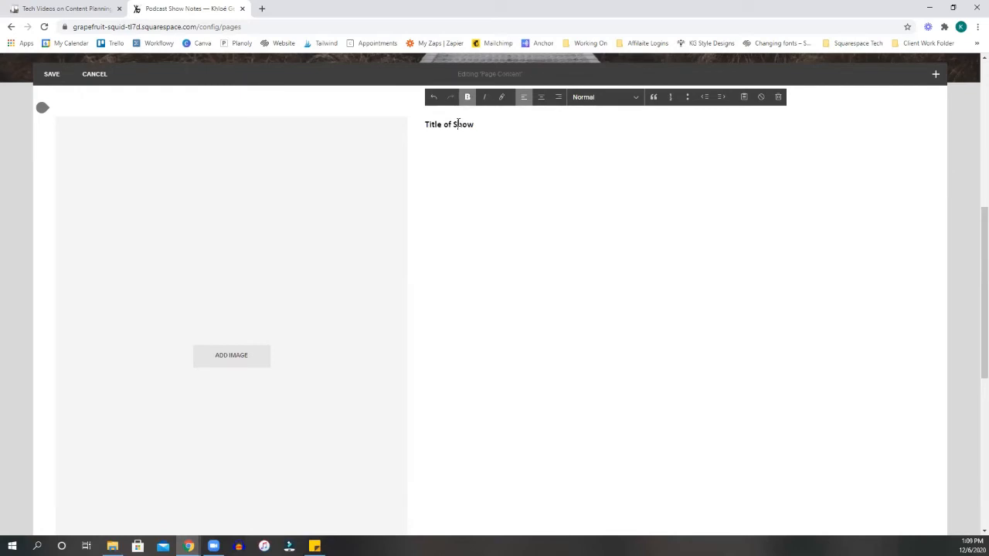
click(603, 95)
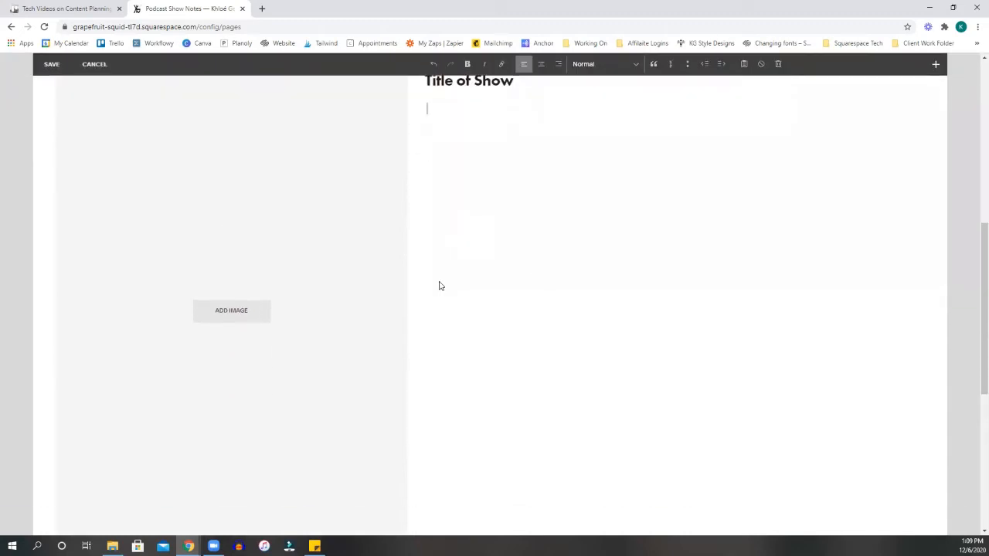
- Browse the Podcast Images folder for the empty image block, then cancel without choosing a file
click(232, 309)
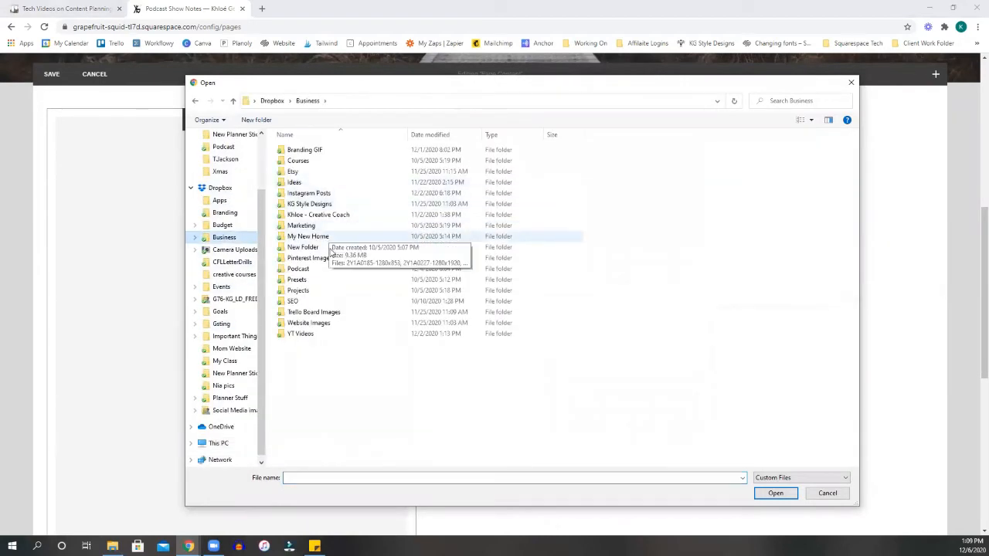
double_click(296, 269)
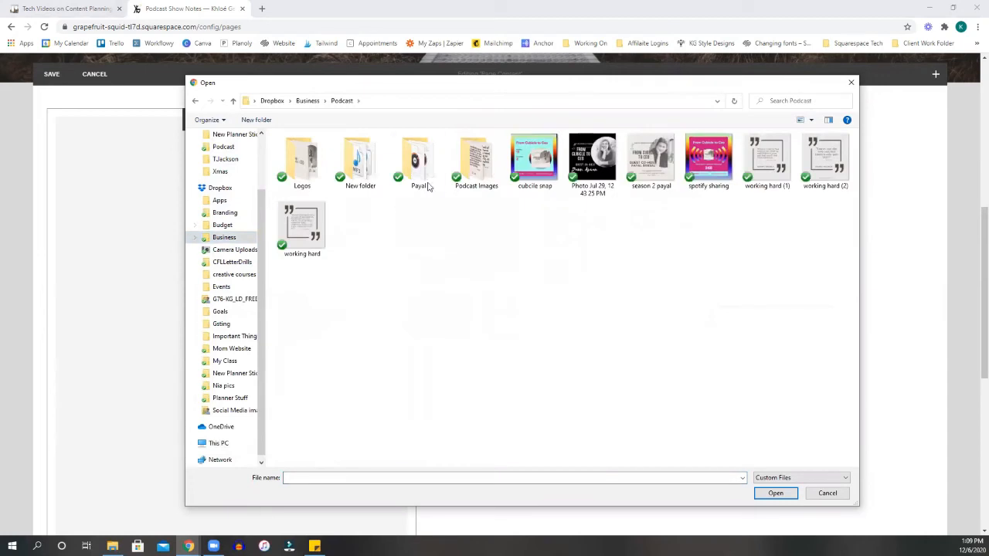
double_click(476, 157)
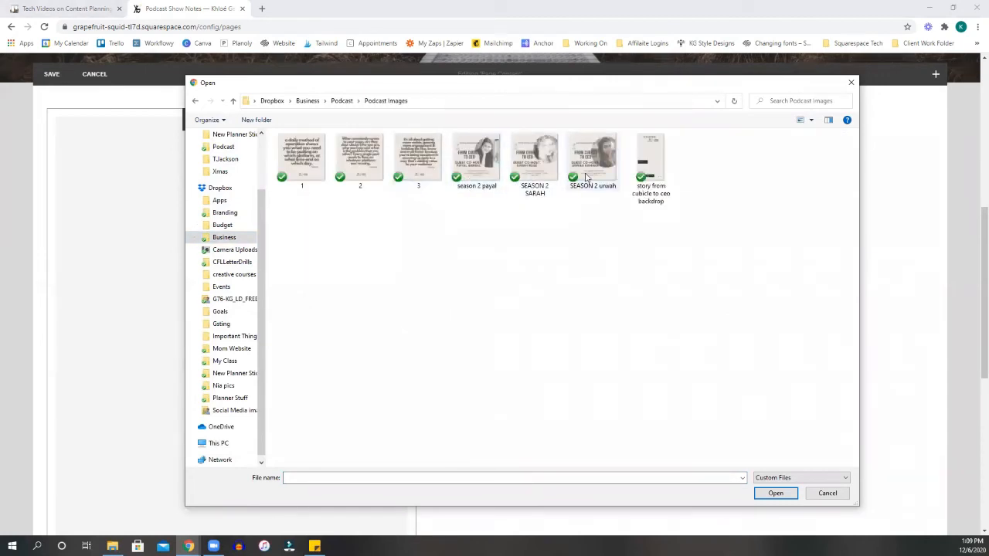
click(826, 493)
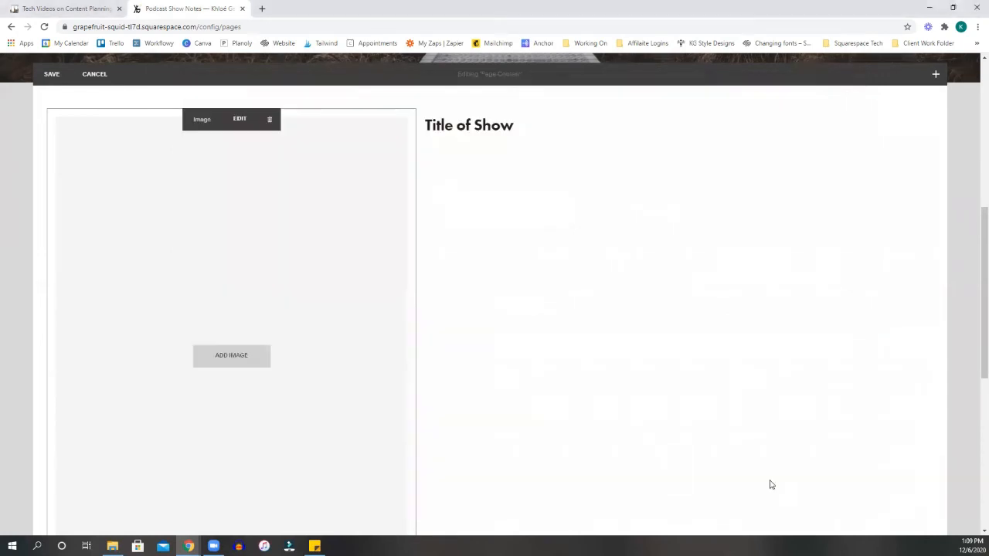
click(231, 356)
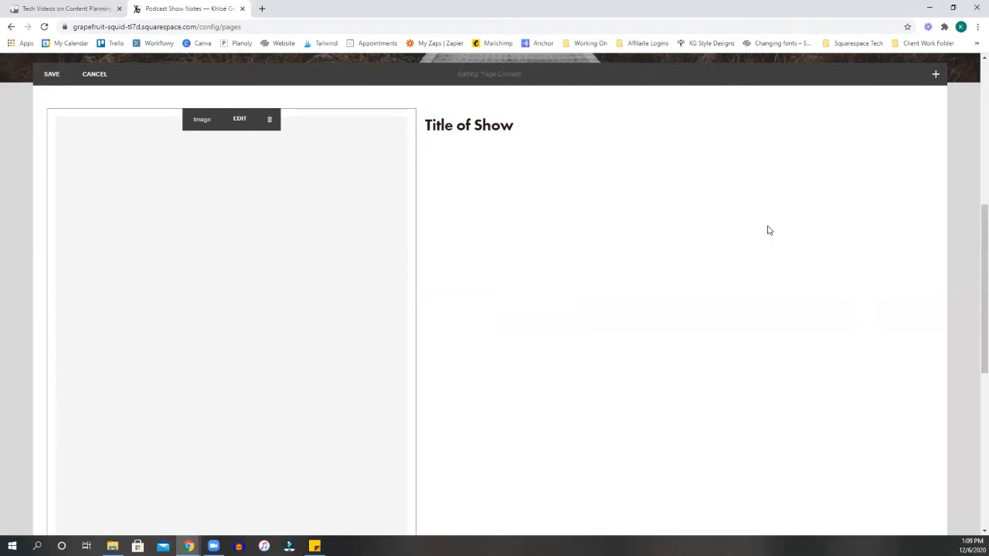
mouse_move(301, 213)
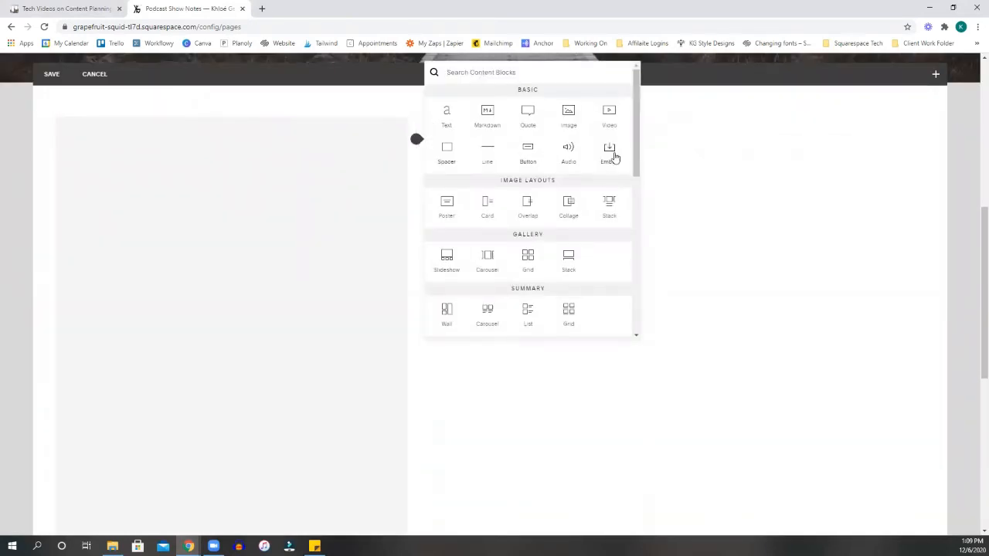
- Add a body text block reading Body of the Podcast Episodes and bold it
click(609, 153)
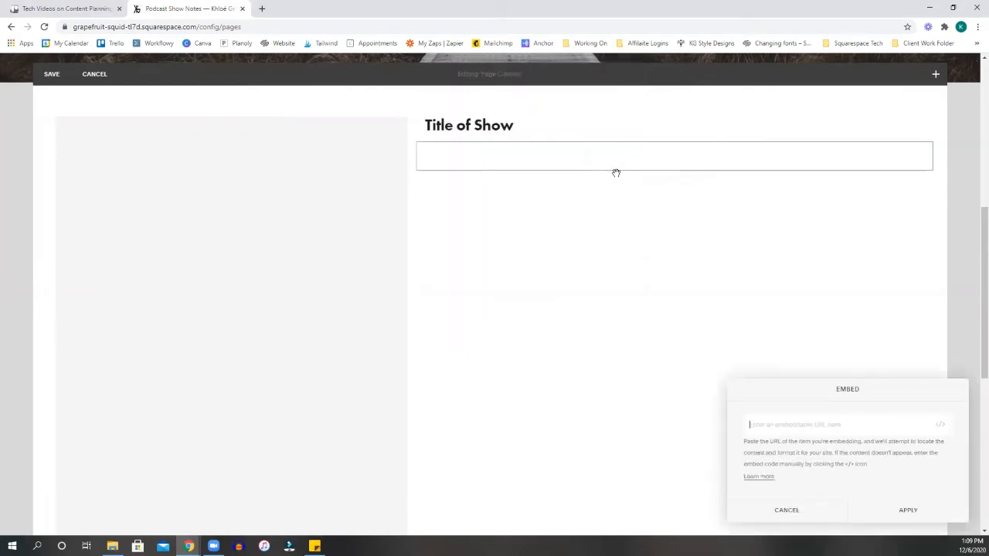
mouse_move(899, 482)
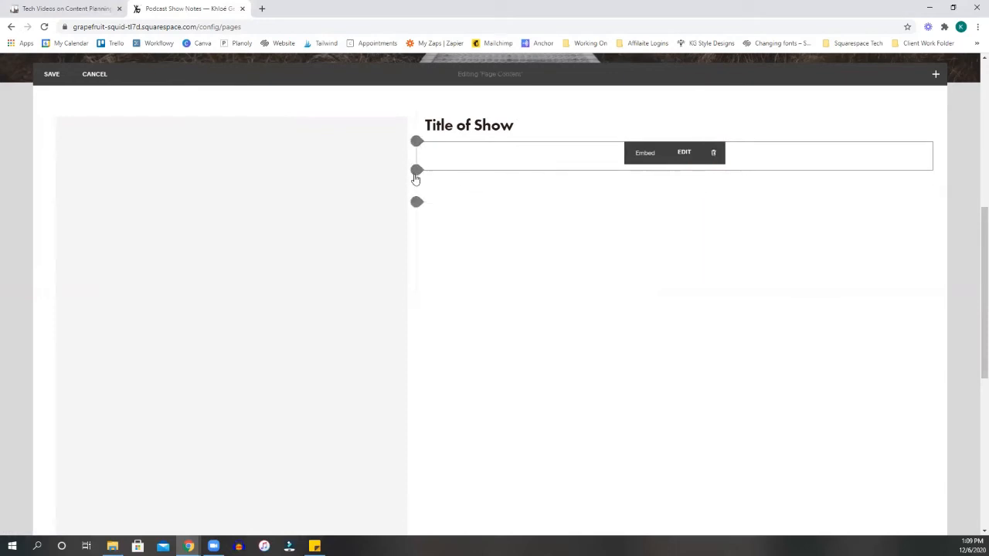
click(417, 170)
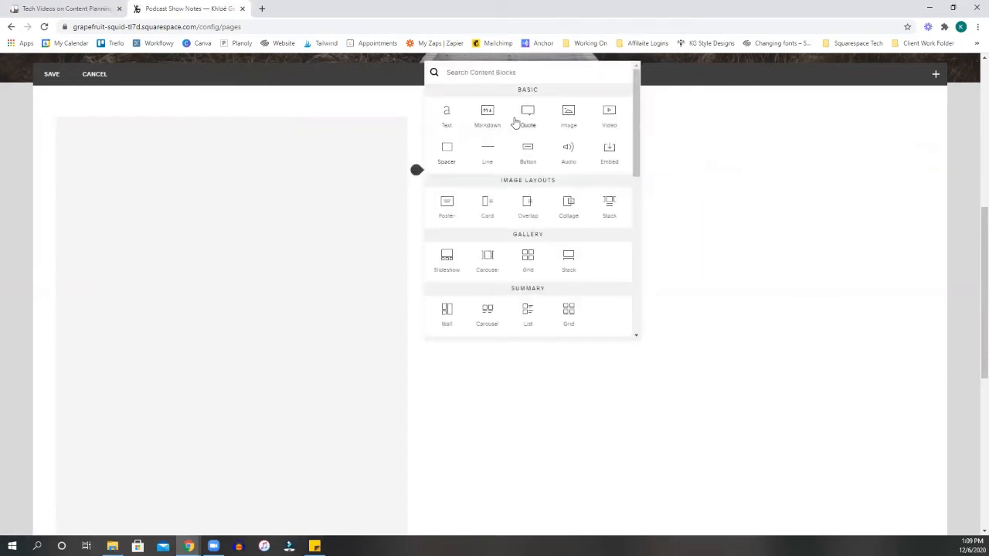
click(445, 116)
text(Body of the Podca)
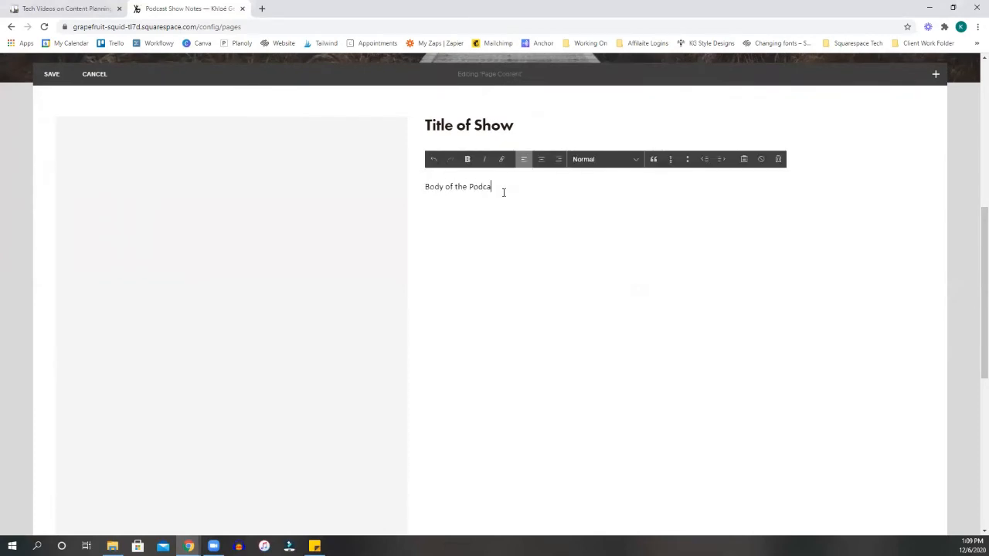
text(st)
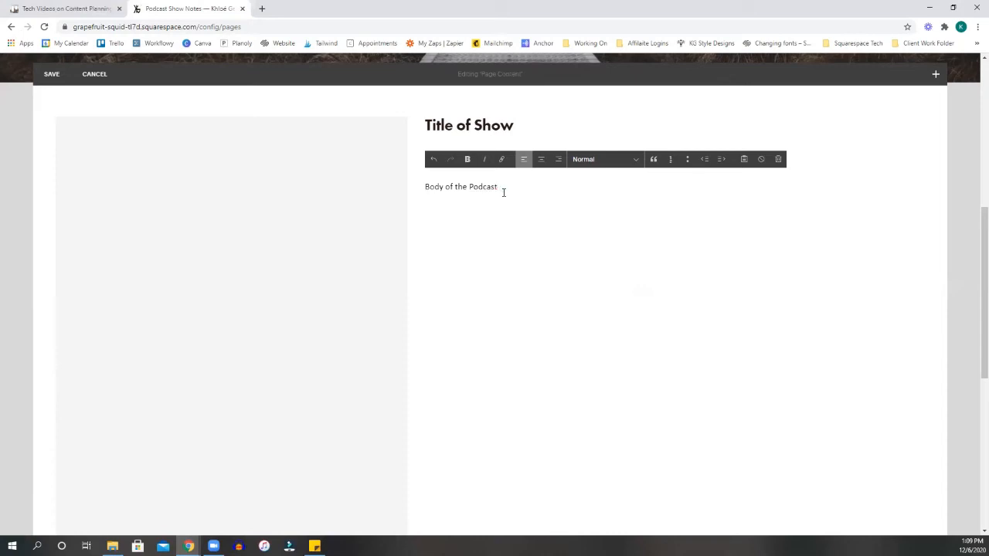
text(Episodes)
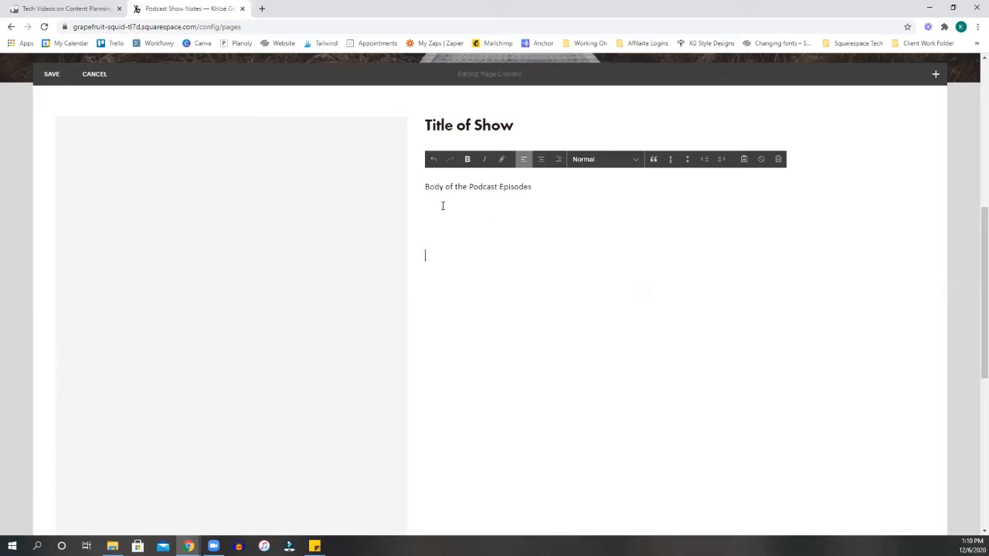
triple_click(478, 185)
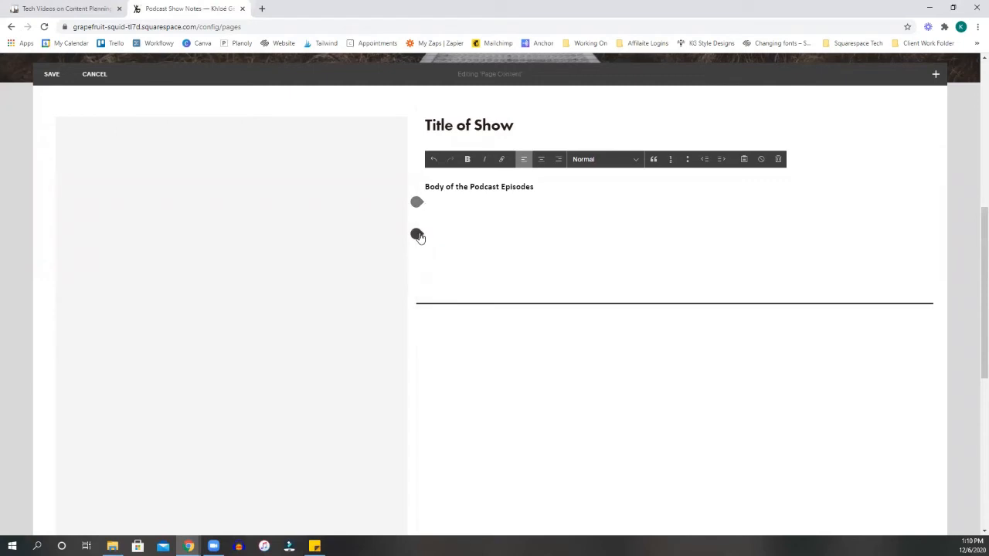
- Add a spacer, a BONUS text block and a newsletter signup block below the body text
click(417, 235)
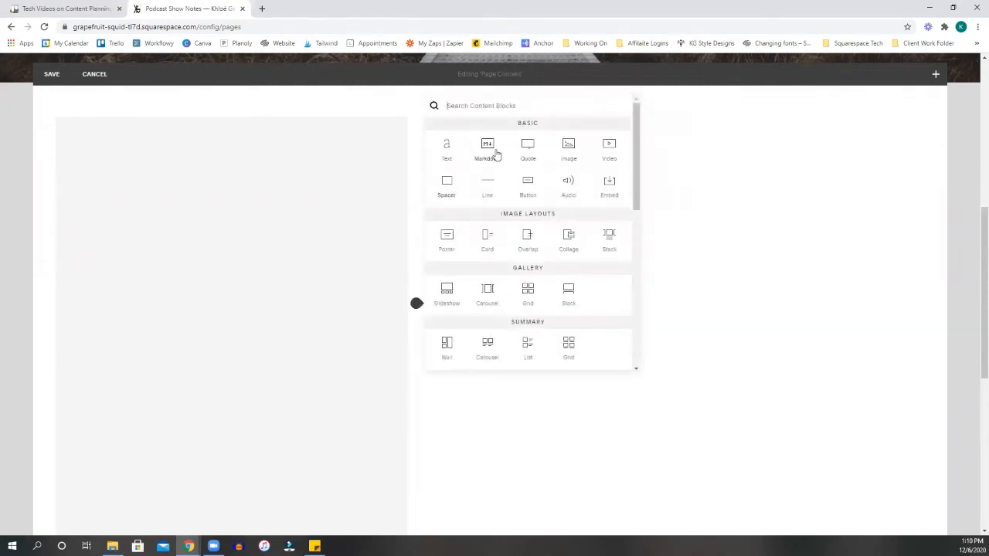
click(446, 185)
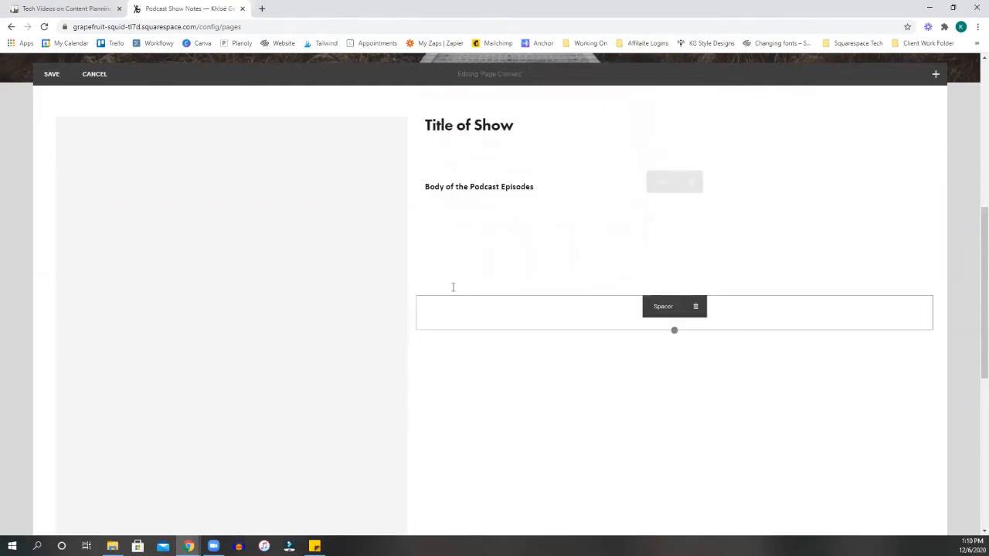
click(417, 331)
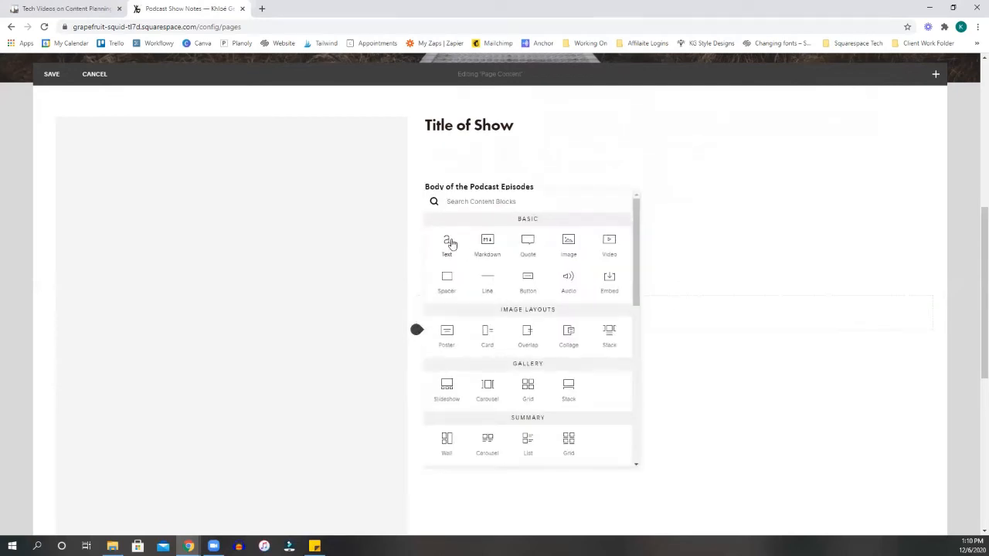
click(446, 244)
text(BONUS)
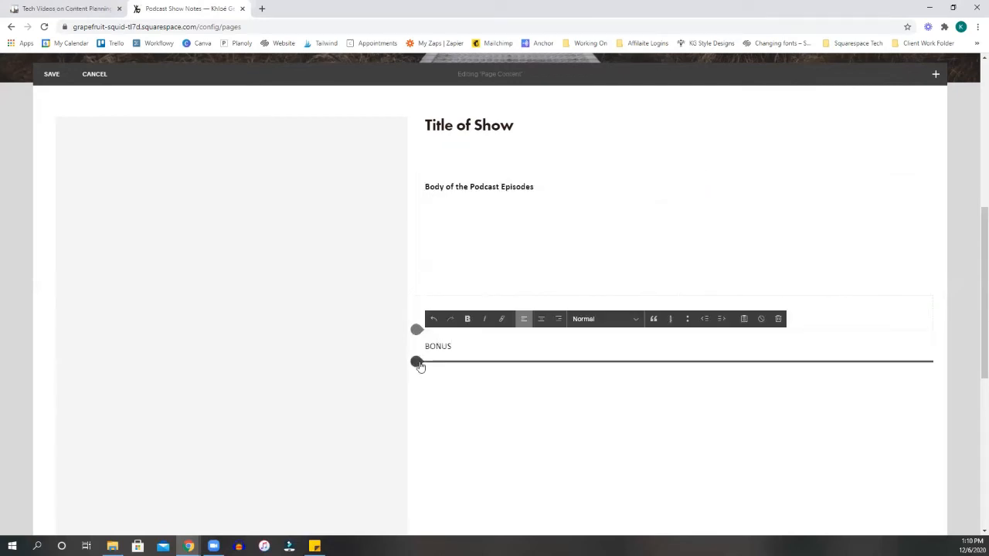
click(417, 361)
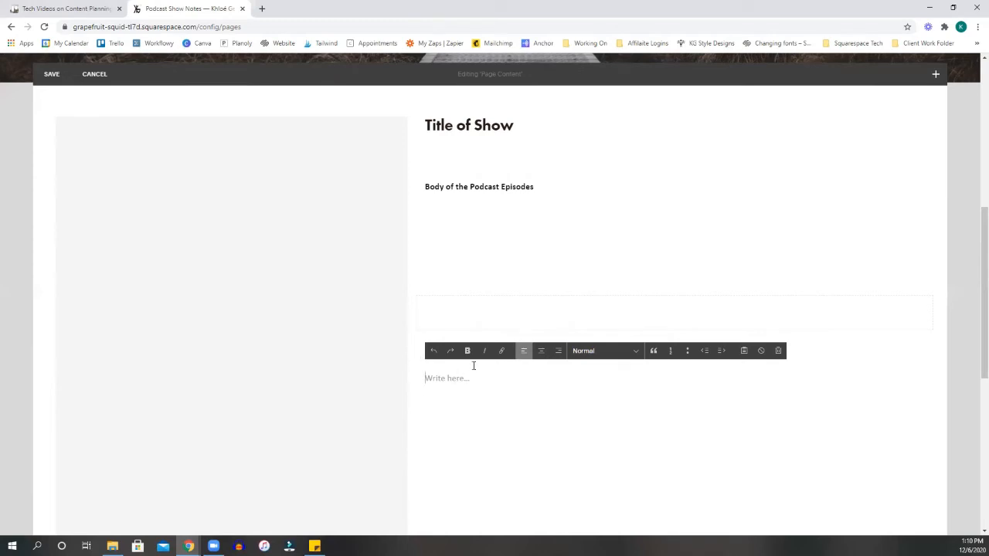
scroll(down, 3)
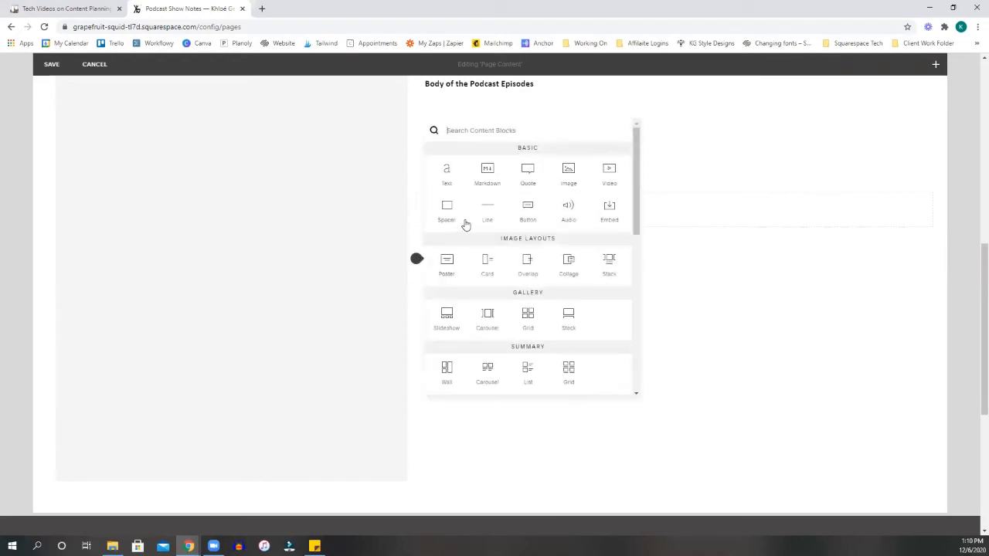
scroll(down, 3)
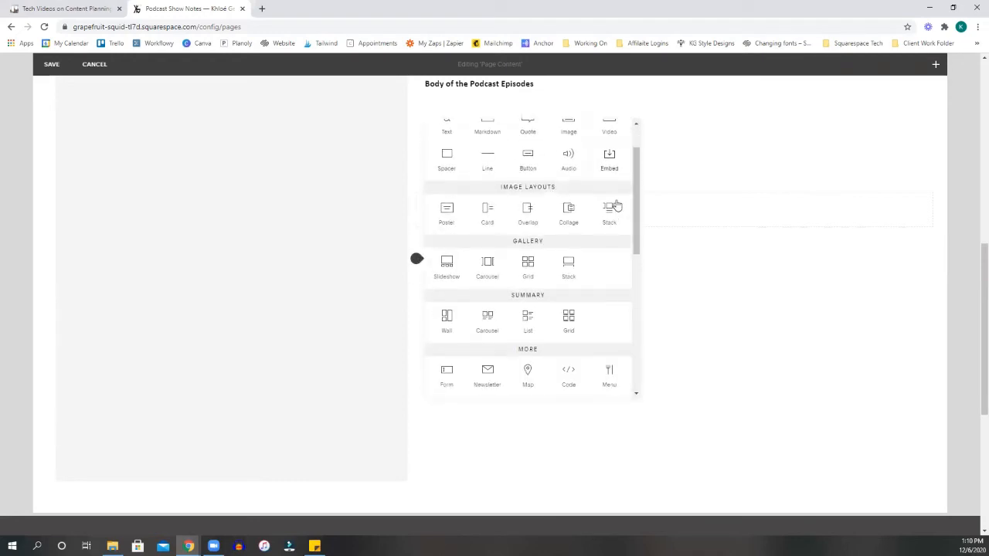
scroll(down, 3)
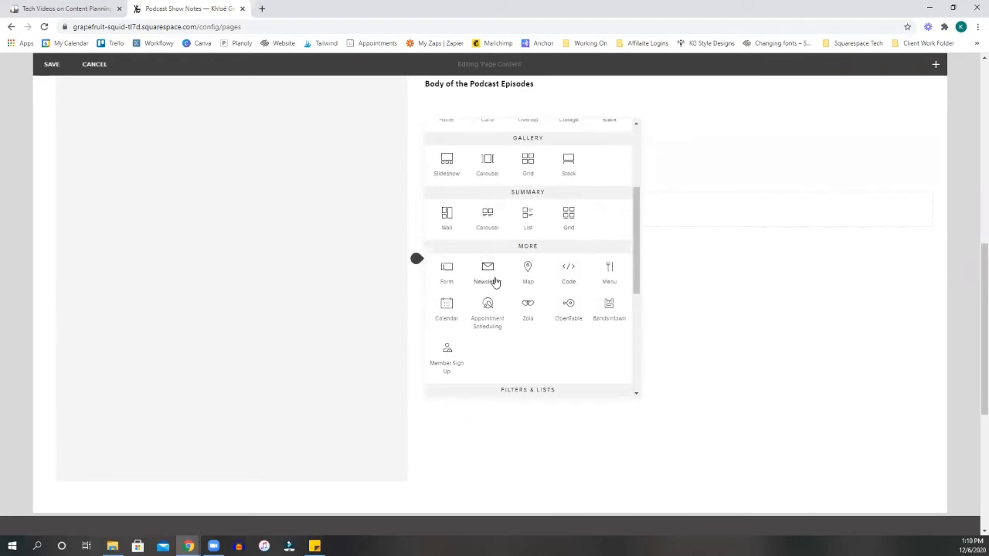
click(488, 272)
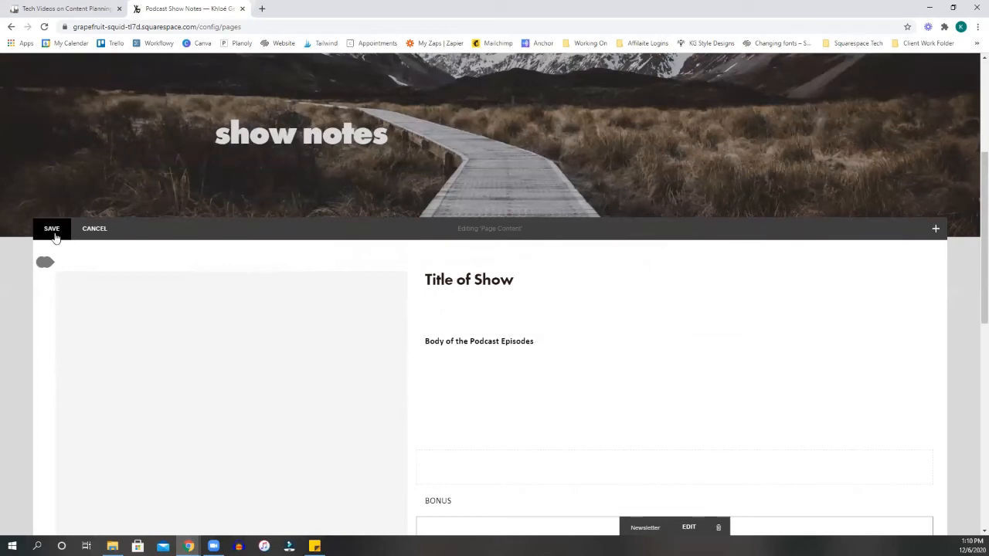
- Save the show notes page edits and scroll the Pages panel
click(52, 229)
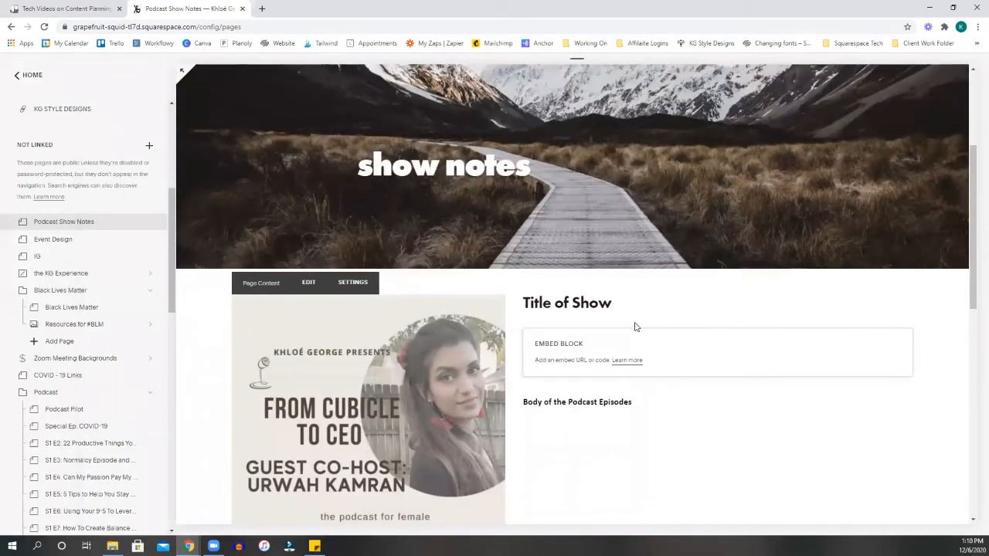
scroll(up, 3)
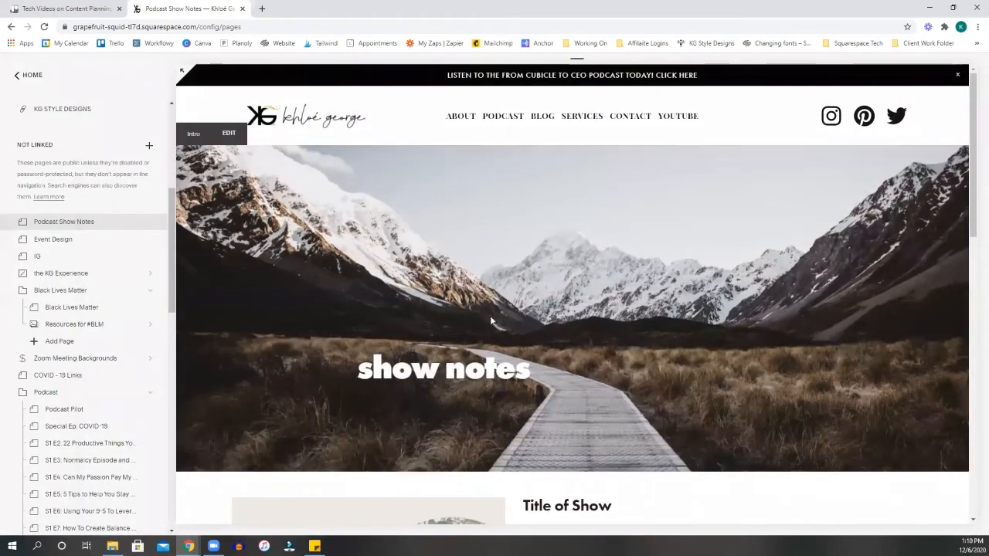
scroll(down, 3)
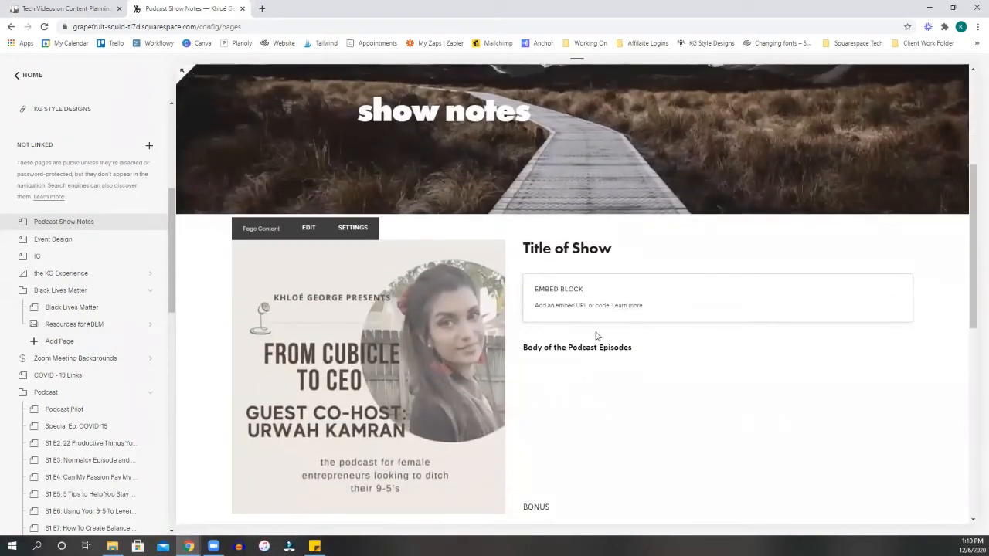
scroll(down, 3)
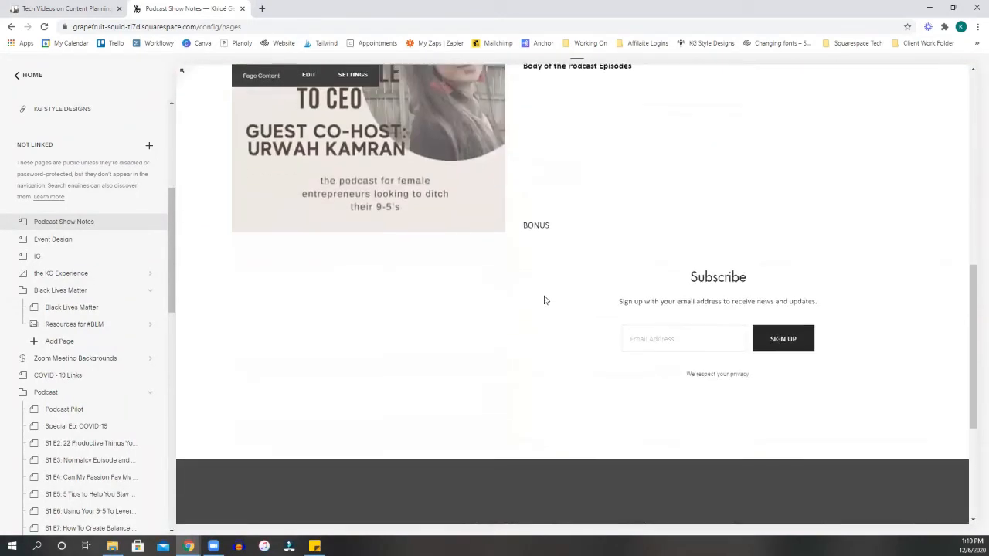
scroll(down, 3)
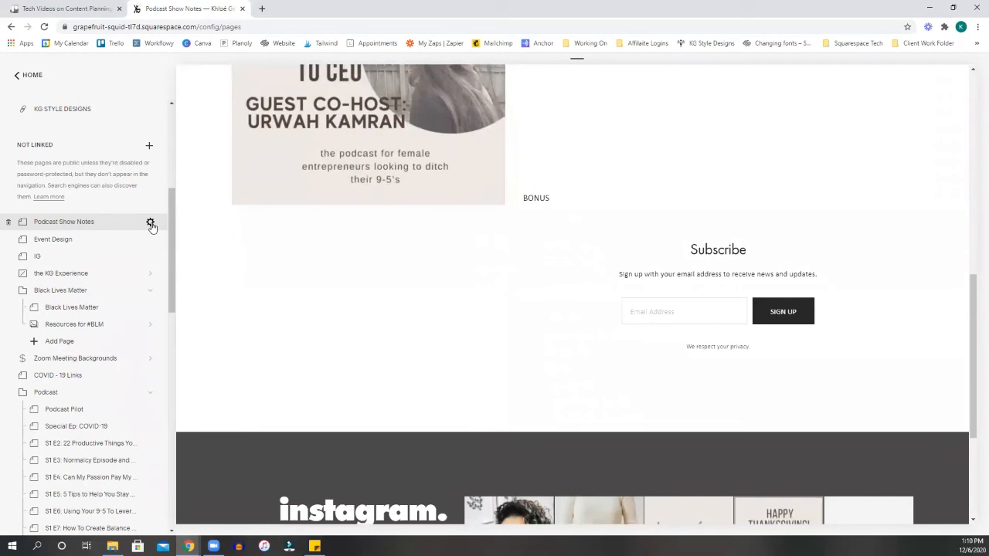
- Duplicate the Podcast Template page from its settings so Podcast Template (Copy) appears in the page list
click(151, 223)
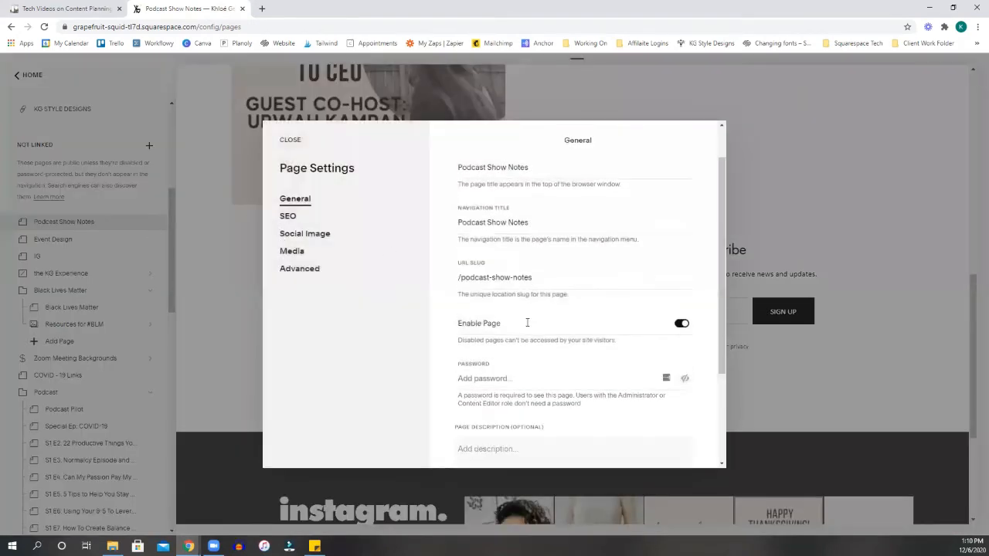
scroll(down, 3)
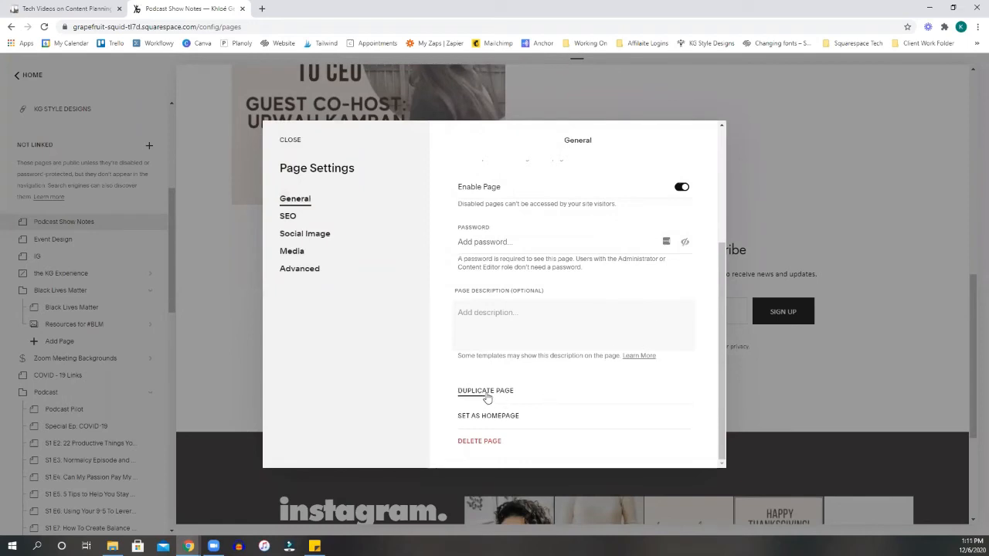
mouse_move(714, 184)
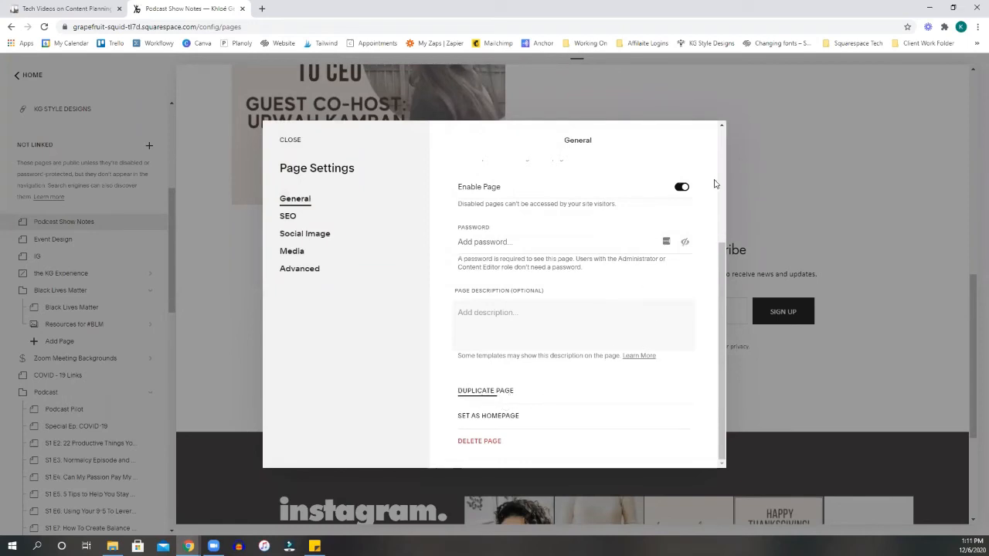
mouse_move(245, 305)
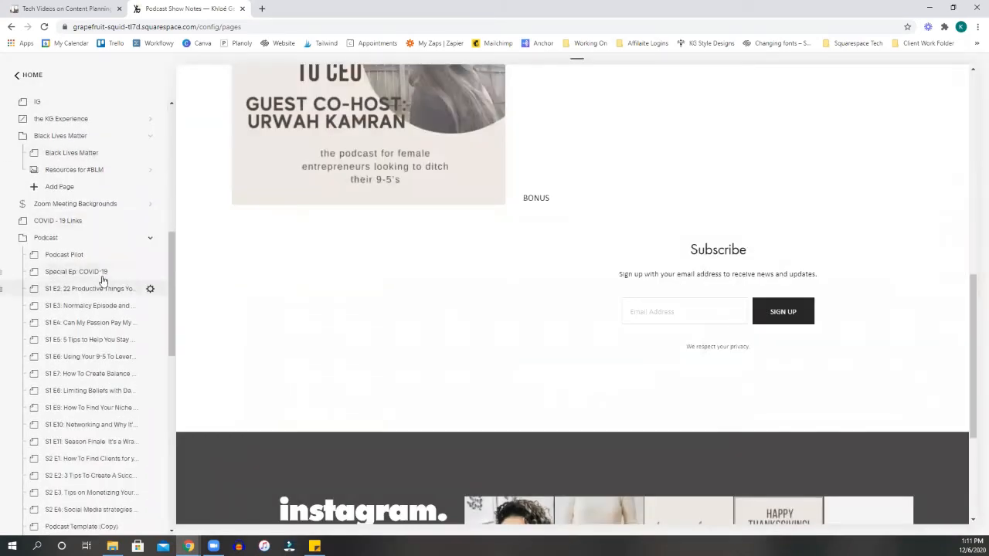
scroll(down, 3)
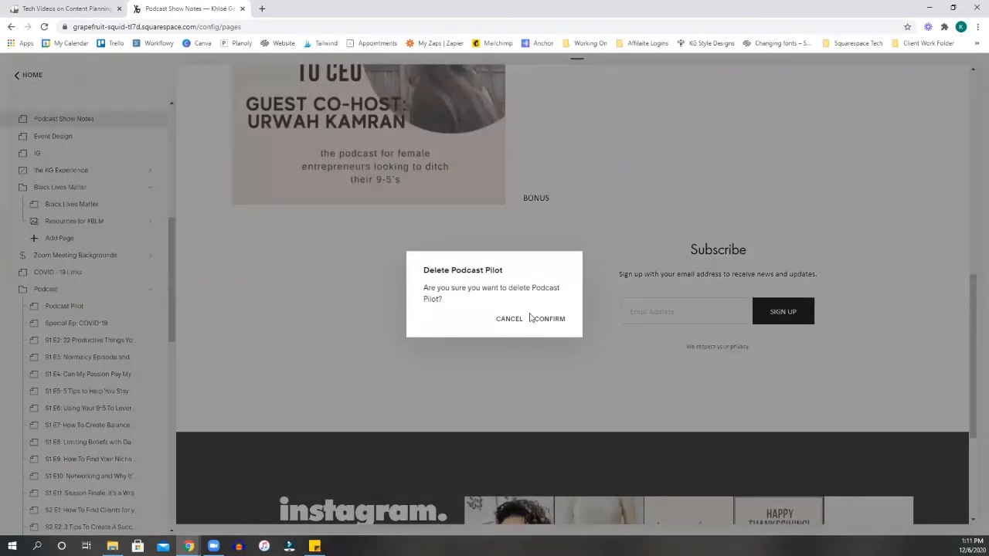
click(548, 318)
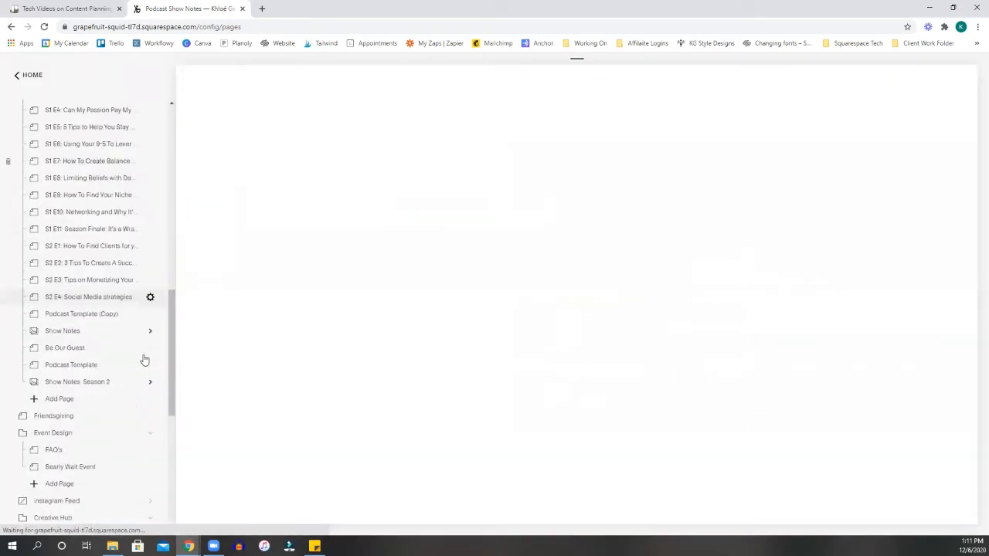
scroll(down, 3)
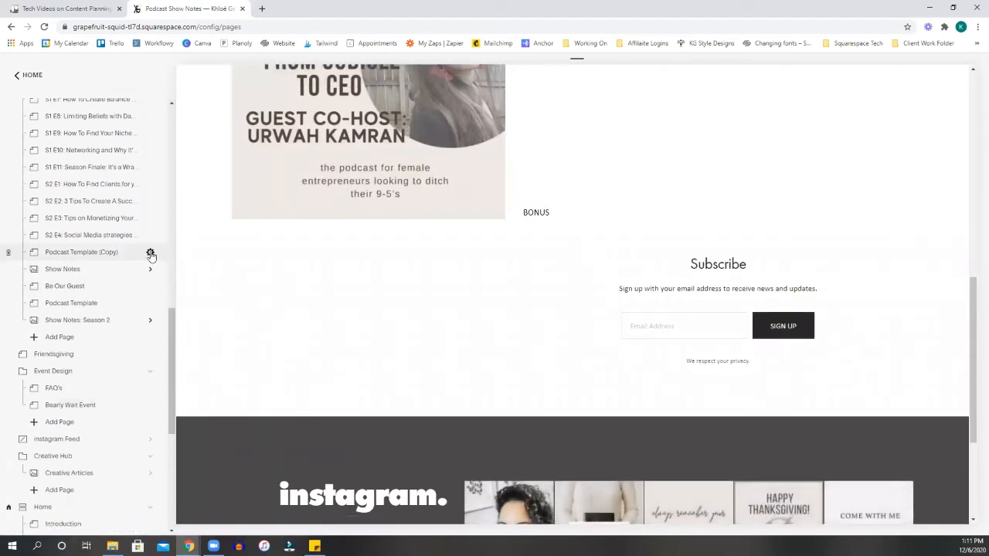
- Give Podcast Template (Copy) an S2 E5 'Learn How to Play' page and navigation title
click(151, 251)
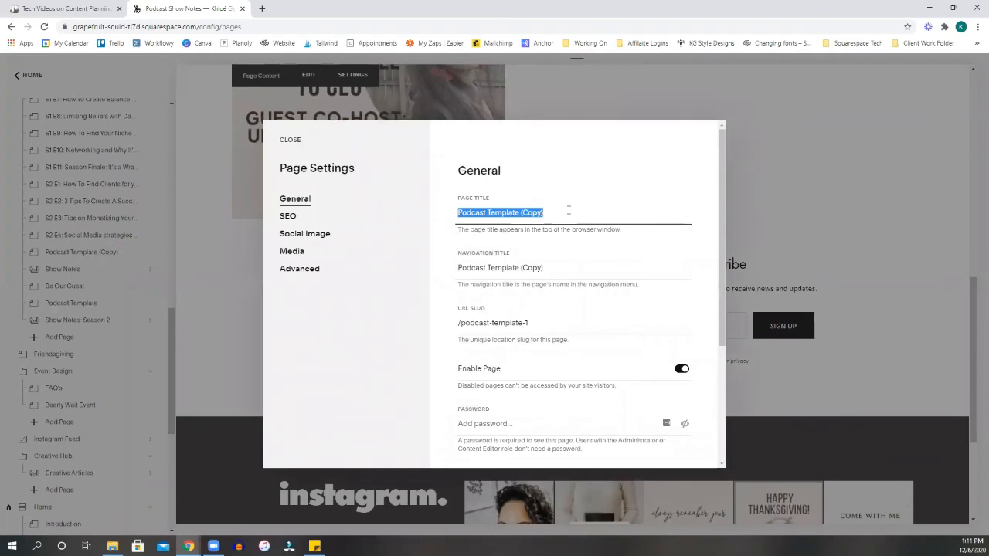
text(S2 E5:)
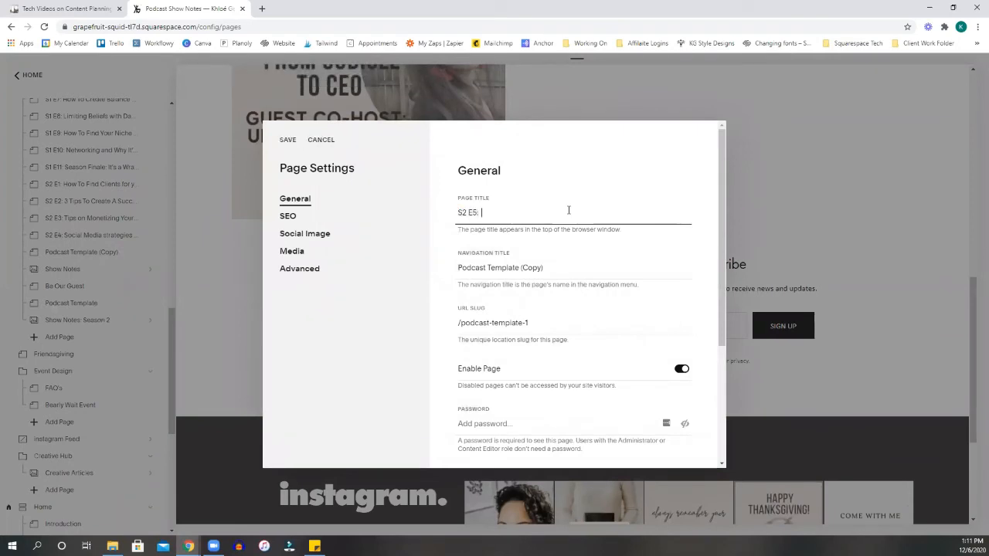
text(Learn)
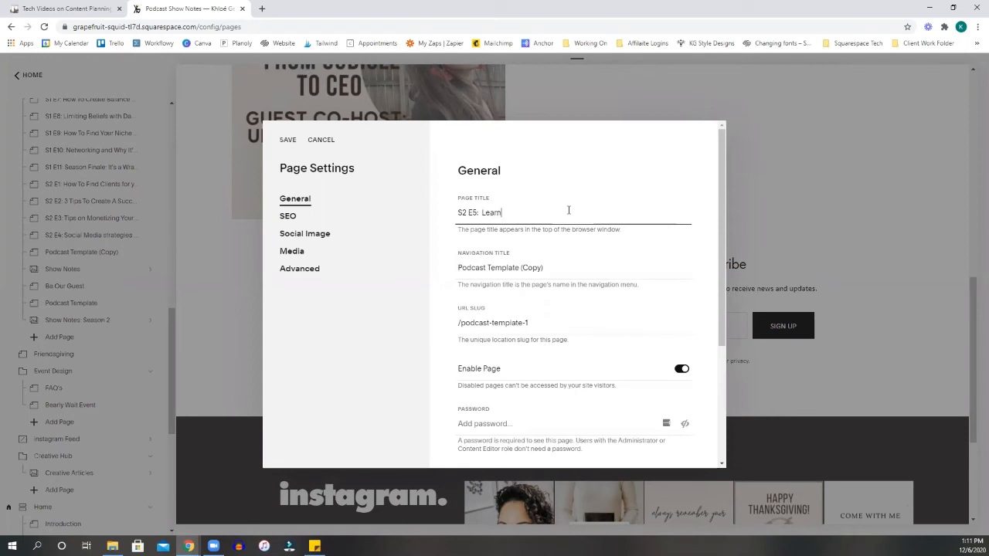
text(How to Pa)
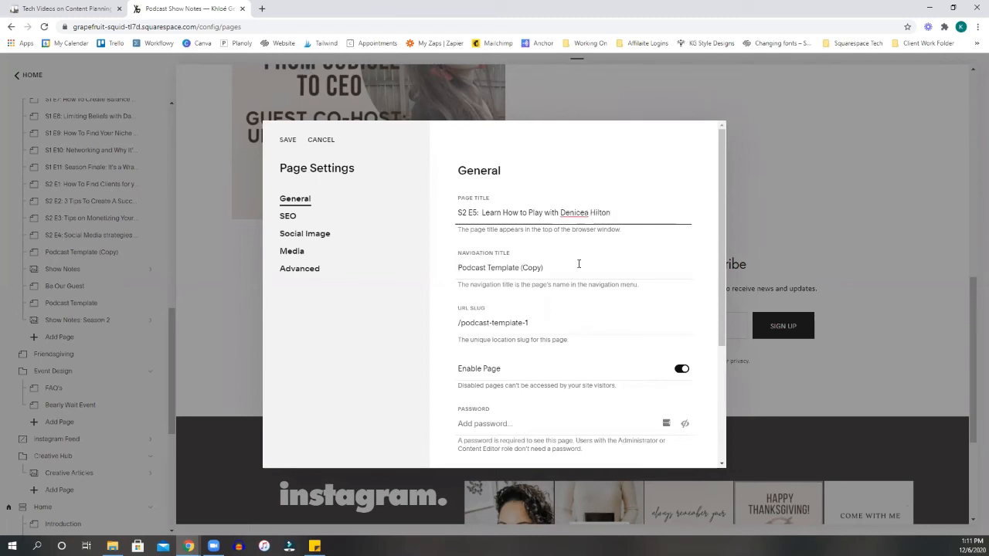
triple_click(534, 213)
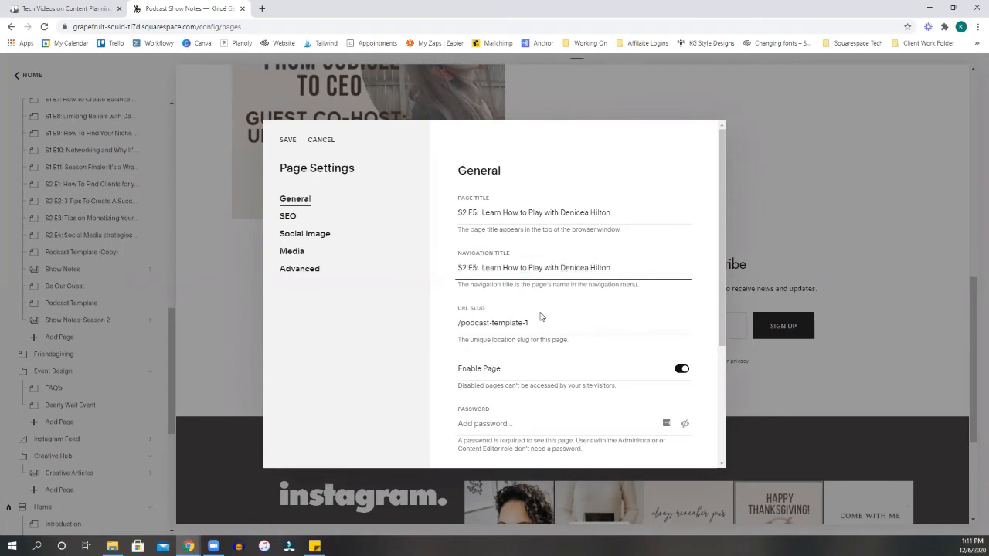
- Change the page's URL slug to /how-to-play and save the settings
scroll(down, 3)
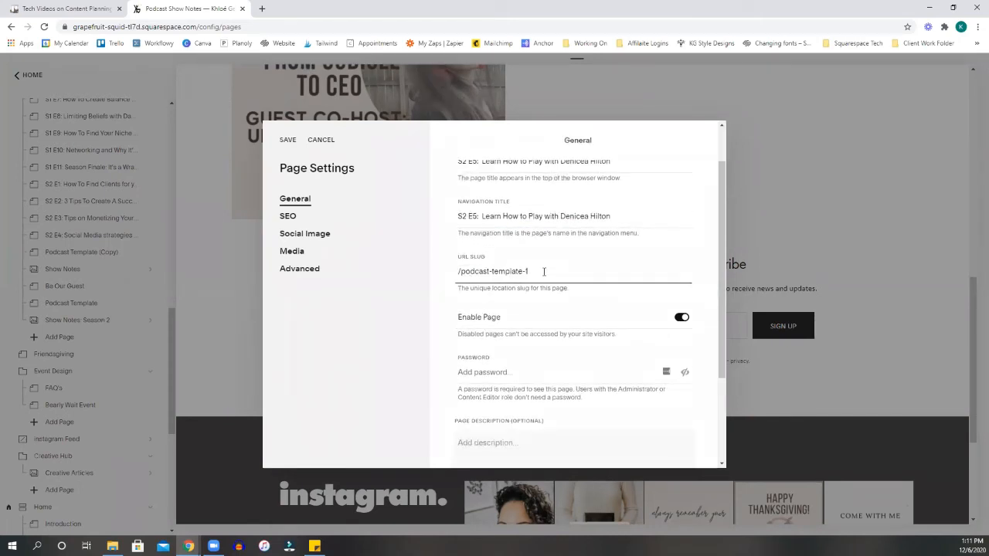
double_click(491, 272)
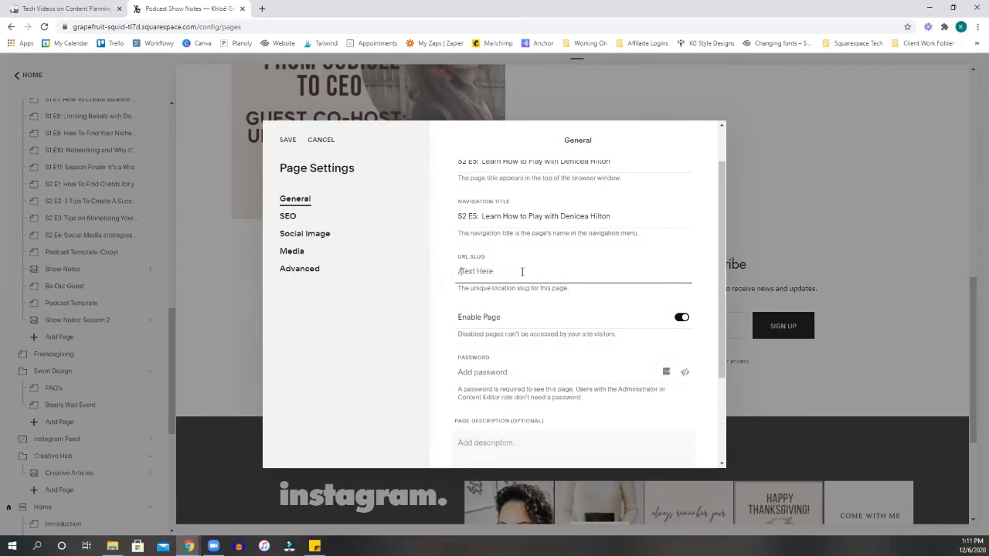
text(how-to-play)
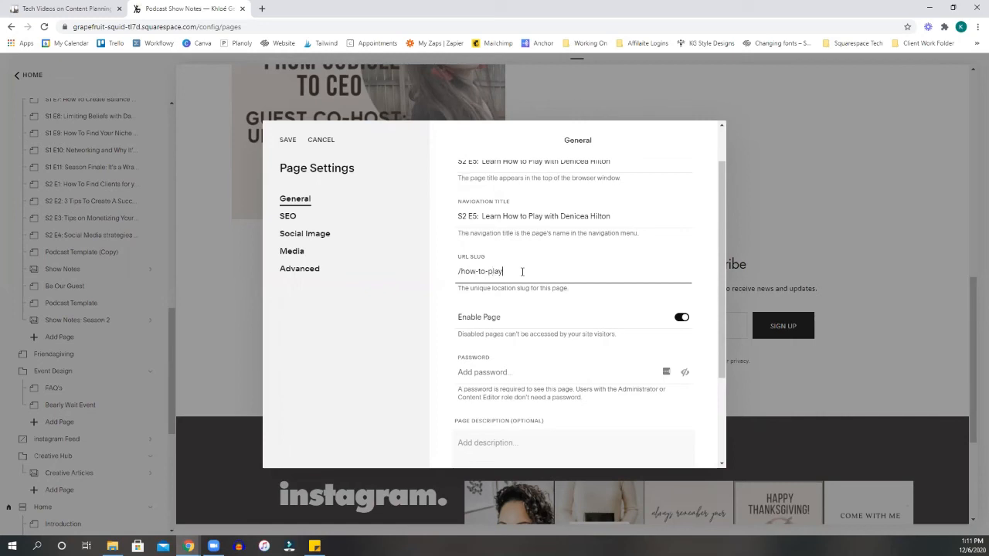
scroll(down, 3)
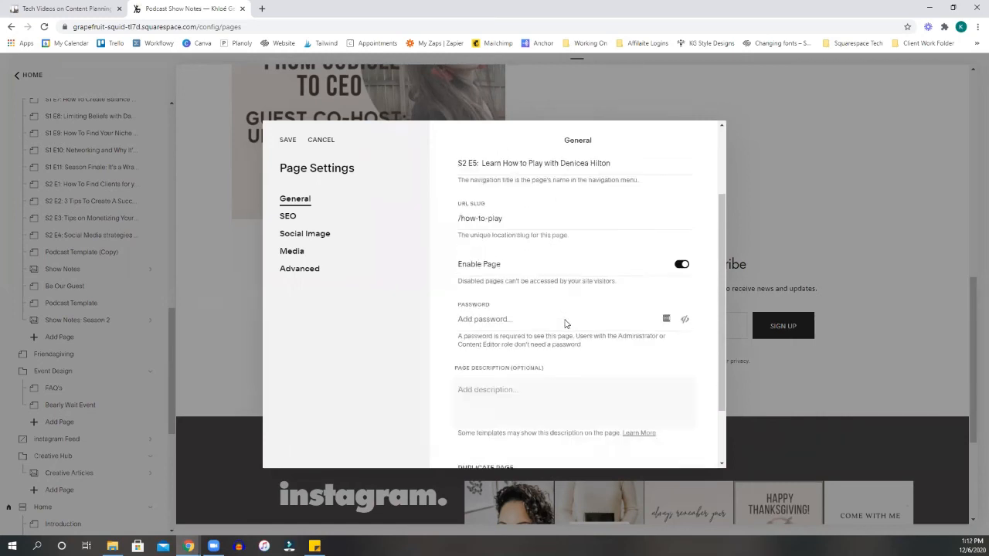
scroll(down, 3)
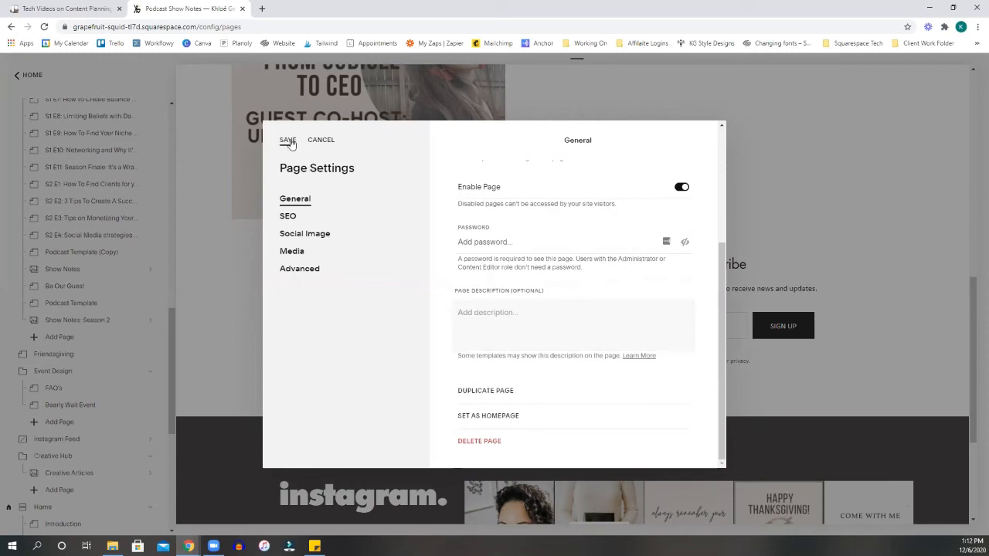
click(288, 139)
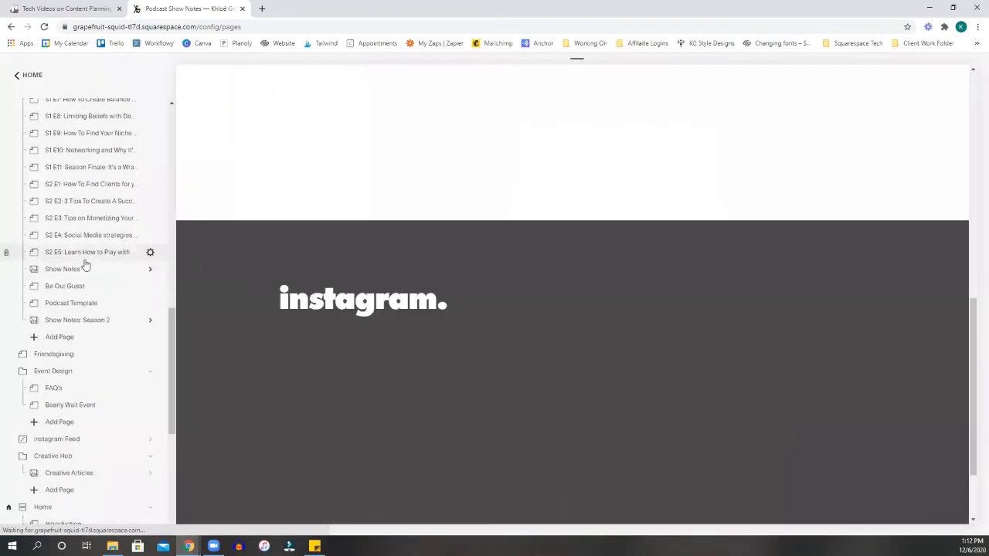
- Enter edit mode on the new episode page, save, and return to its title block
scroll(down, 3)
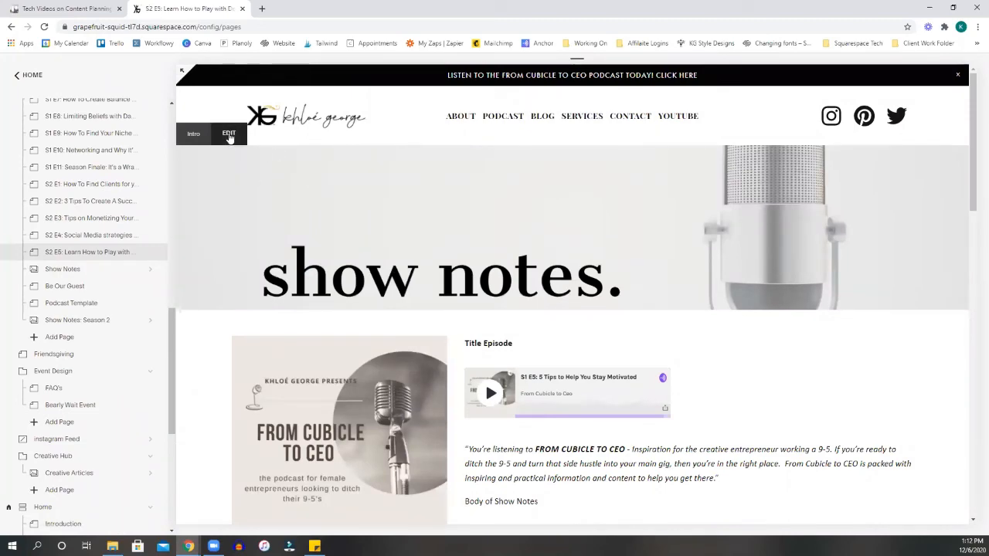
click(229, 133)
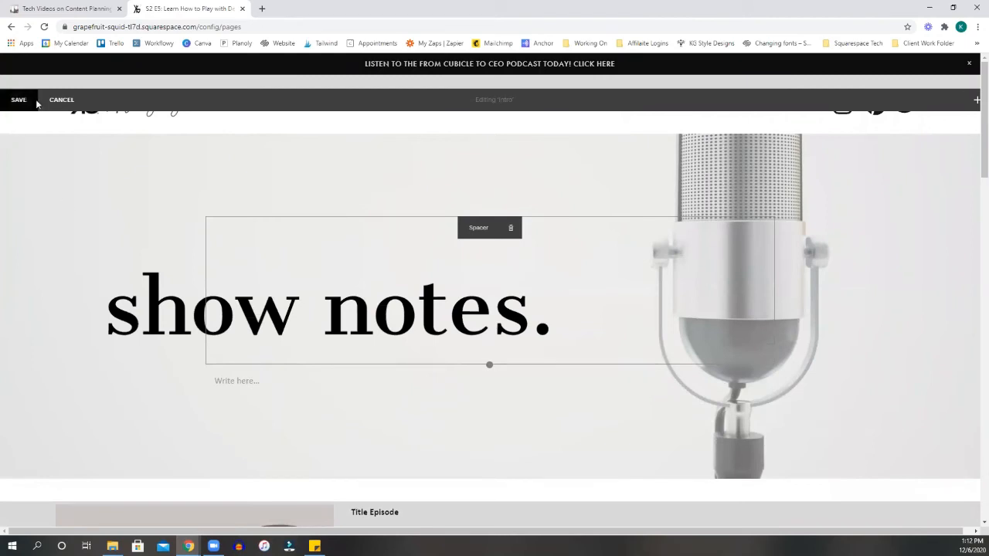
click(19, 99)
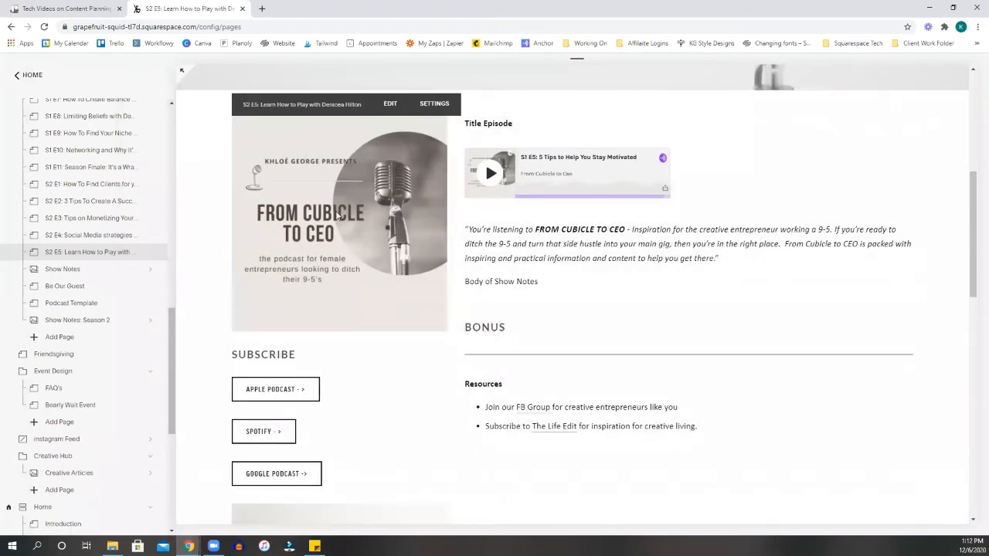
scroll(up, 3)
text(s)
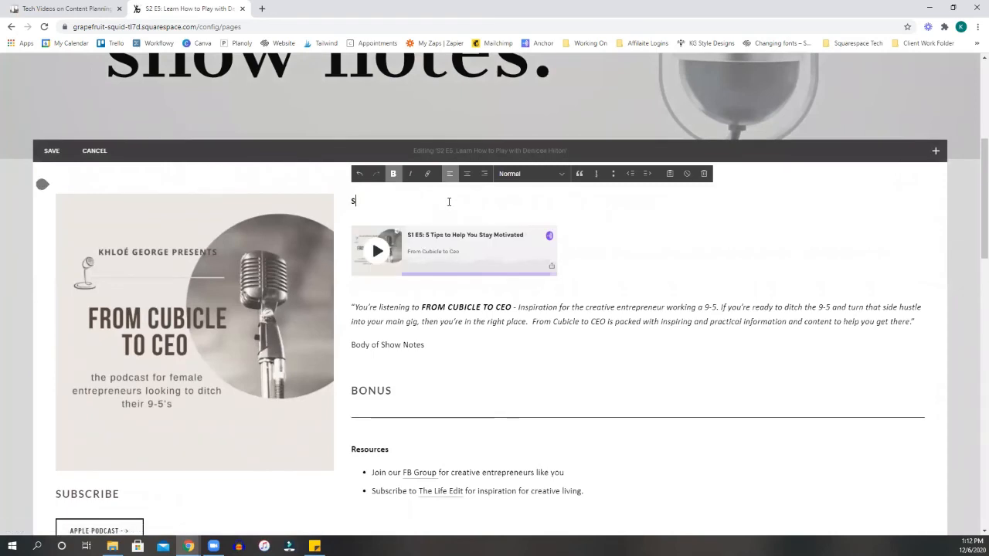
- Retitle the show notes heading 'S2 E5: Learn How To Play'
text(2 E5:)
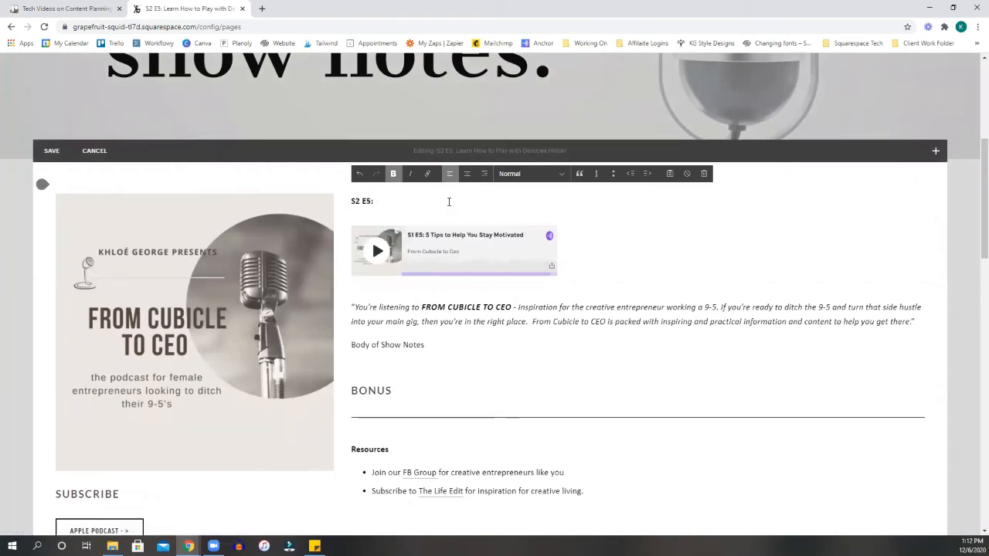
text(Learn h)
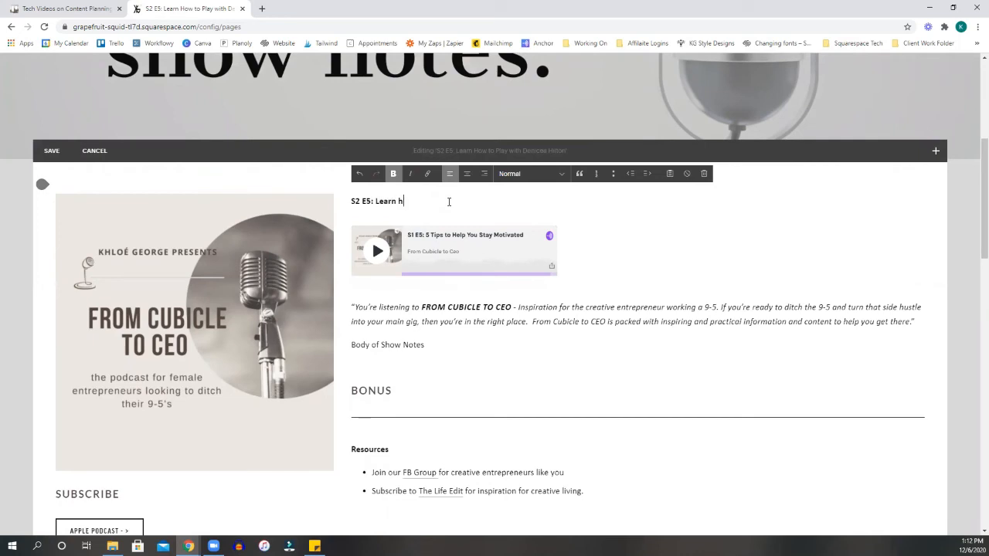
text(ow To)
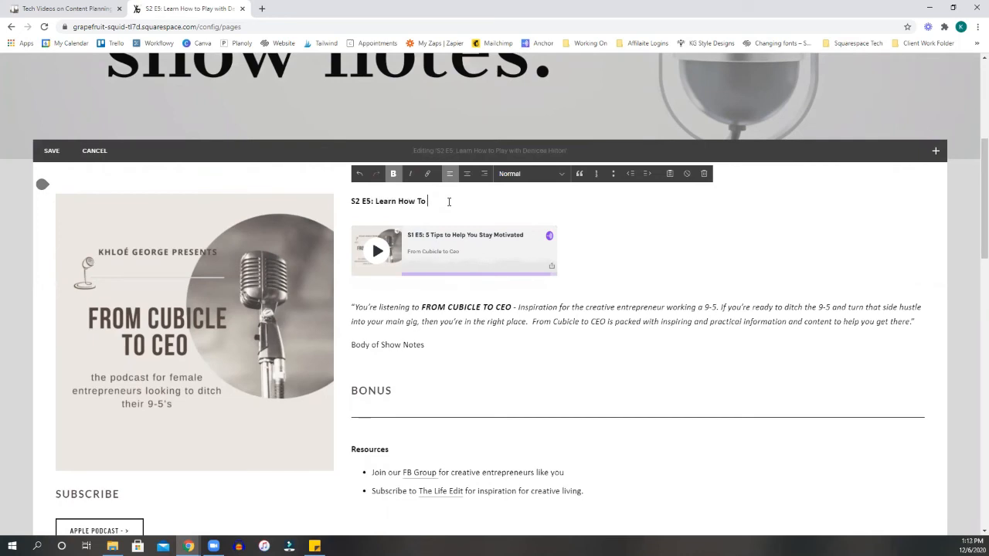
text(Play)
text(T)
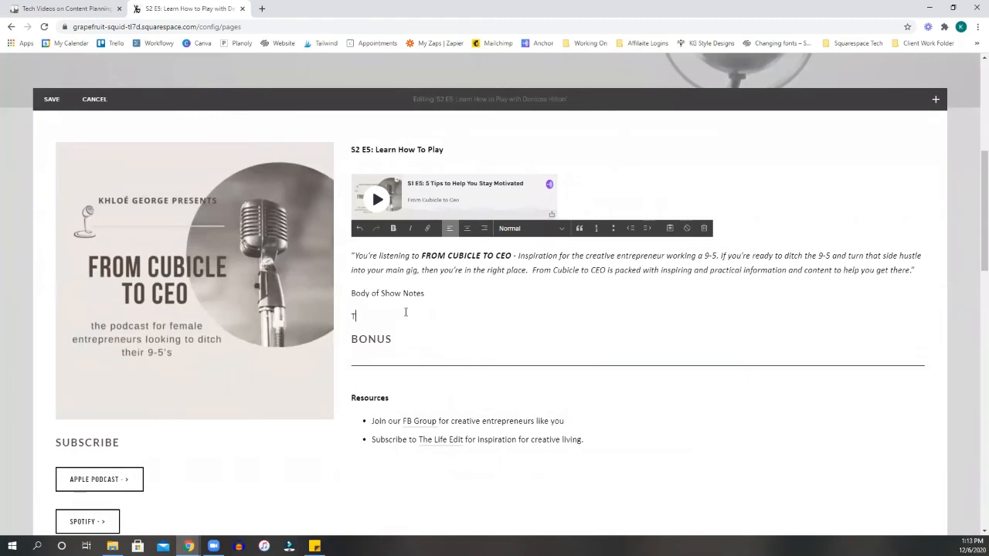
- Add the 'In this episode...' intro line and the 'Free Tech Guide to help you Automate Your business' bonus line
text(In this epi)
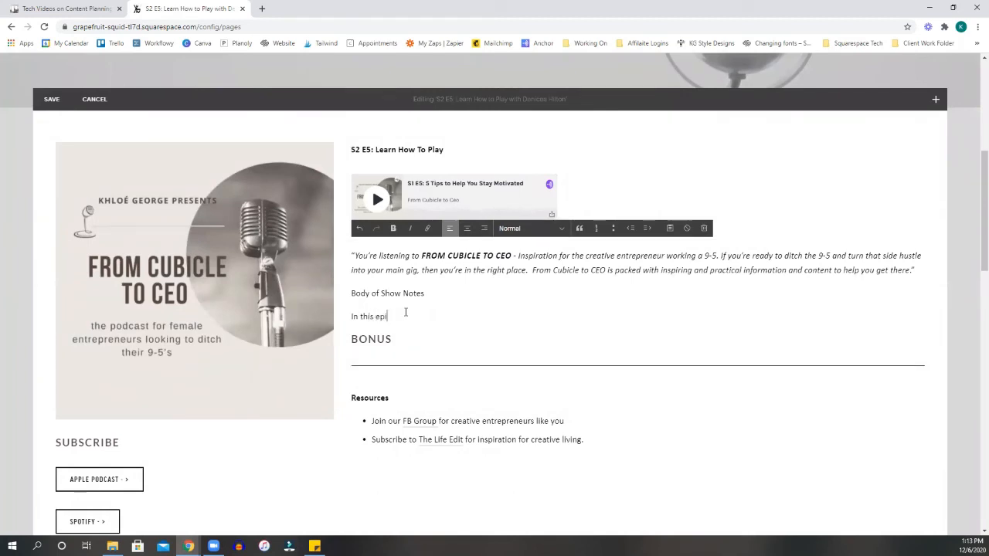
text(sode. I chat with ..)
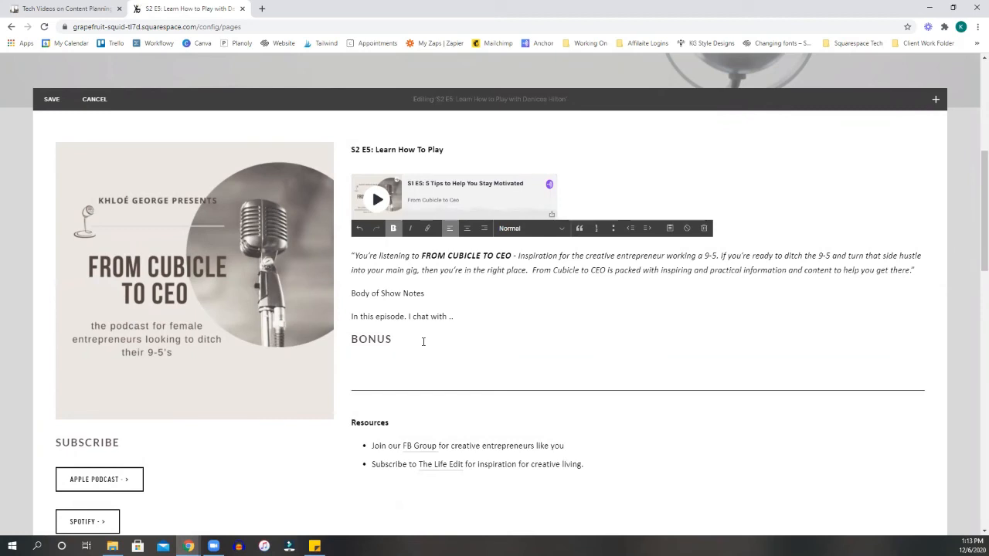
text(Free Tech Guide)
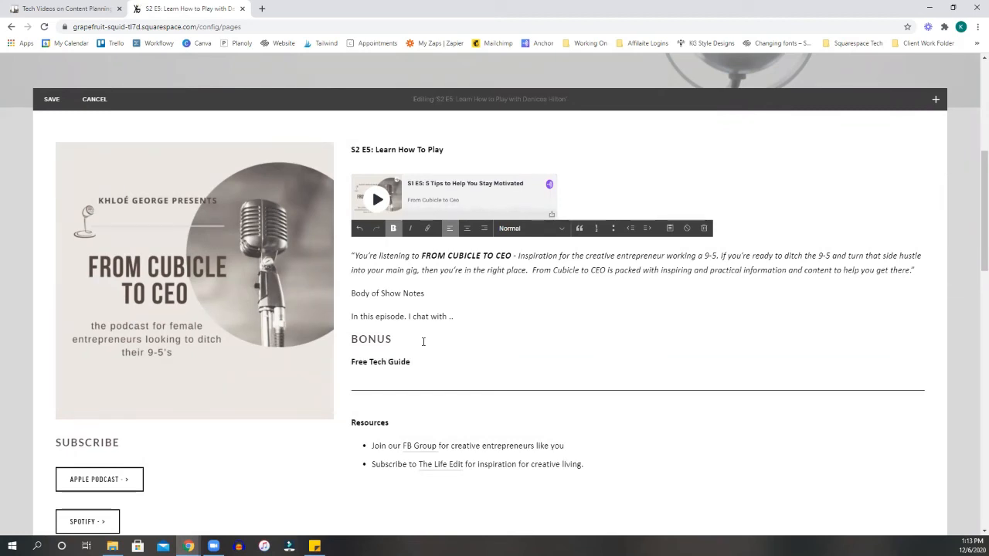
text(to help you)
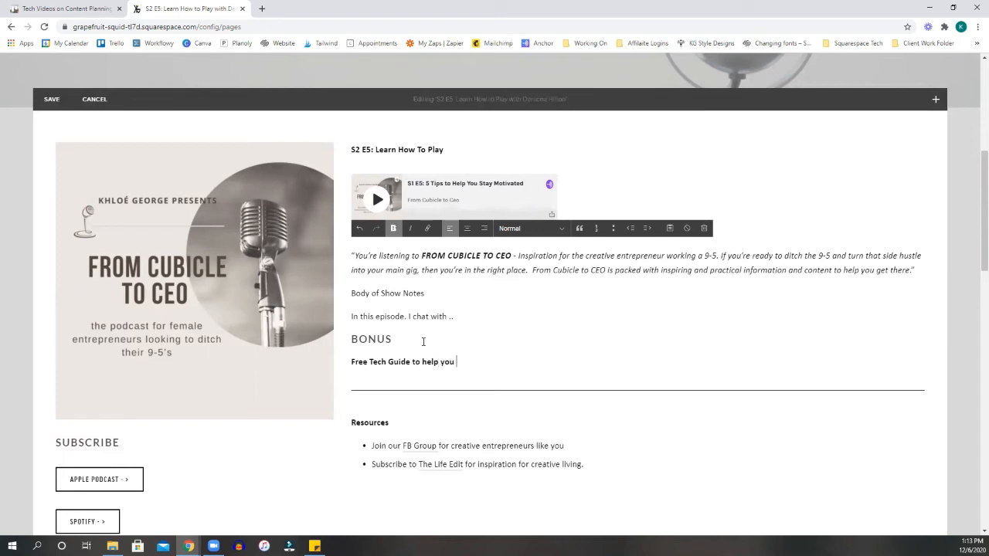
text(Automate Your b)
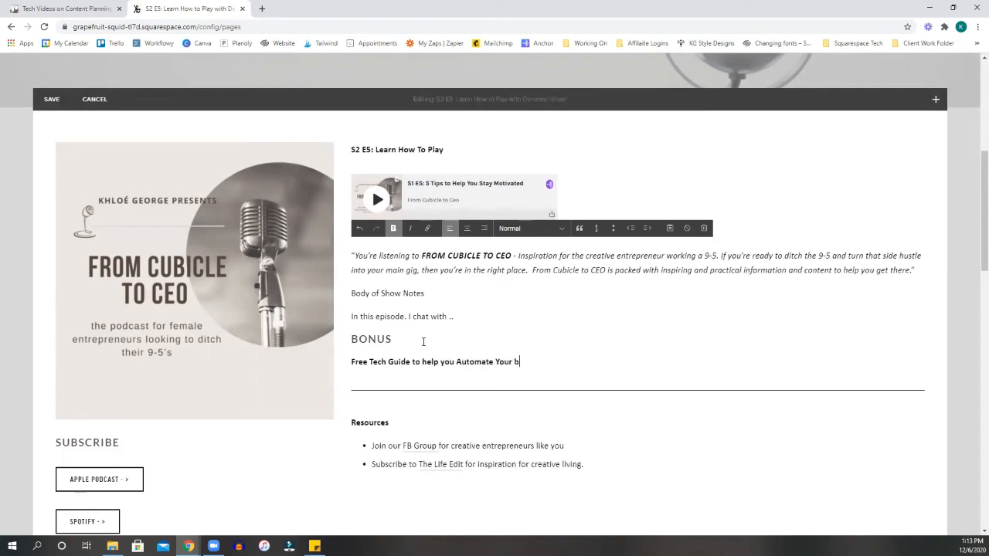
text(usiness)
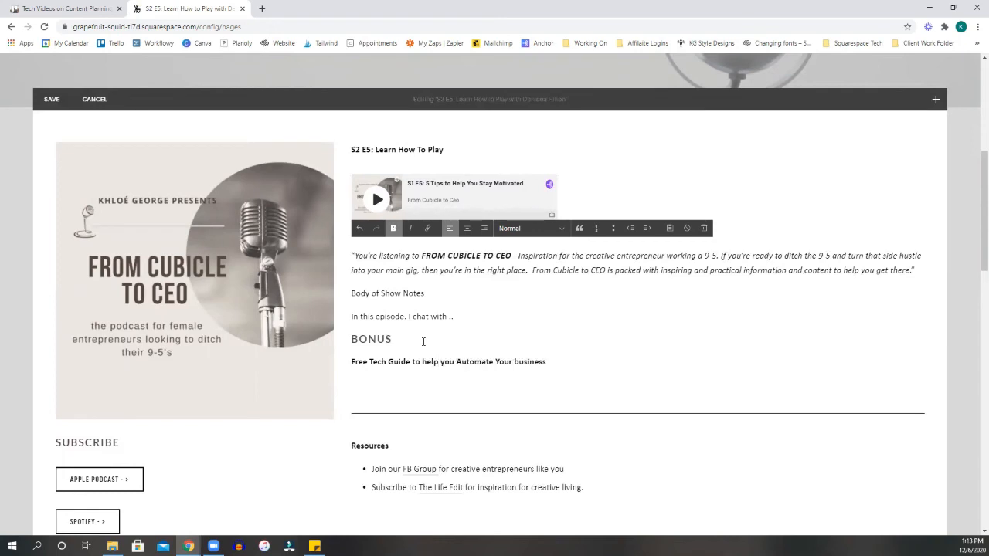
scroll(down, 3)
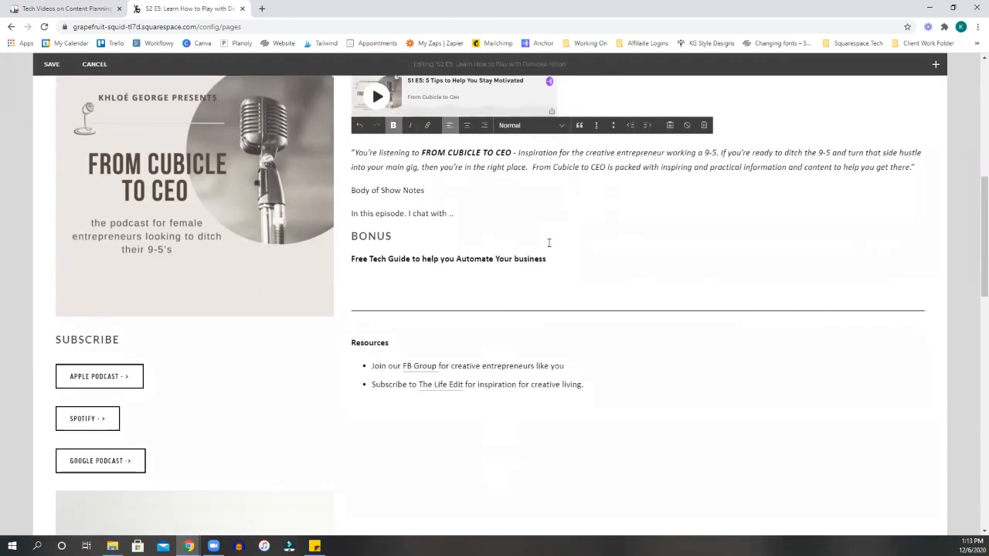
scroll(down, 3)
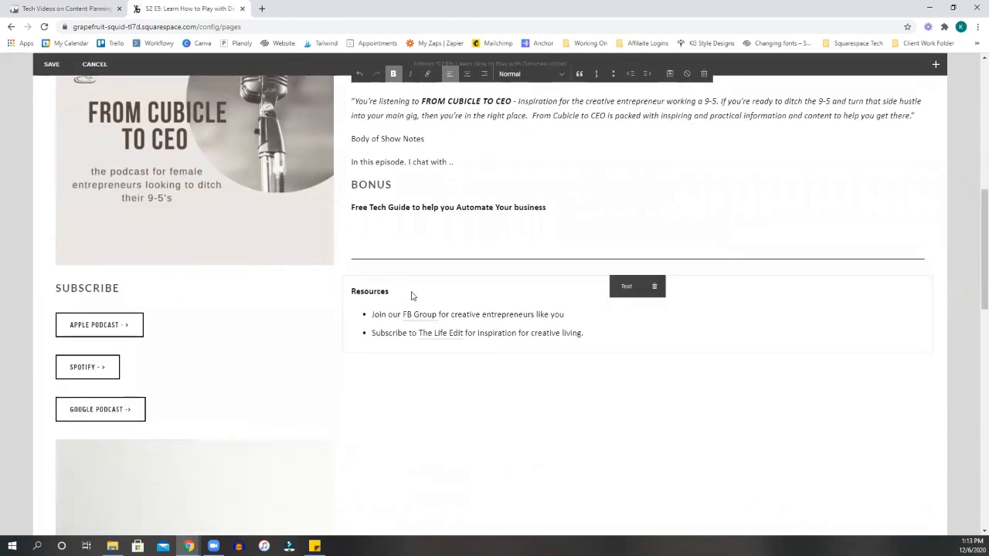
mouse_move(132, 328)
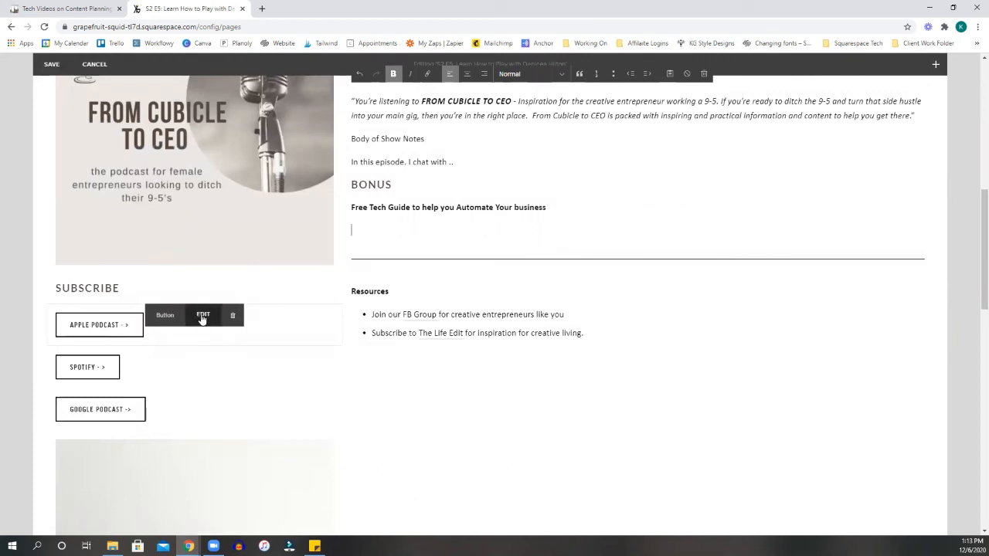
click(202, 317)
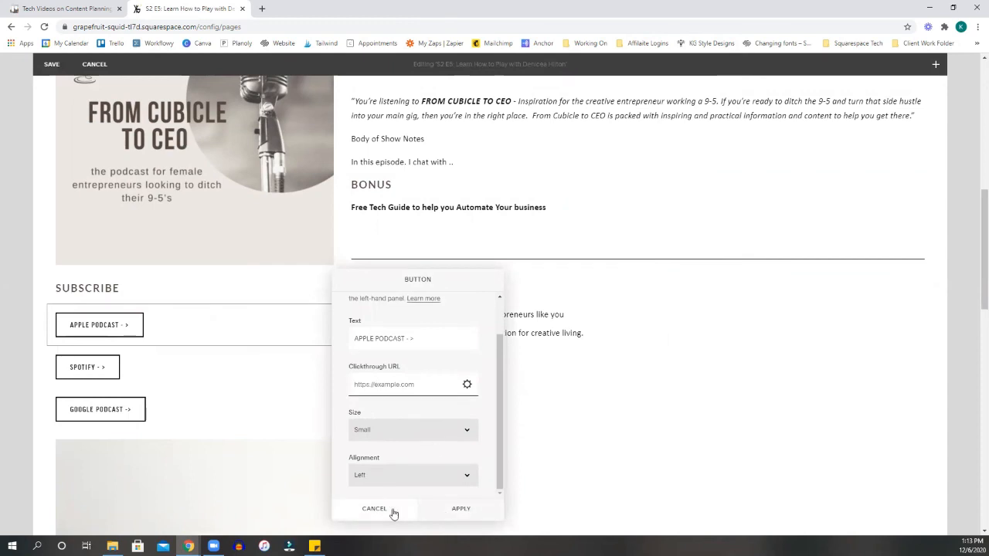
click(374, 508)
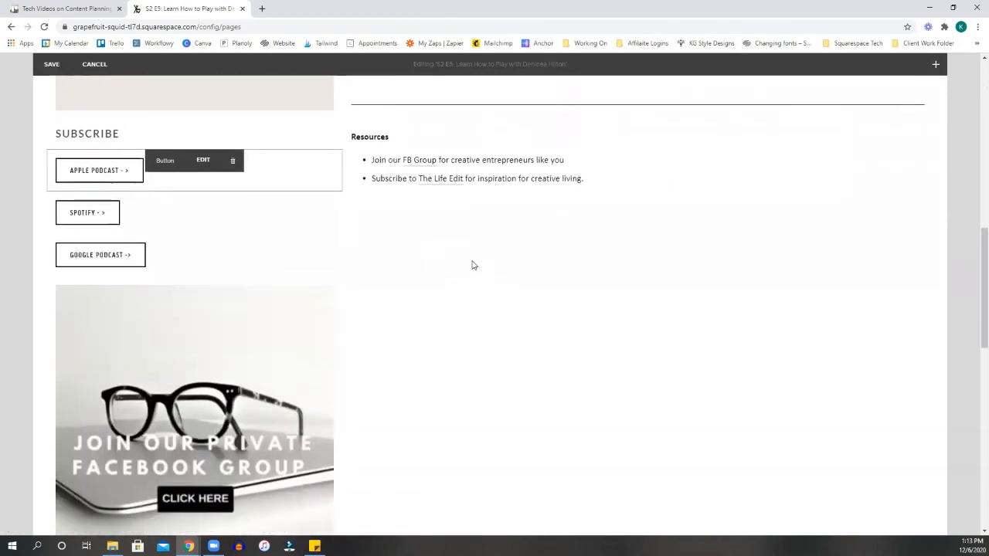
scroll(down, 3)
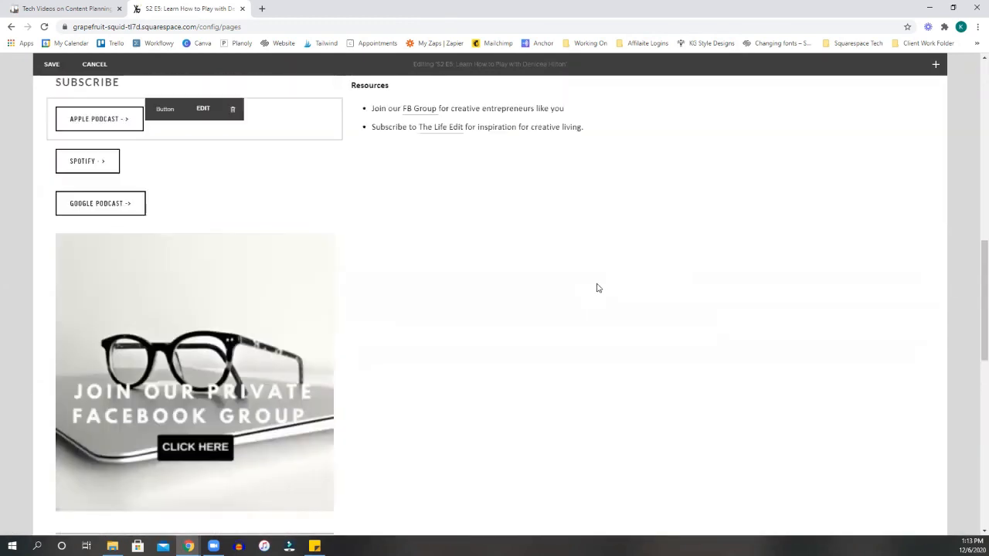